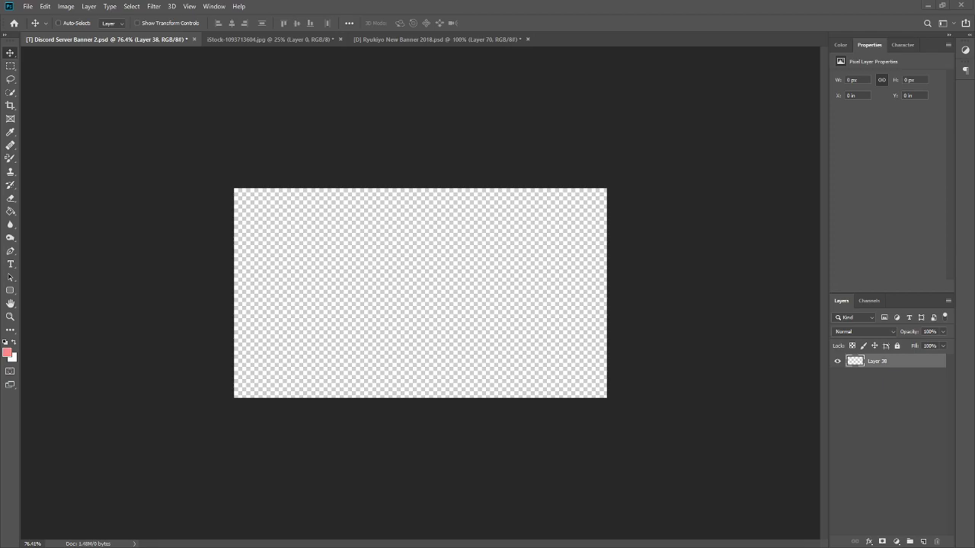
mouse_move(80, 244)
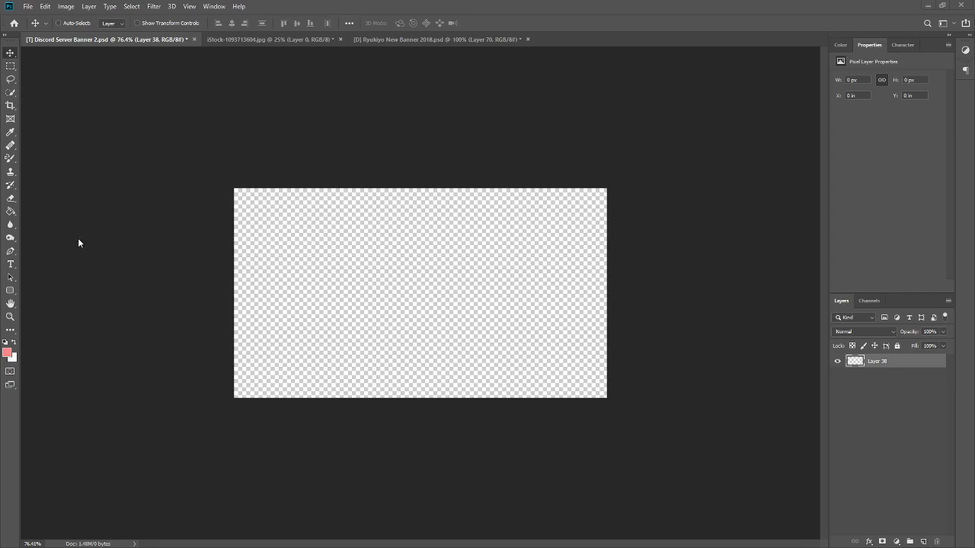
mouse_move(52, 38)
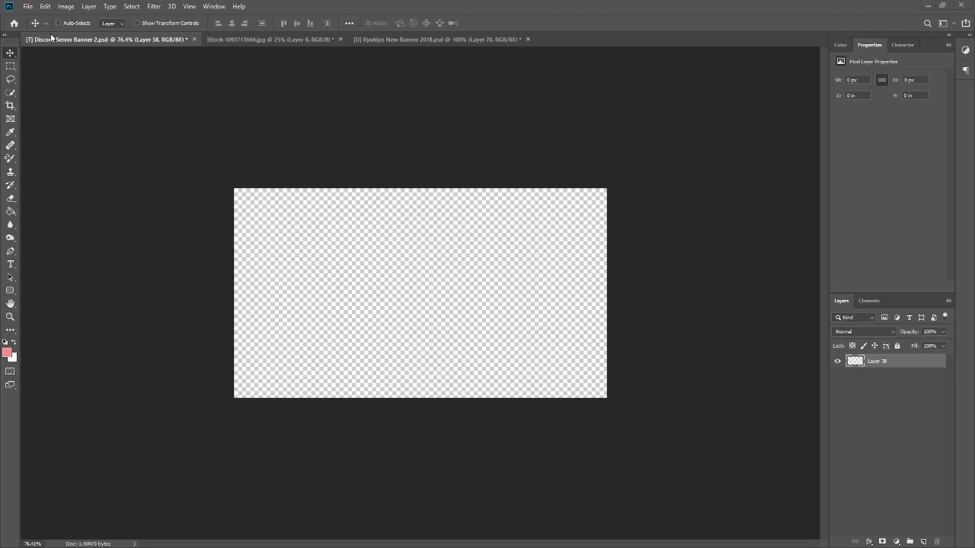
Step: Check the canvas size in pixels (960×540) and cancel without changes
left_click(66, 7)
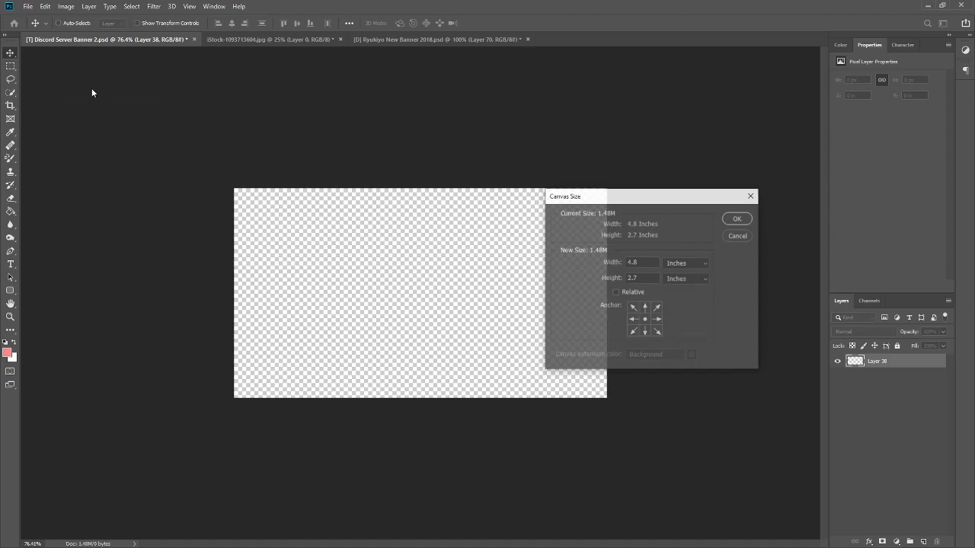
left_click(686, 262)
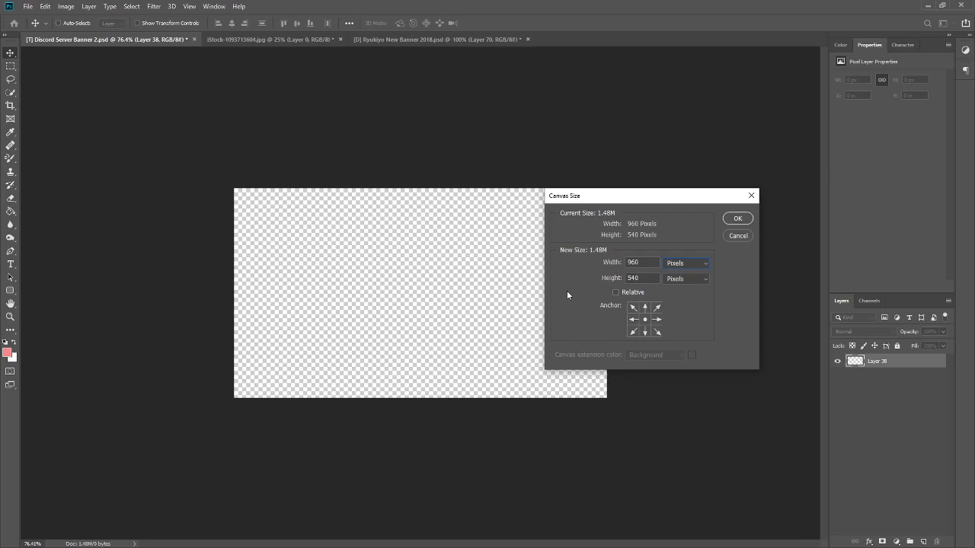
mouse_move(171, 256)
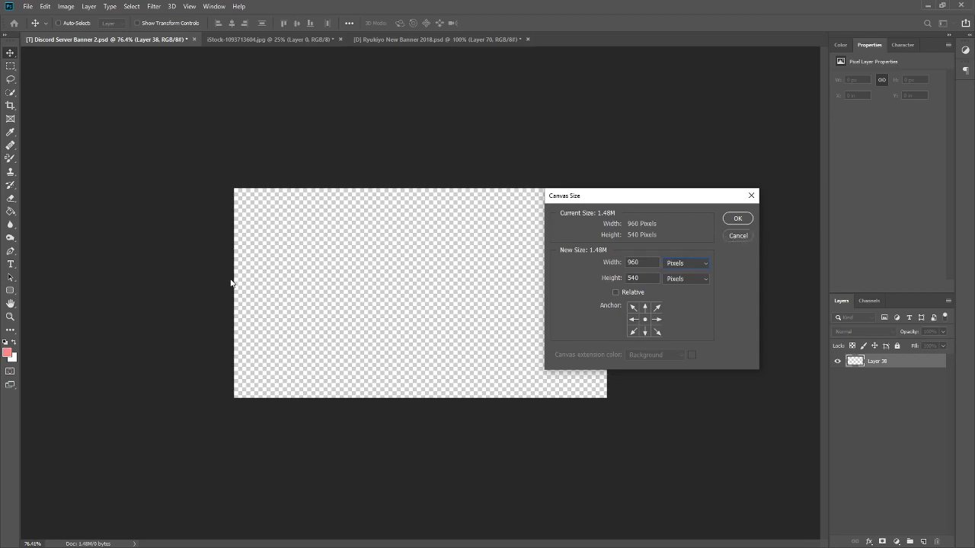
mouse_move(567, 266)
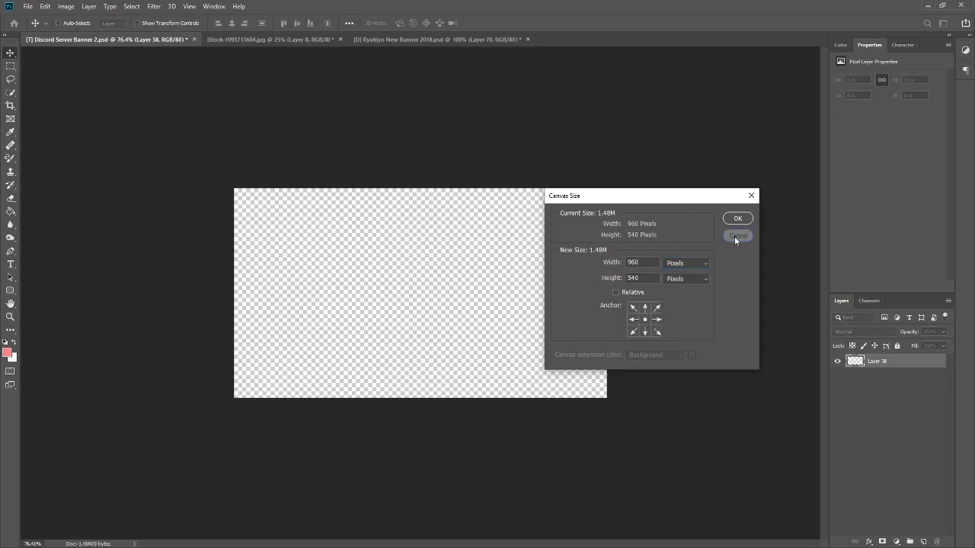
left_click(737, 235)
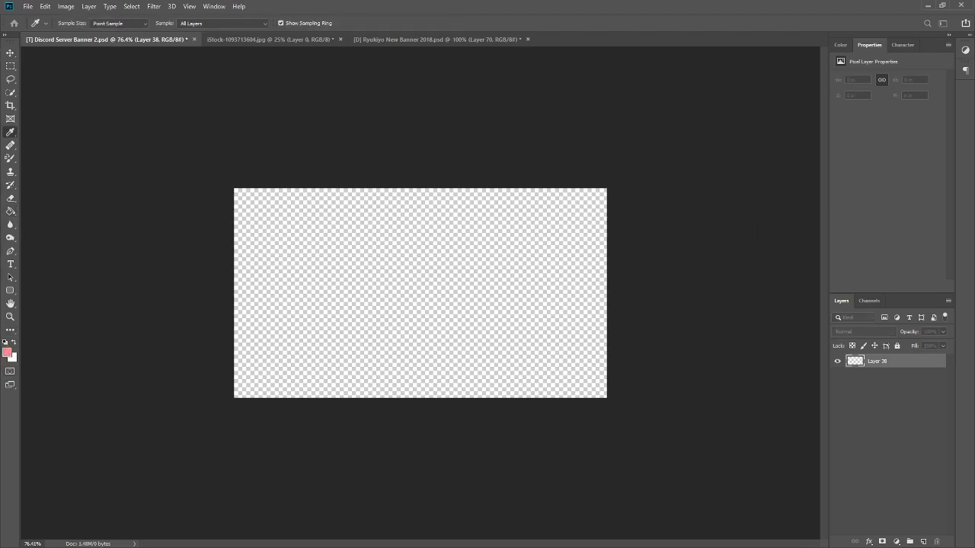
Step: Set the foreground colour to pink and fill the blank banner layer with it
left_click(6, 349)
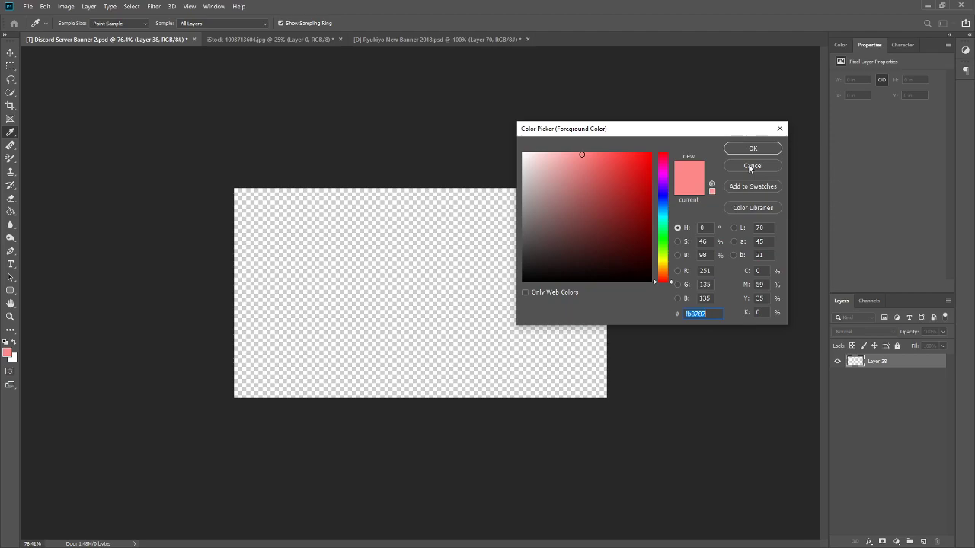
left_click(753, 166)
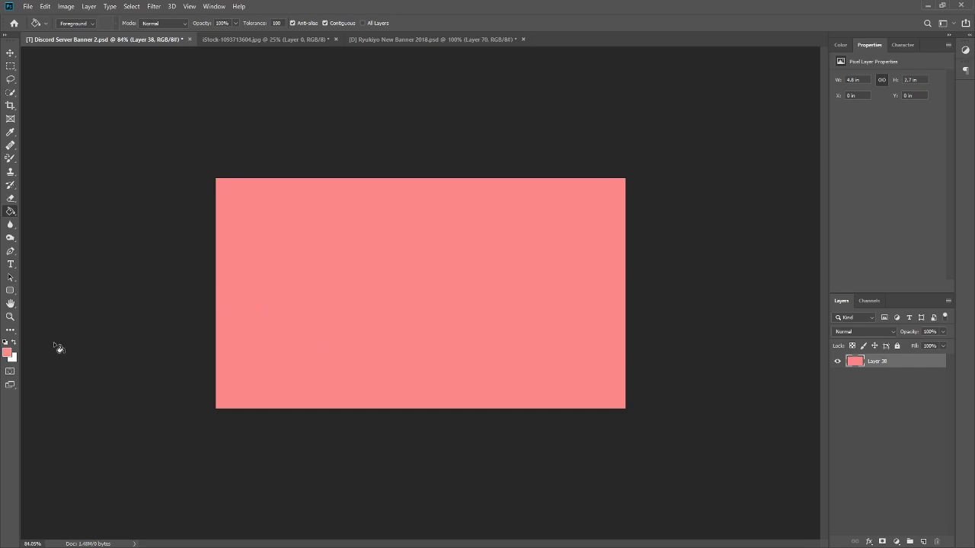
mouse_move(9, 259)
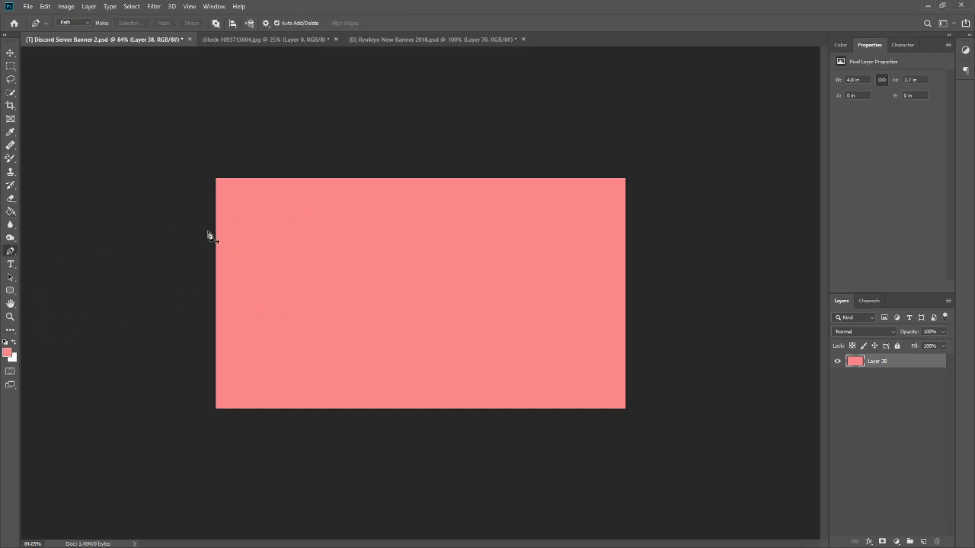
mouse_move(213, 262)
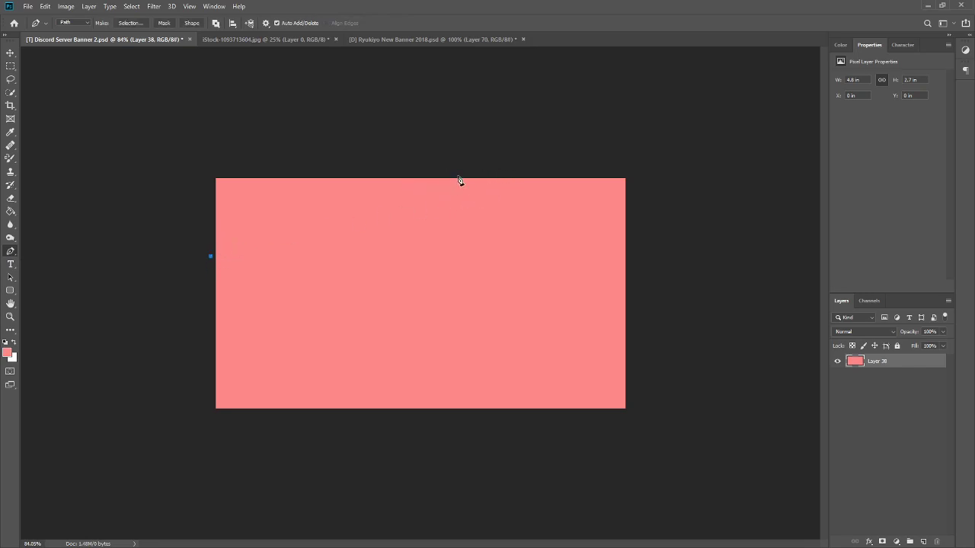
Step: Draw a Pen path around the top-left corner and turn it into a selection, copied to a new layer
left_click(480, 177)
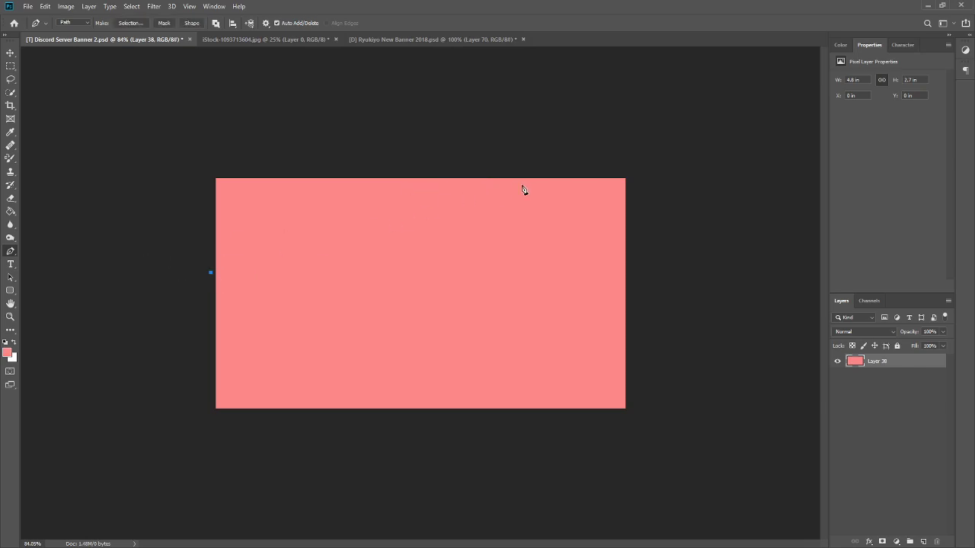
left_click(536, 174)
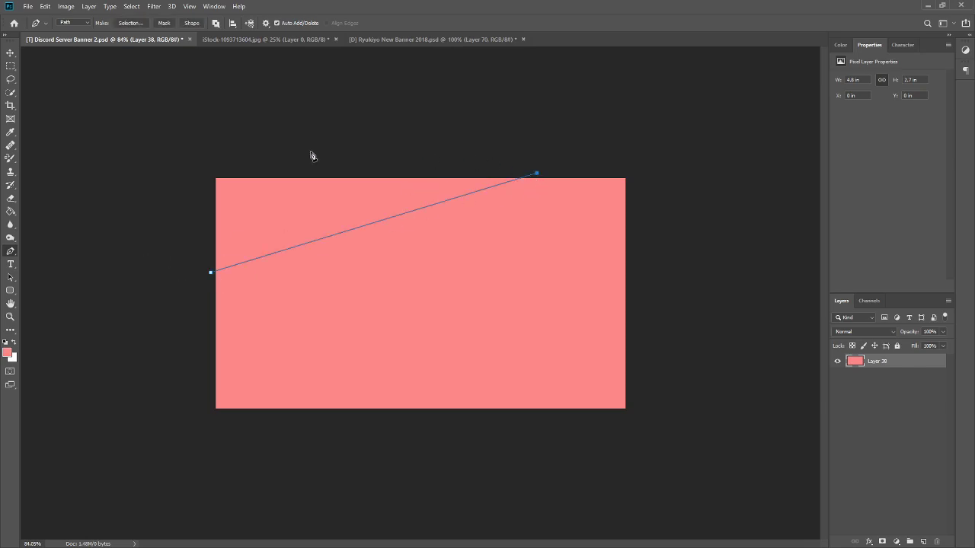
right_click(310, 155)
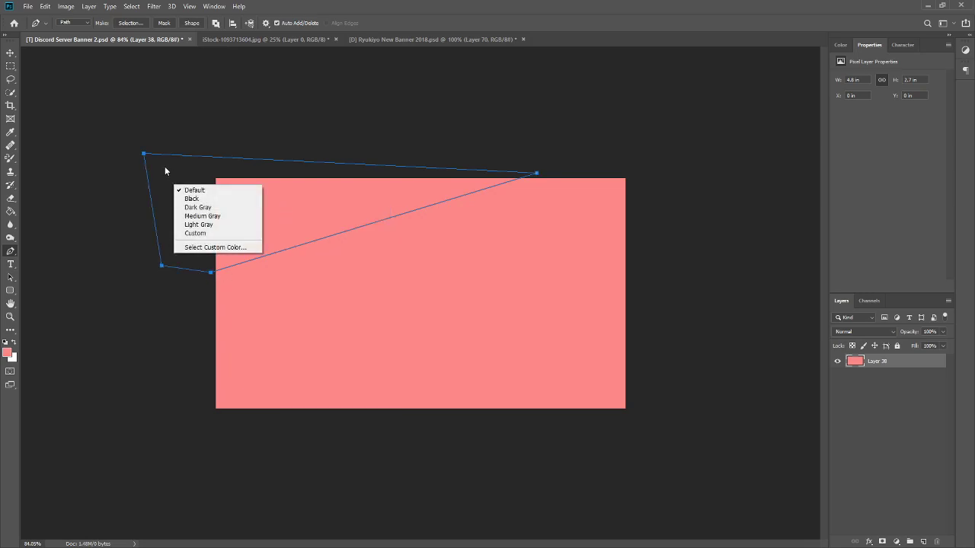
mouse_move(195, 189)
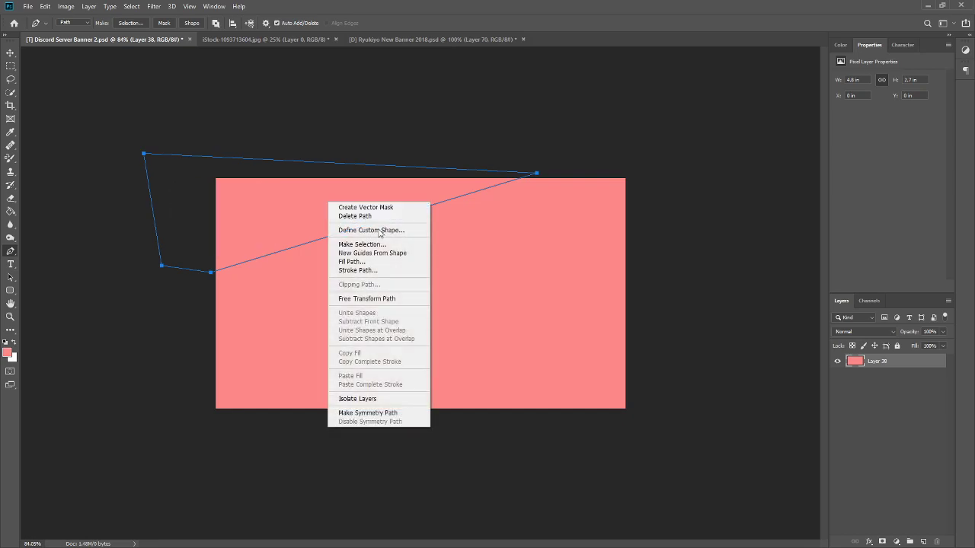
left_click(363, 243)
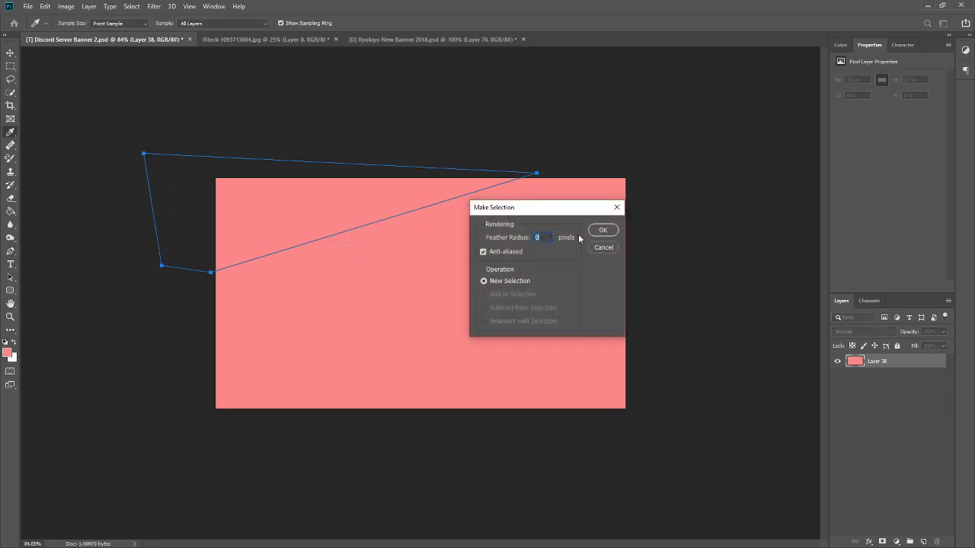
left_click(603, 230)
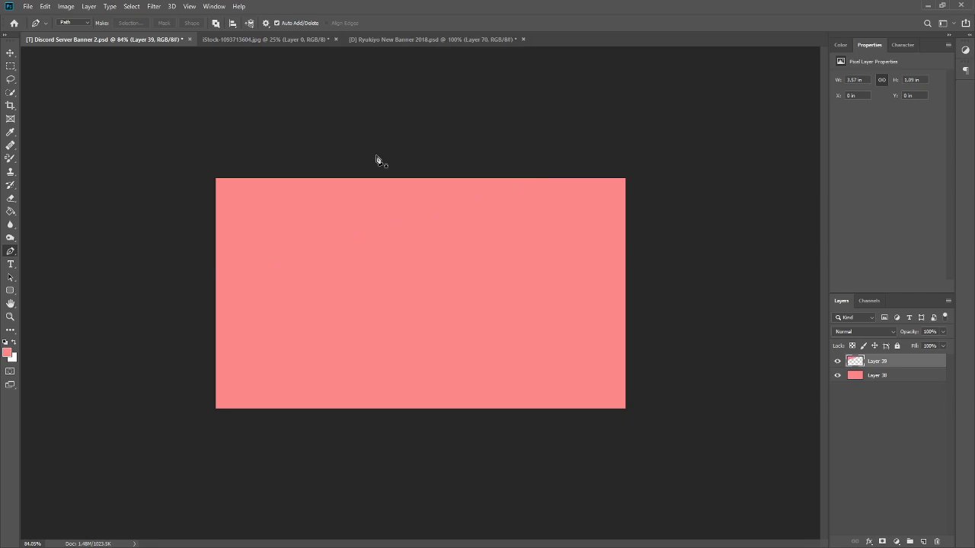
Step: Toggle the pink background layer's visibility to check the new wedge layer
left_click(838, 375)
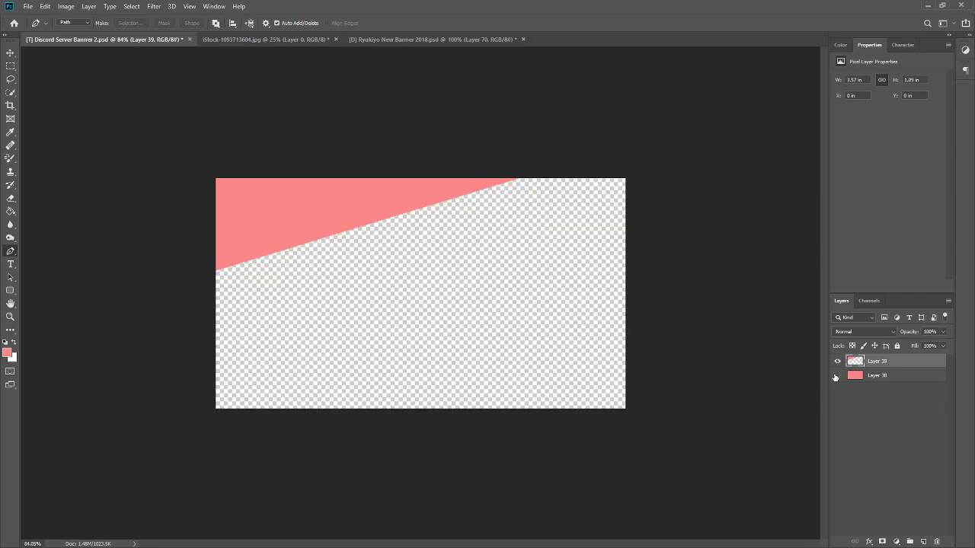
left_click(837, 375)
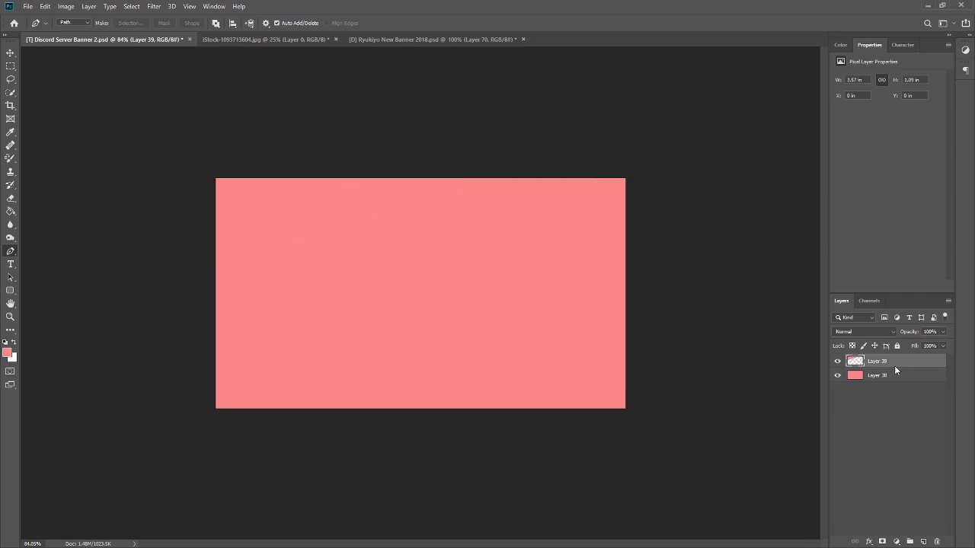
mouse_move(466, 329)
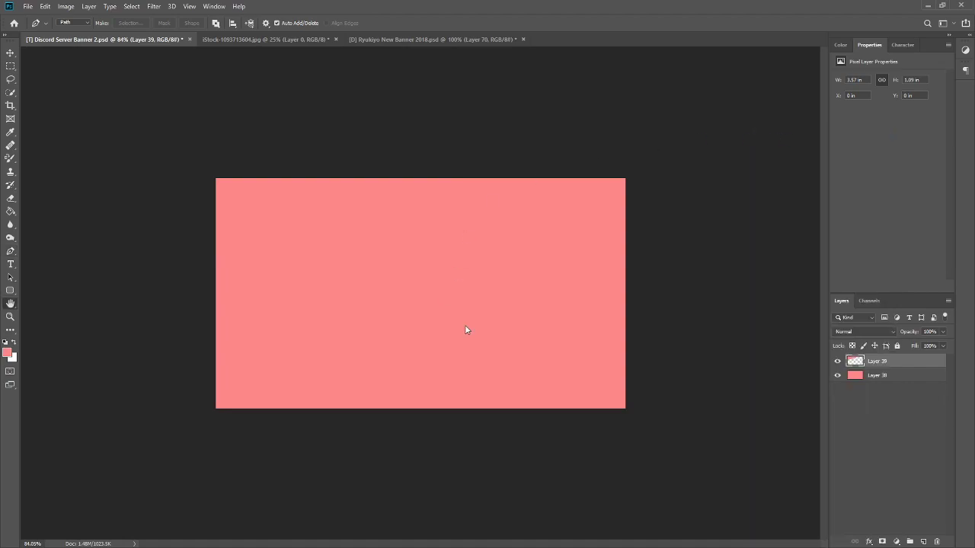
Step: Apply Drop Shadow and Bevel & Emboss layer styles to the top-left pink wedge
double_click(881, 361)
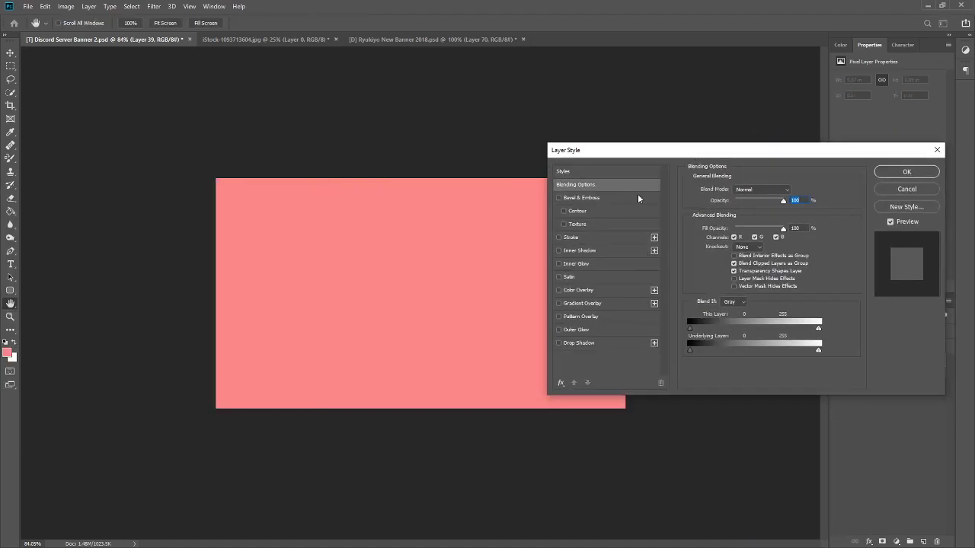
left_click(559, 198)
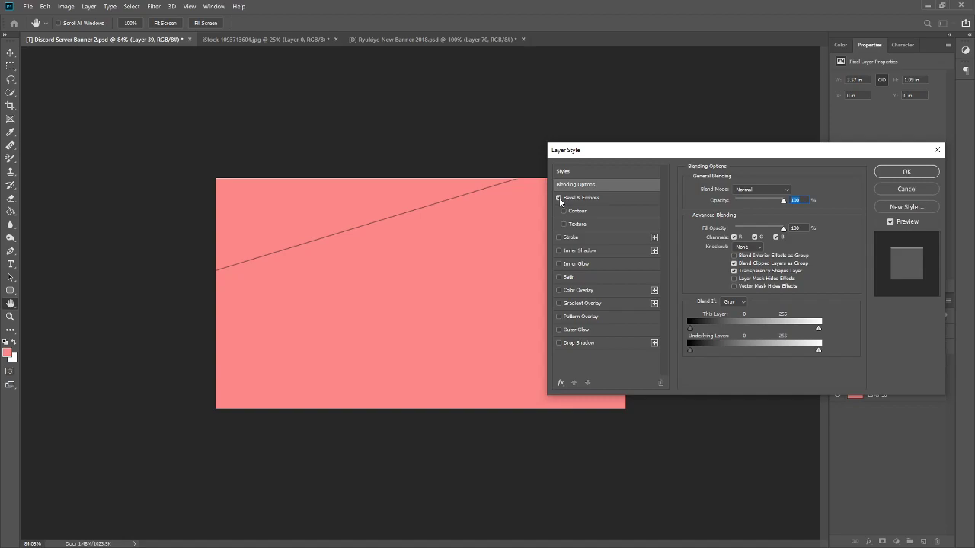
left_click(560, 344)
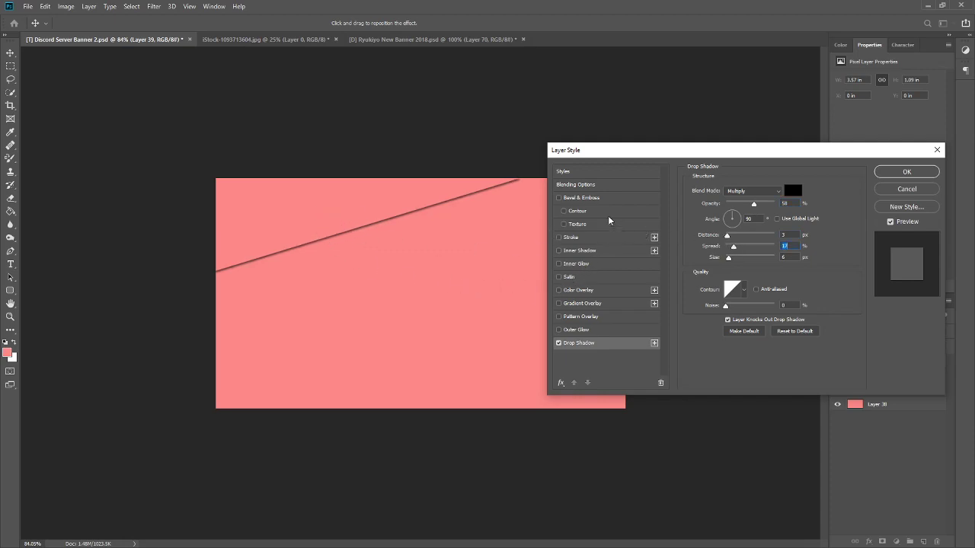
left_click(561, 198)
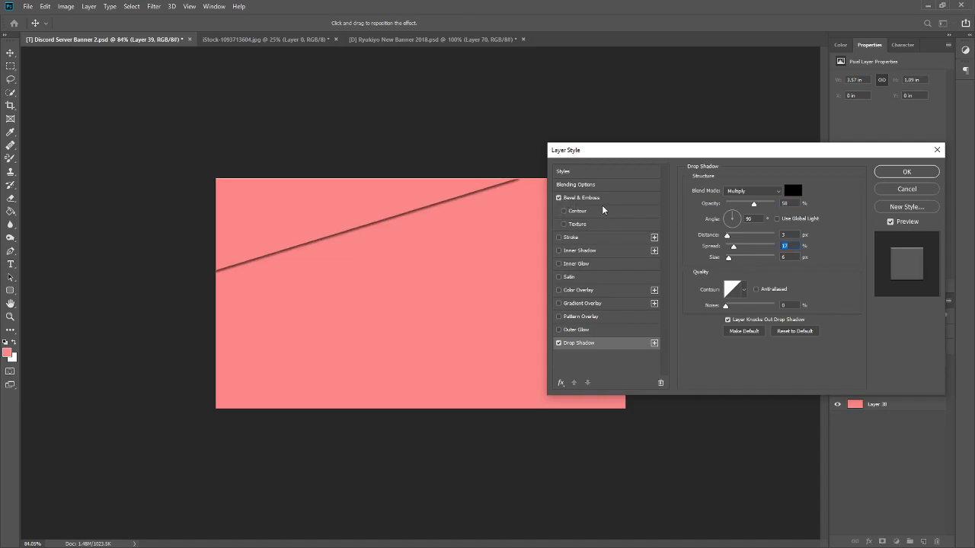
left_click(582, 198)
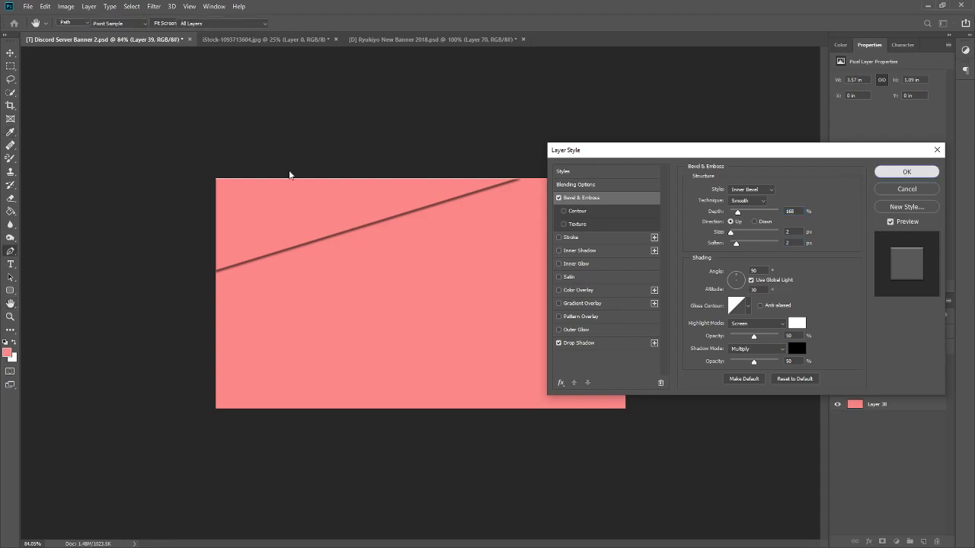
left_click(906, 170)
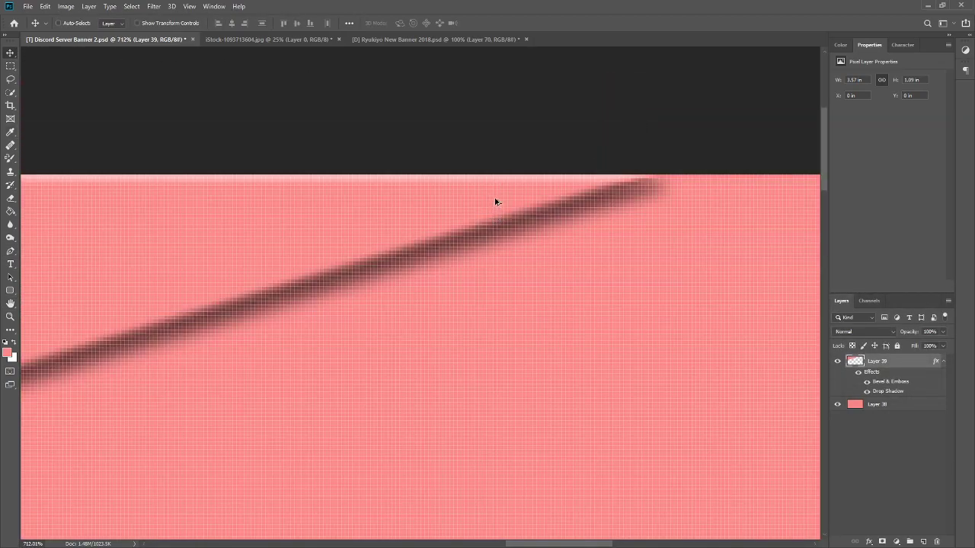
mouse_move(347, 225)
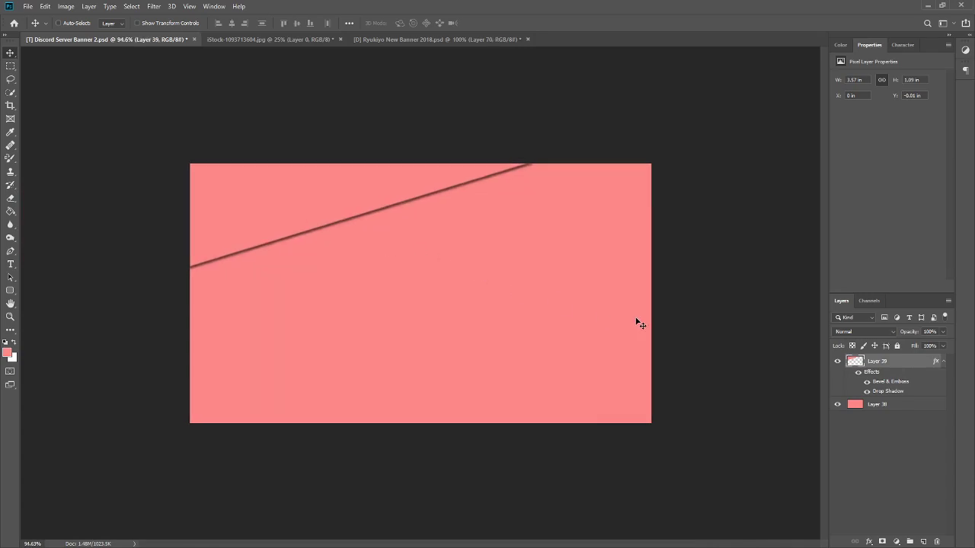
mouse_move(381, 221)
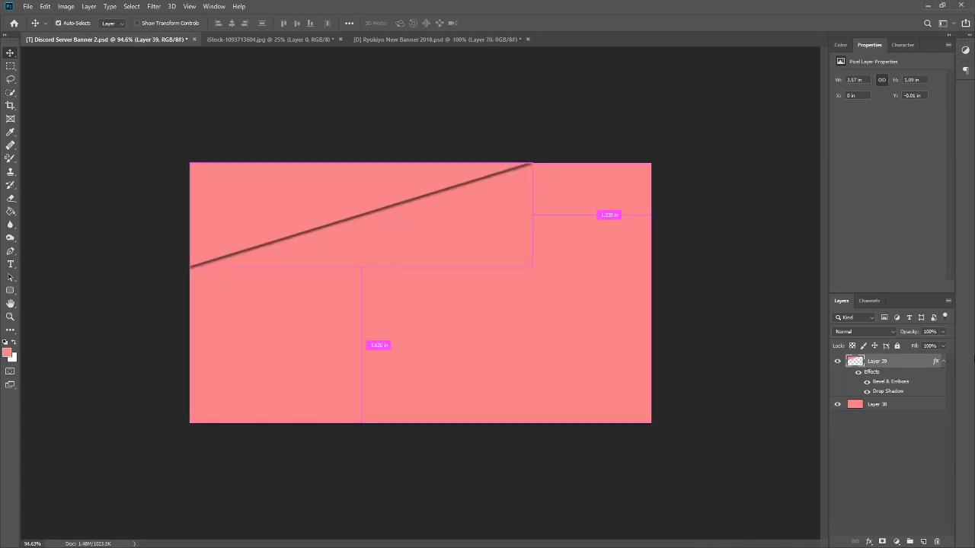
Step: Rename the wedge layer Top Left Cutout and select the upper diagonal cutout layer
left_click(943, 361)
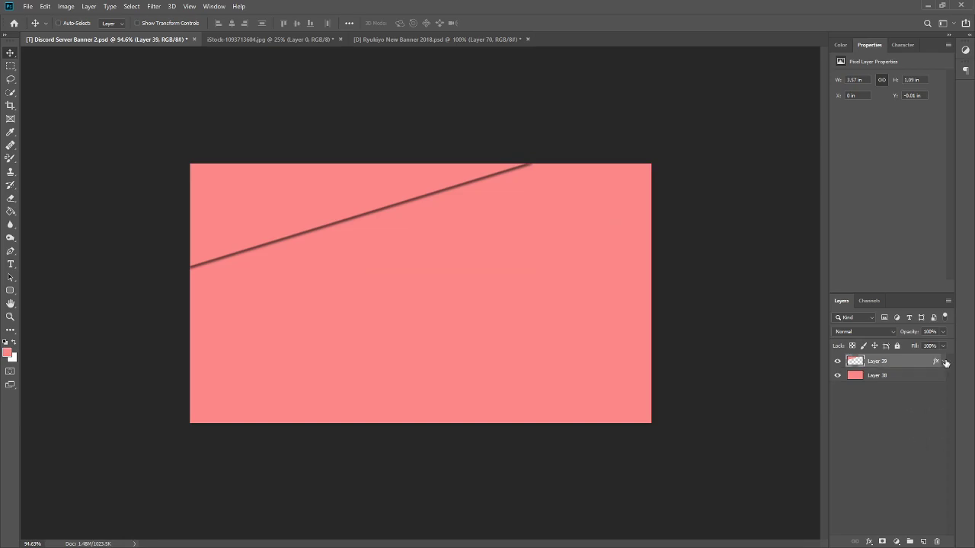
double_click(878, 361)
type("Top Right Cutout")
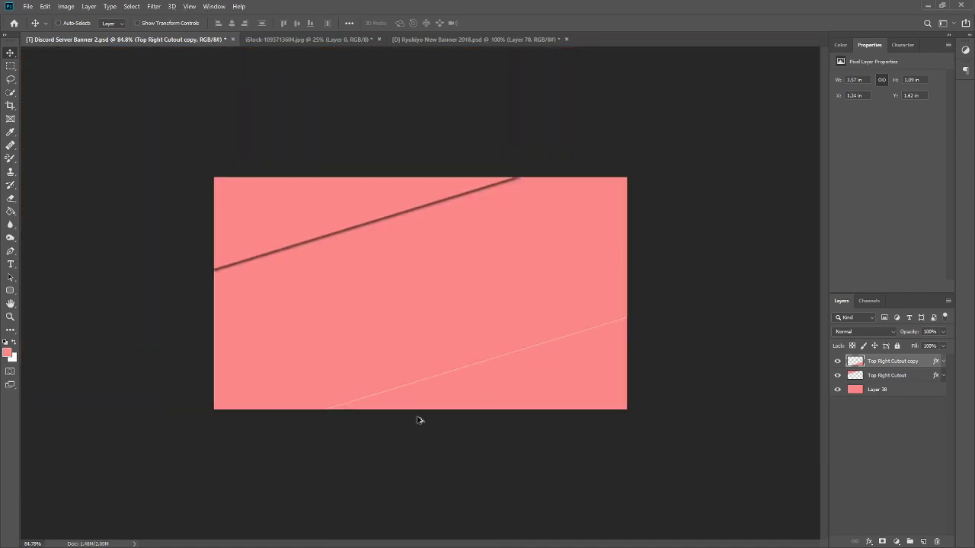
right_click(893, 361)
type("Bottom Right")
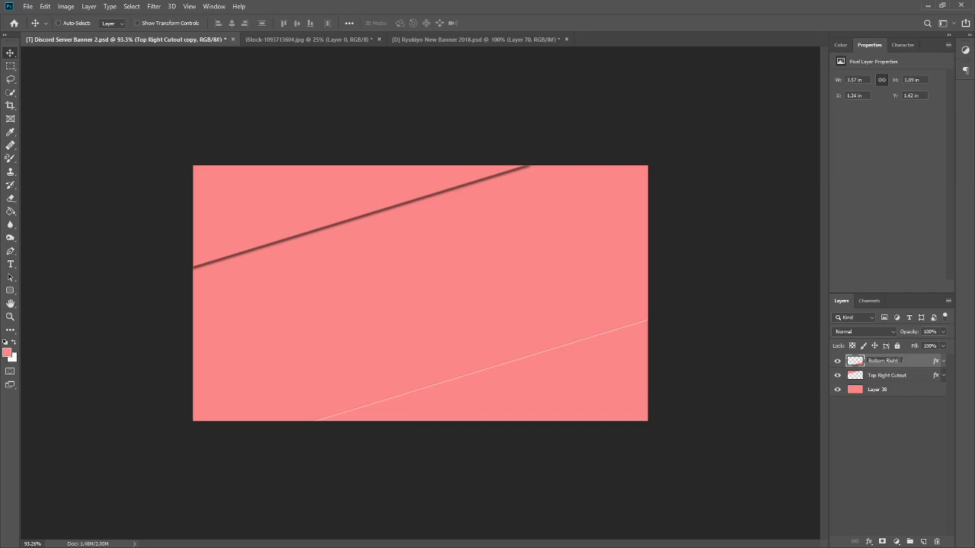
double_click(883, 359)
type(" Cutout")
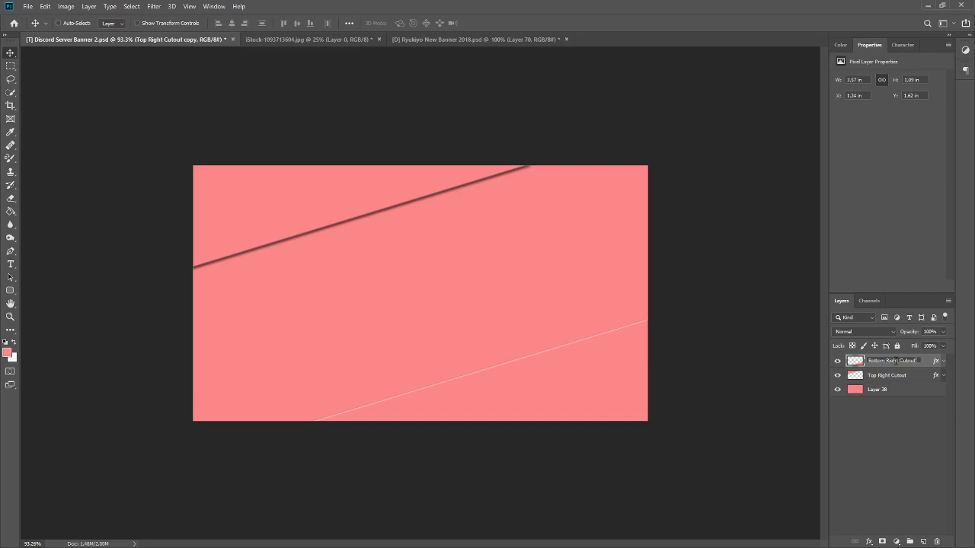
left_click(886, 375)
type("Lef")
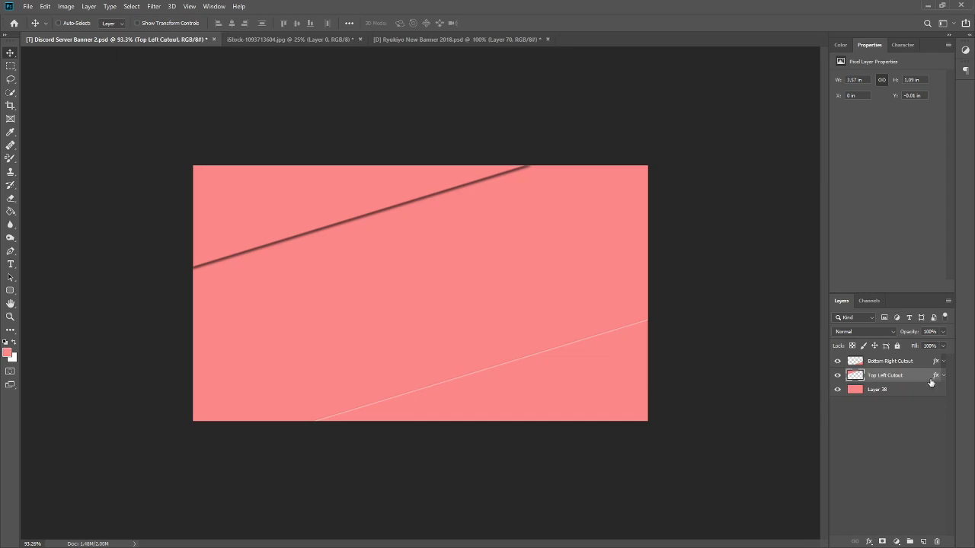
Step: Give the Bottom Right Cutout layer a matching Drop Shadow with its angle adjusted
left_click(891, 359)
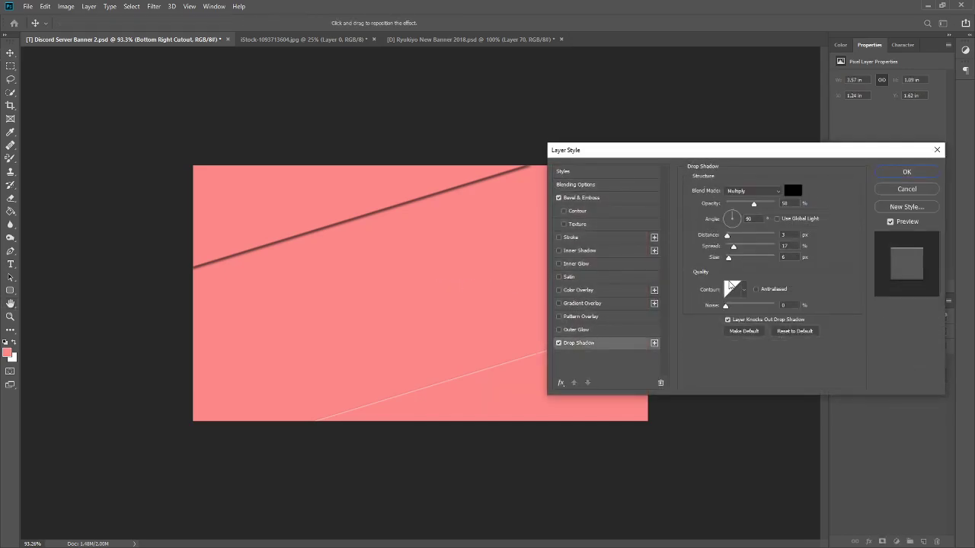
left_click_drag(733, 213, 733, 226)
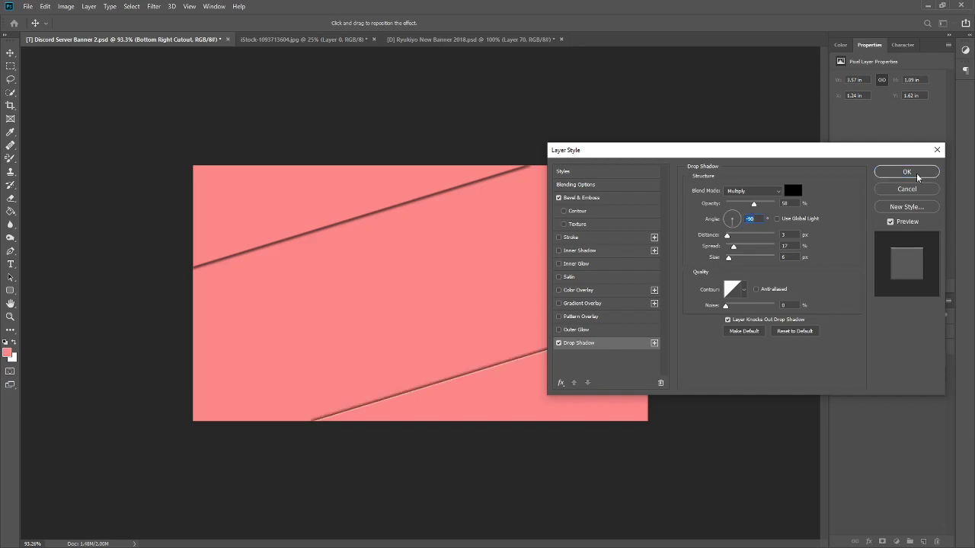
mouse_move(806, 230)
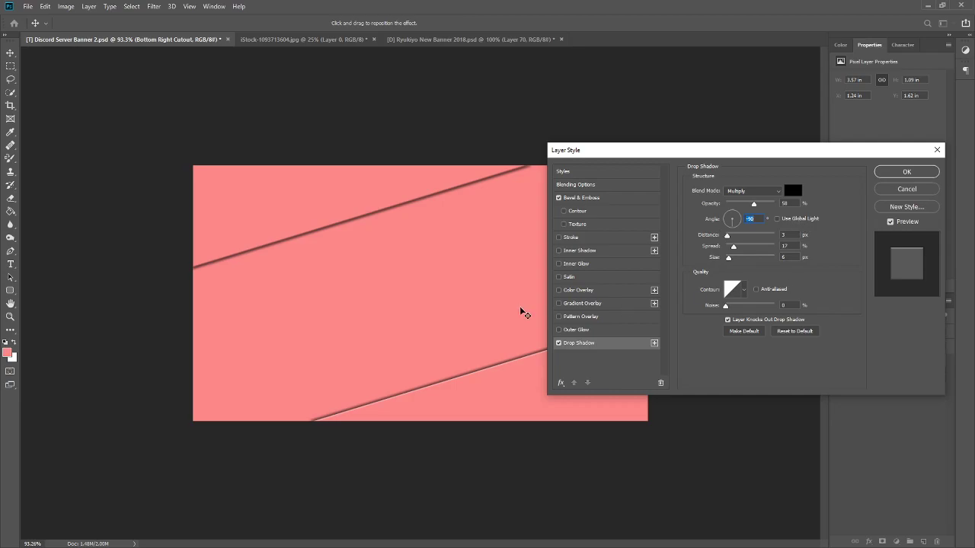
mouse_move(564, 210)
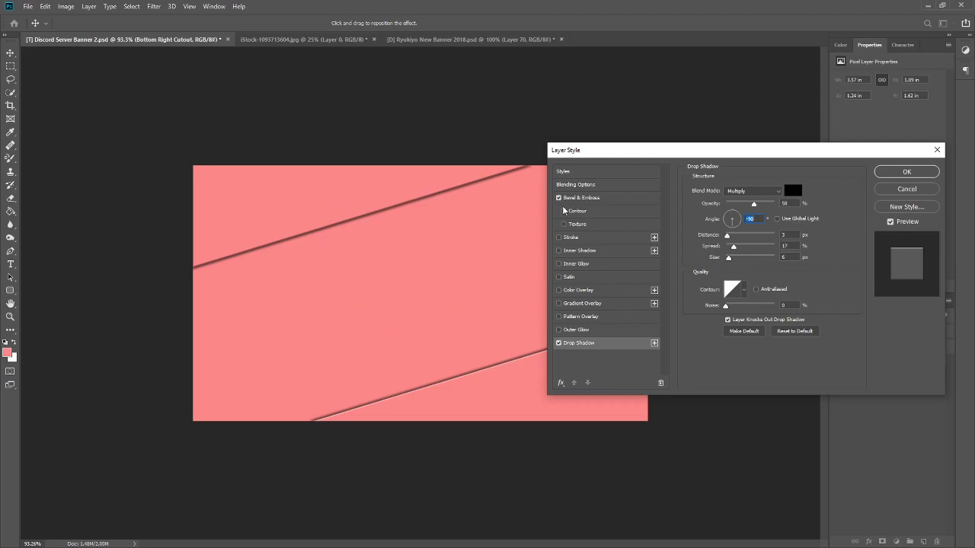
mouse_move(685, 184)
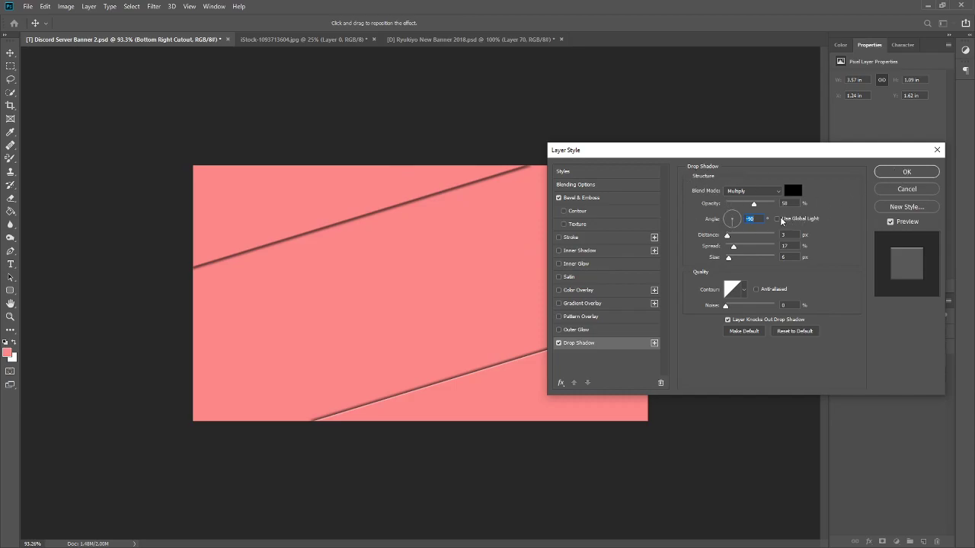
left_click(905, 171)
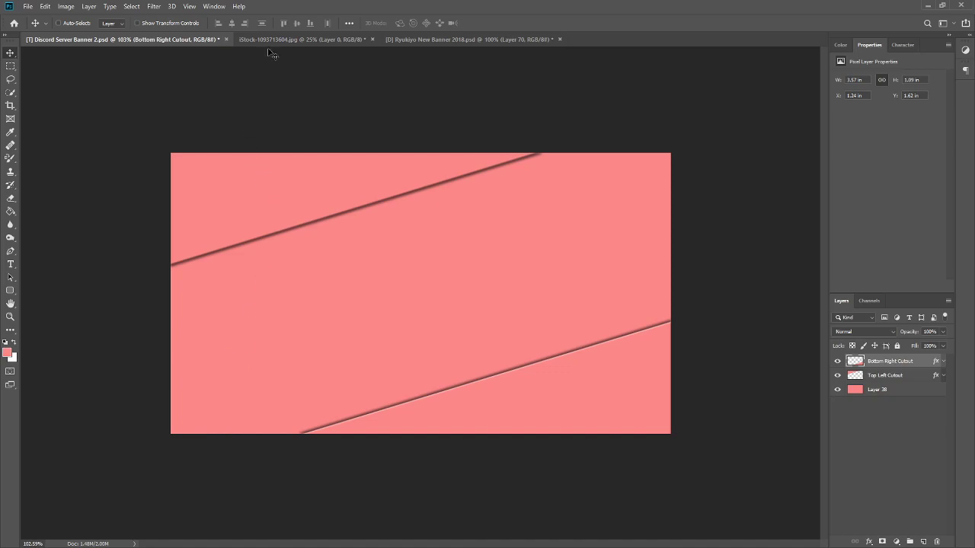
Step: Copy the purple hexagon stock background into the banner, then scale and rotate it to the diagonal
left_click(304, 40)
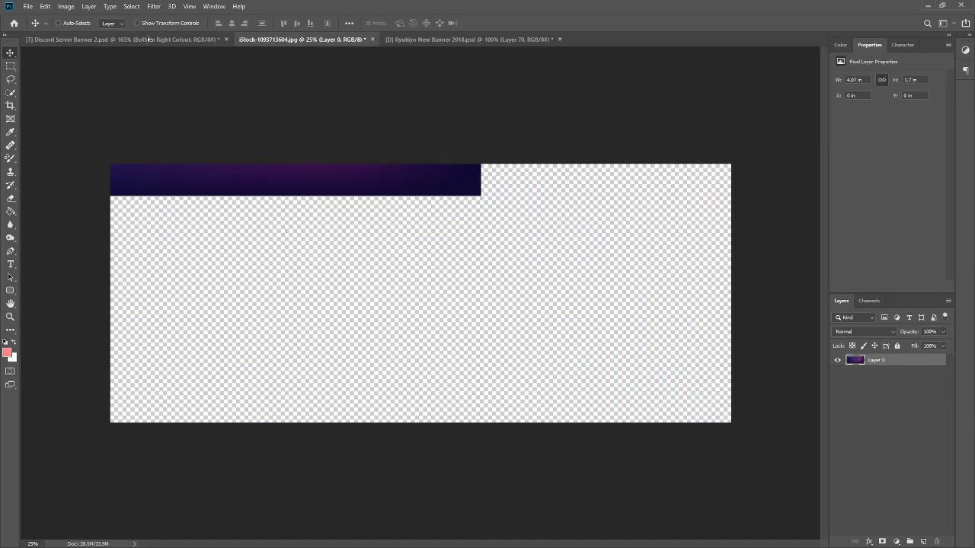
left_click(99, 40)
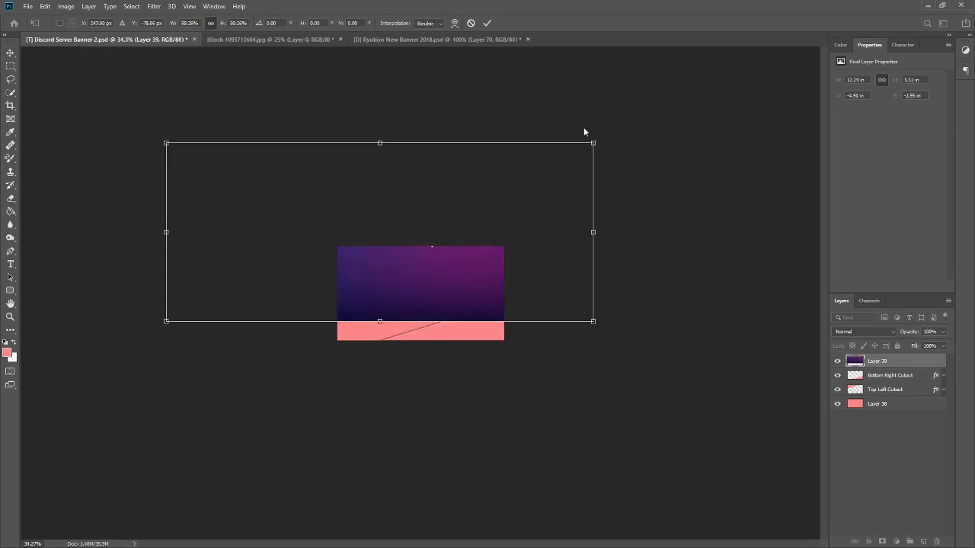
left_click_drag(585, 131, 541, 88)
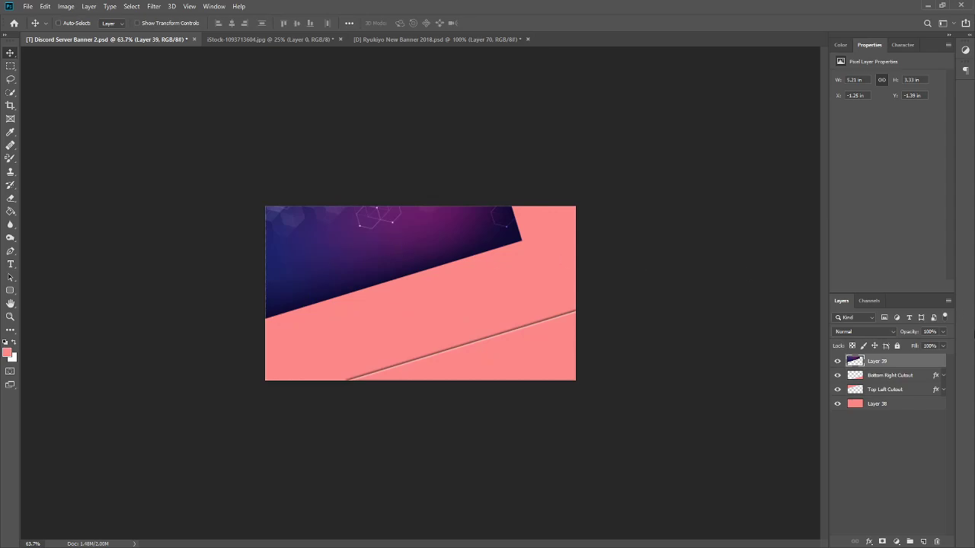
left_click_drag(876, 359, 876, 375)
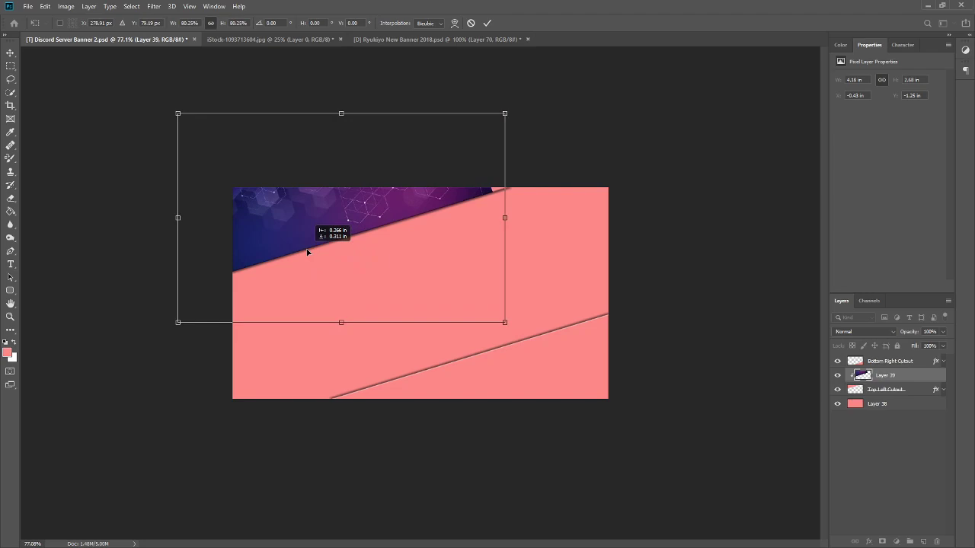
Step: Move the purple background into position in the banner's top-left corner
left_click_drag(308, 252, 363, 226)
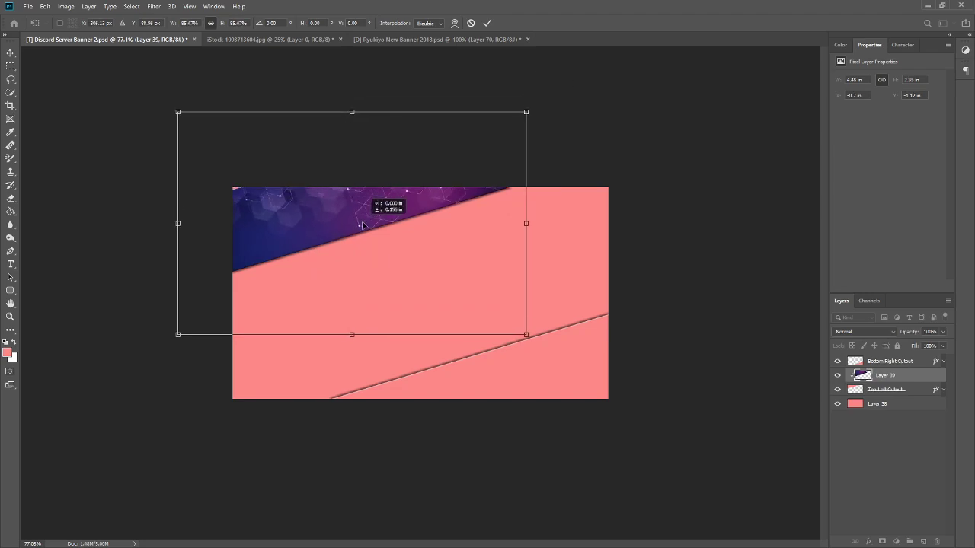
left_click_drag(363, 222, 441, 121)
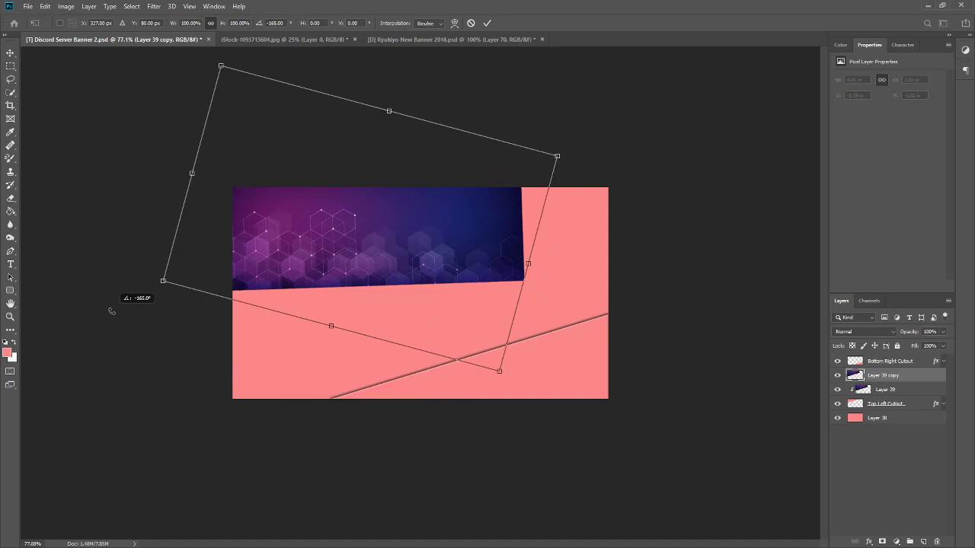
Step: Rotate the duplicated purple background 180° and commit it in the bottom-right corner
left_click(488, 22)
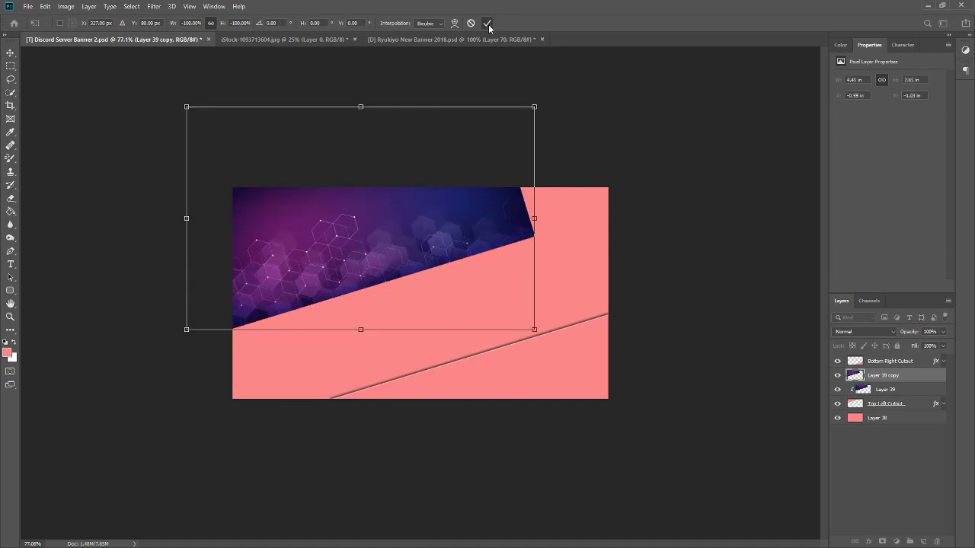
left_click(488, 23)
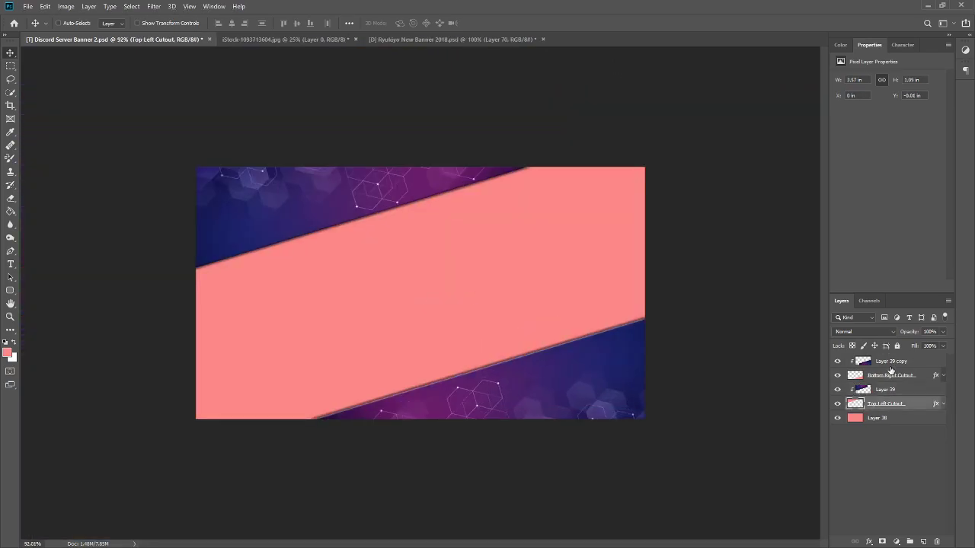
Step: Rename both purple background layers Main Overlay
left_click(885, 390)
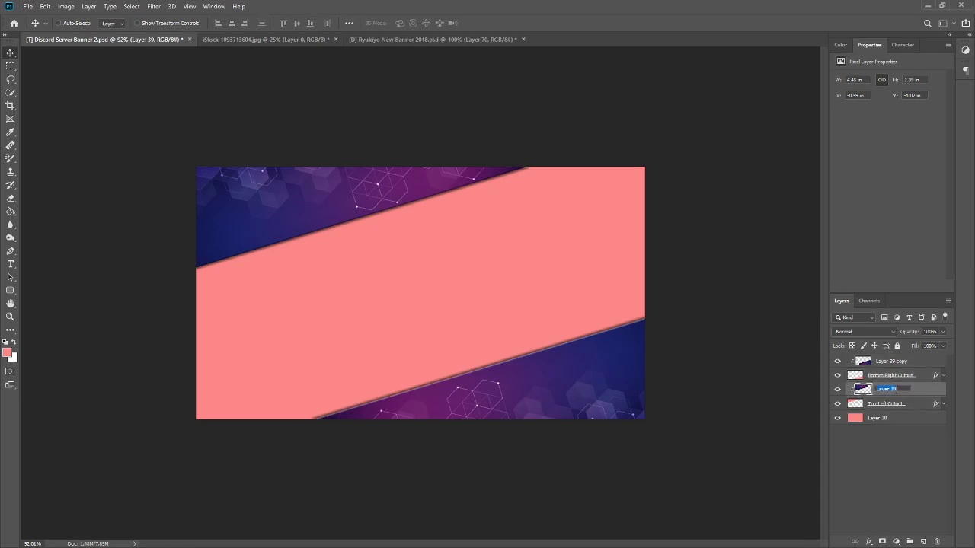
type("Main Overlay")
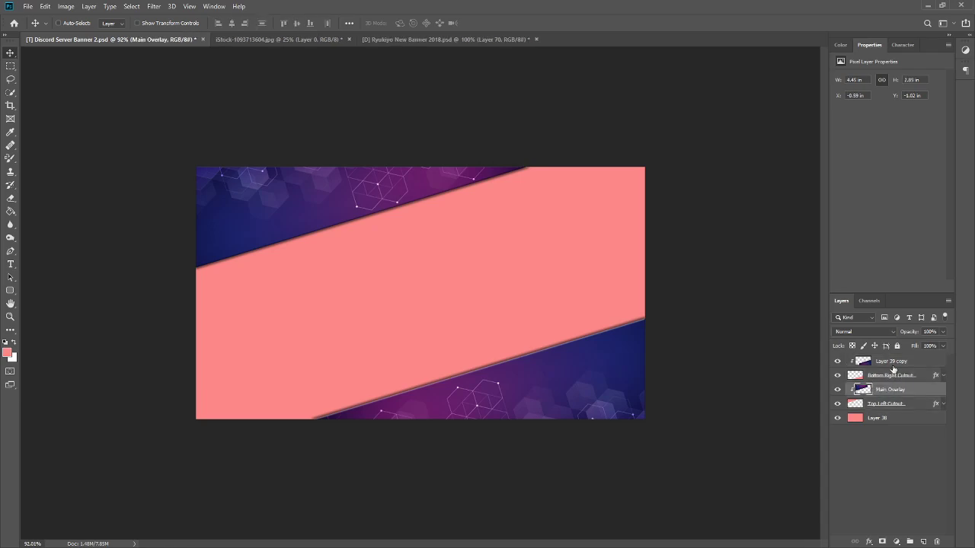
double_click(891, 361)
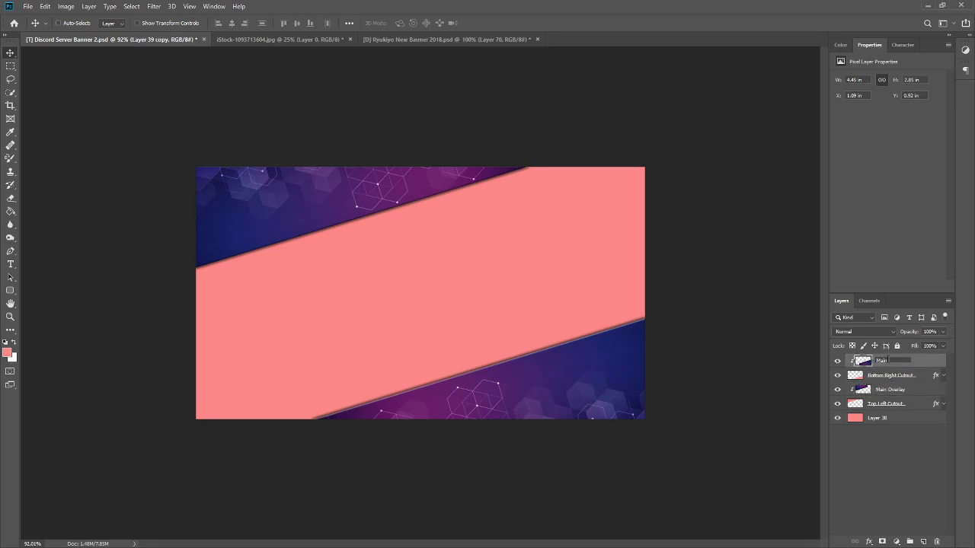
left_click(892, 360)
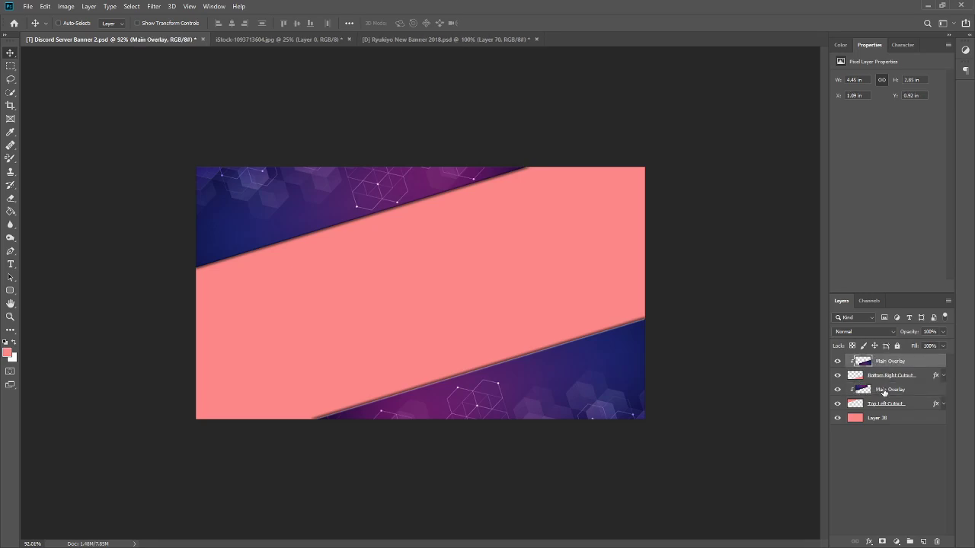
Step: Group the corner layers and name the group Corner Sections
left_click(886, 402)
type("Corner Sec")
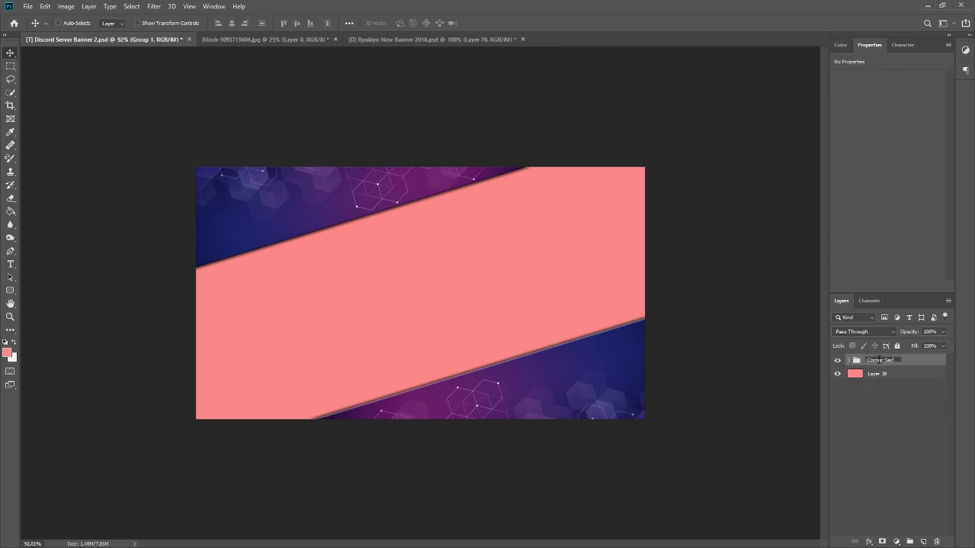
double_click(881, 359)
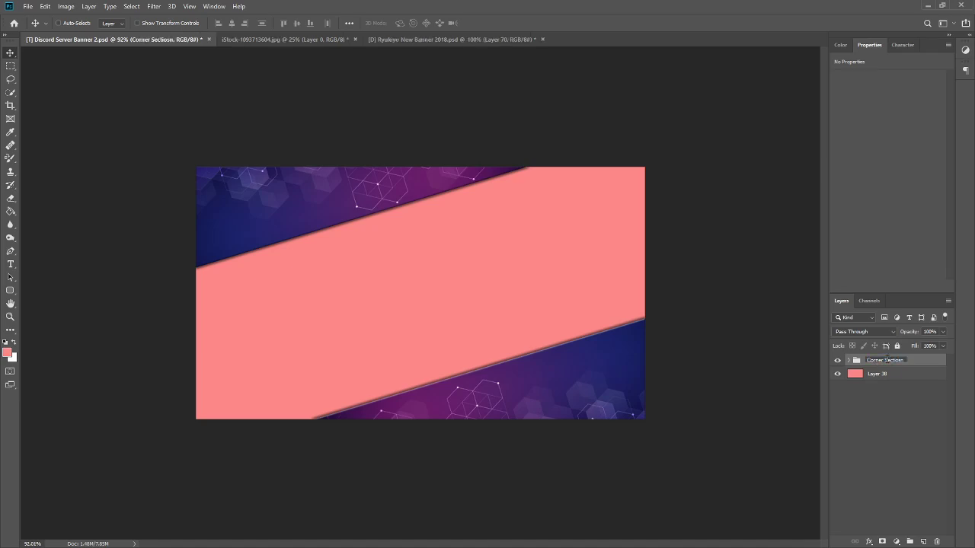
double_click(885, 359)
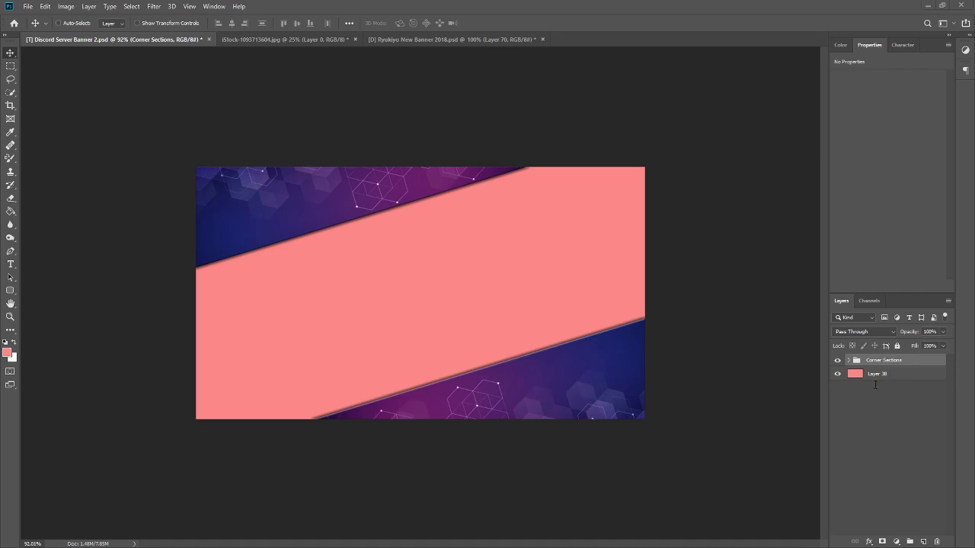
Step: Place the neon city street photo above the pink base layer and scale it to fill the canvas
left_click(878, 373)
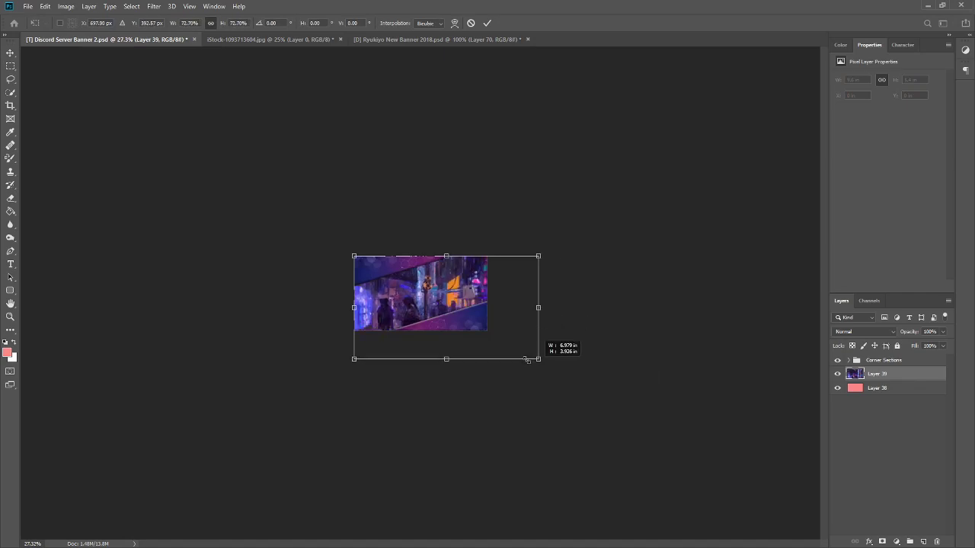
left_click_drag(539, 360, 489, 332)
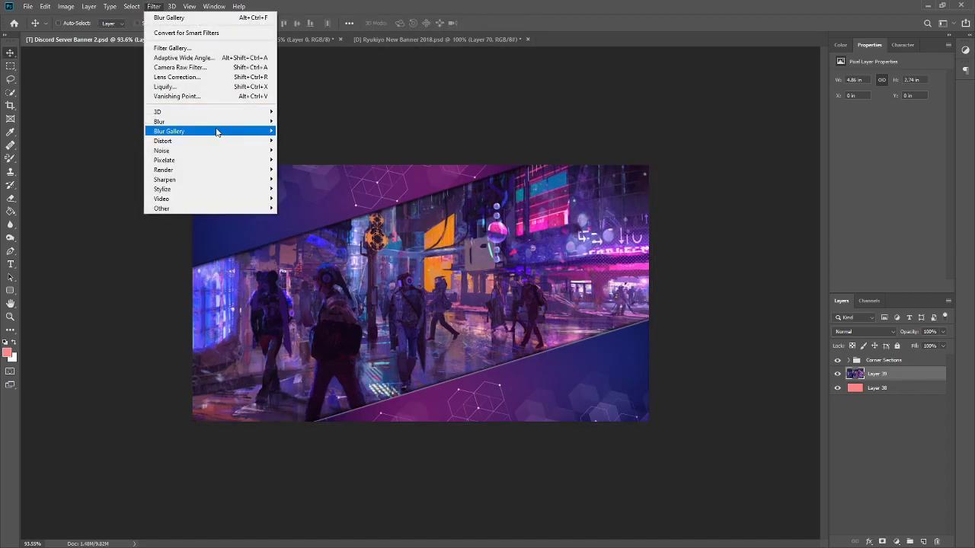
Step: Apply a Field Blur from the Blur Gallery to the neon city photo
left_click(169, 131)
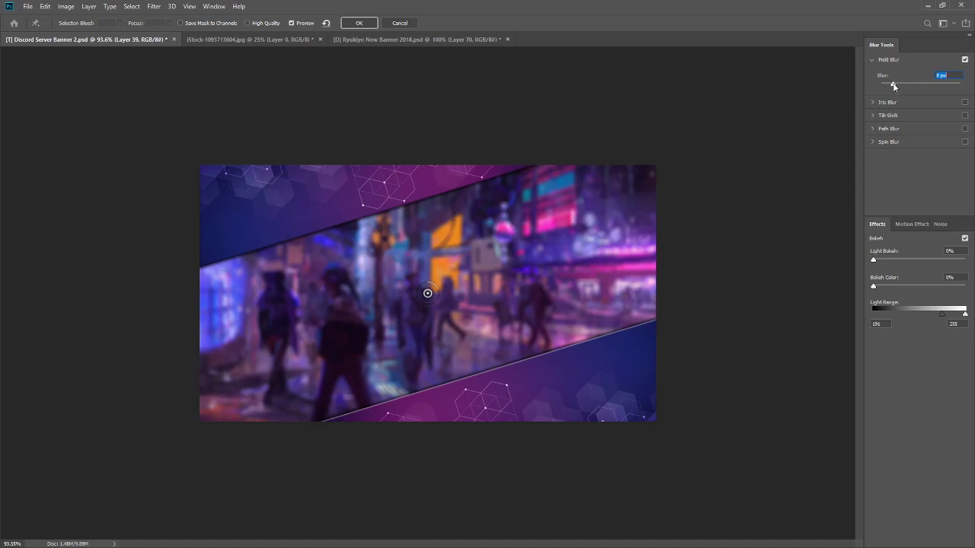
mouse_move(914, 76)
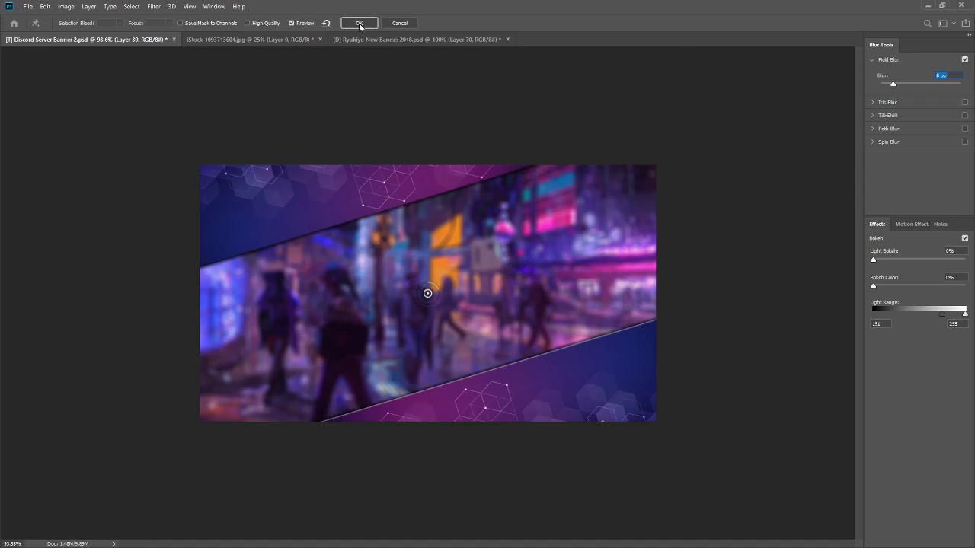
left_click(358, 22)
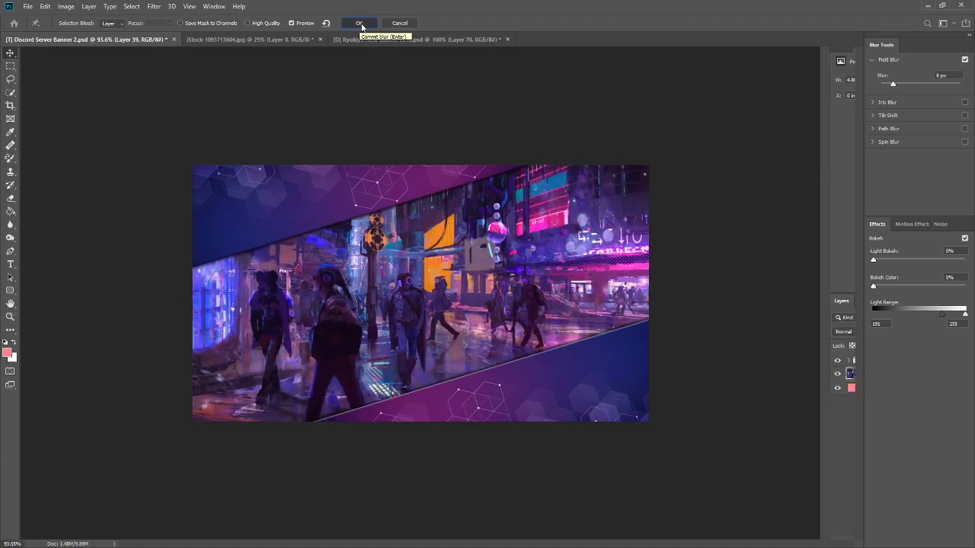
left_click(358, 22)
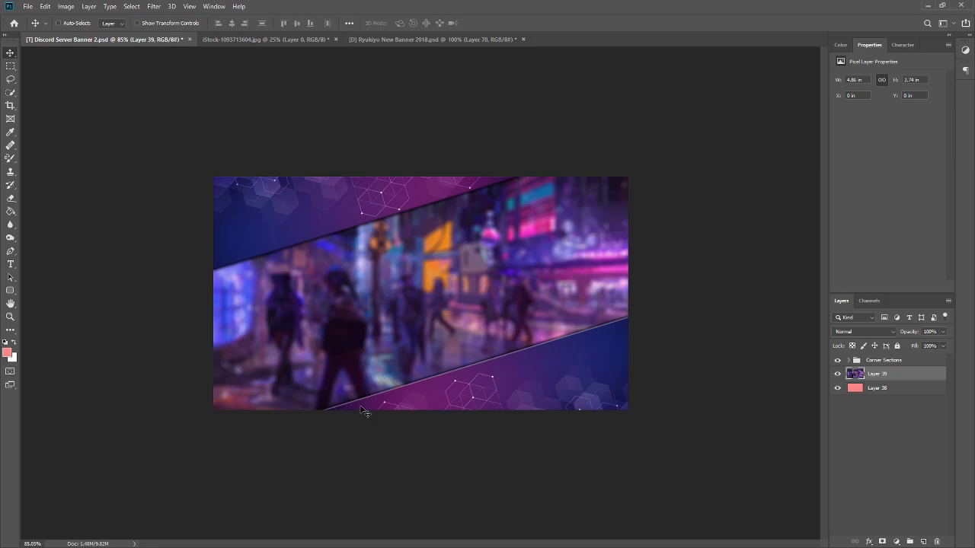
mouse_move(326, 378)
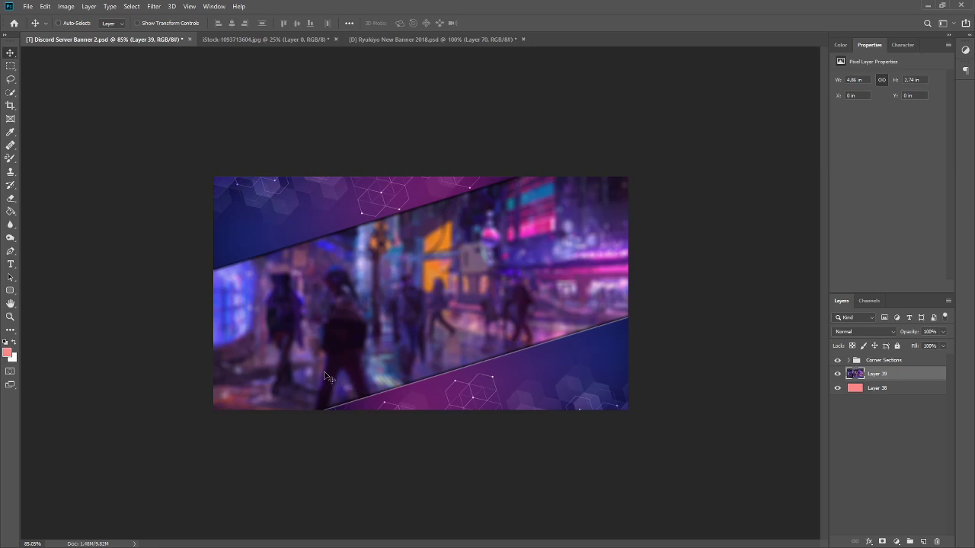
mouse_move(303, 180)
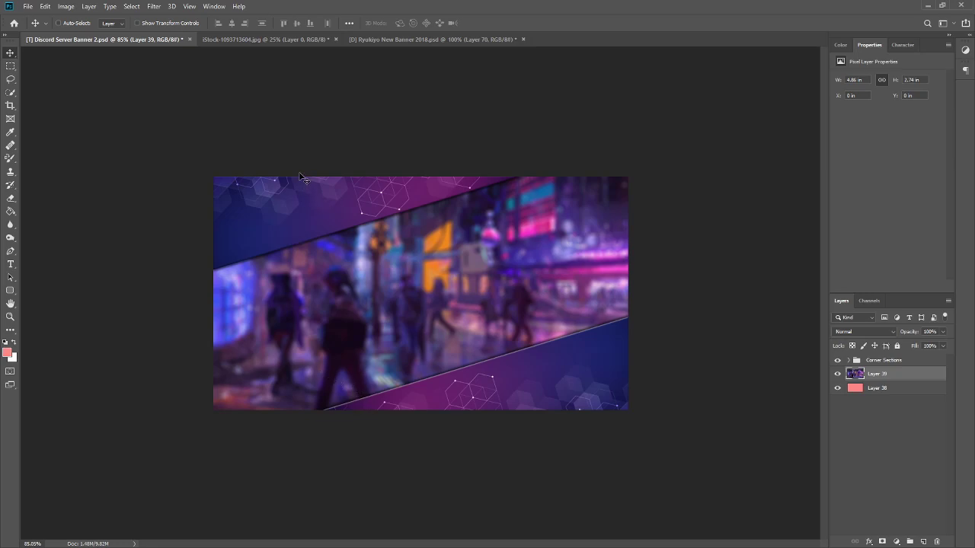
mouse_move(176, 198)
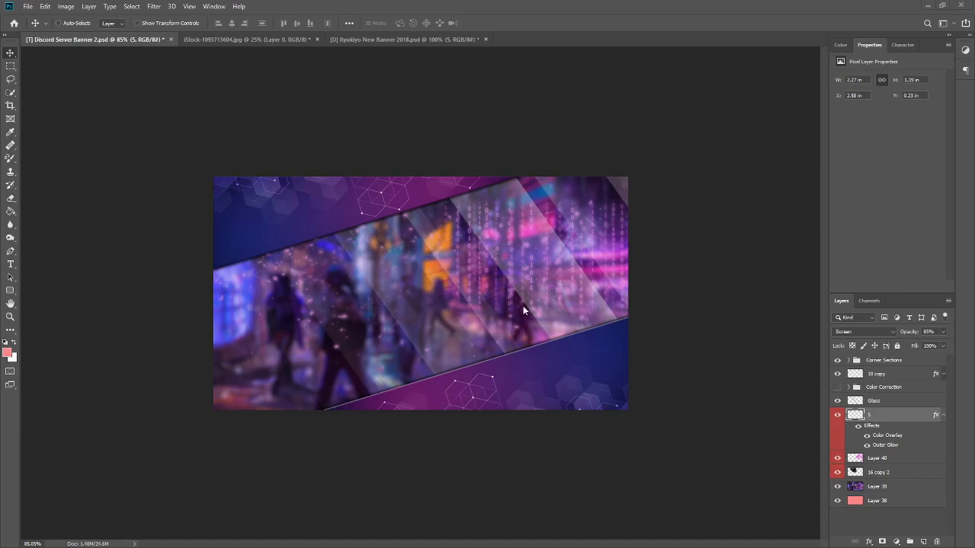
mouse_move(489, 265)
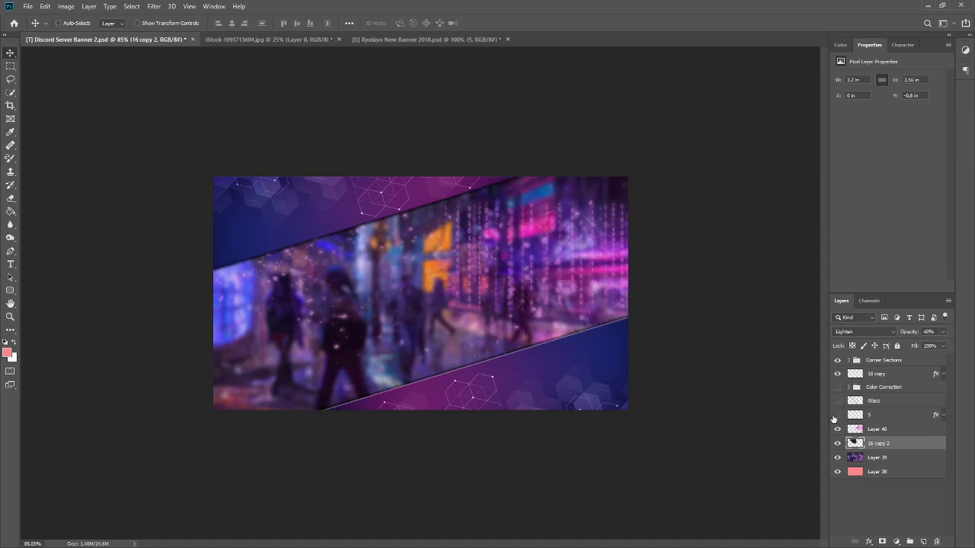
Step: Delete the pink bottom layer (Layer 38) from the banner
left_click(838, 414)
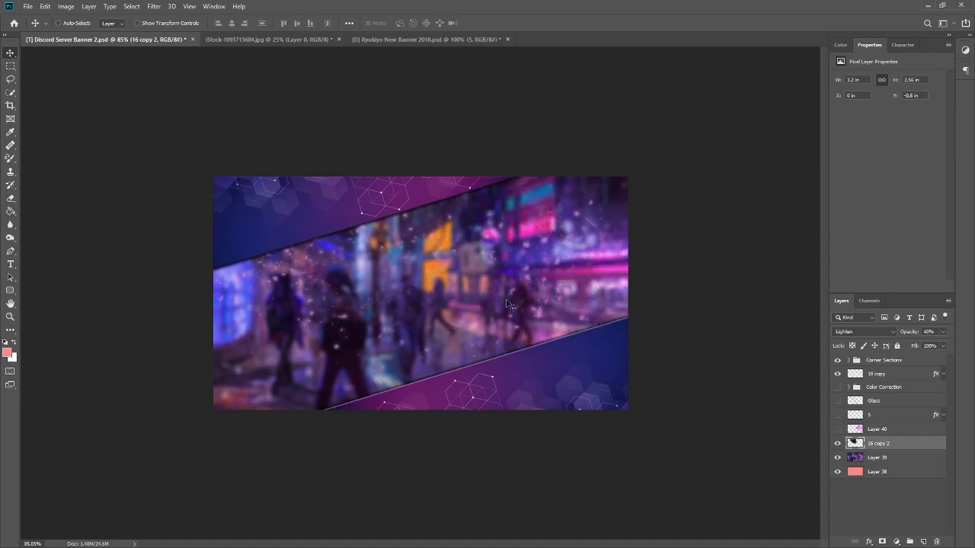
left_click(878, 473)
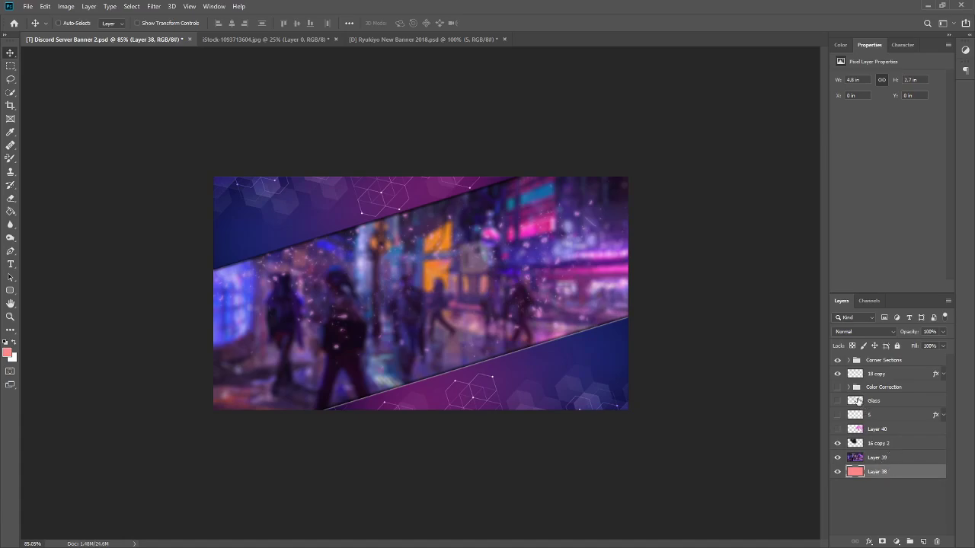
left_click(838, 374)
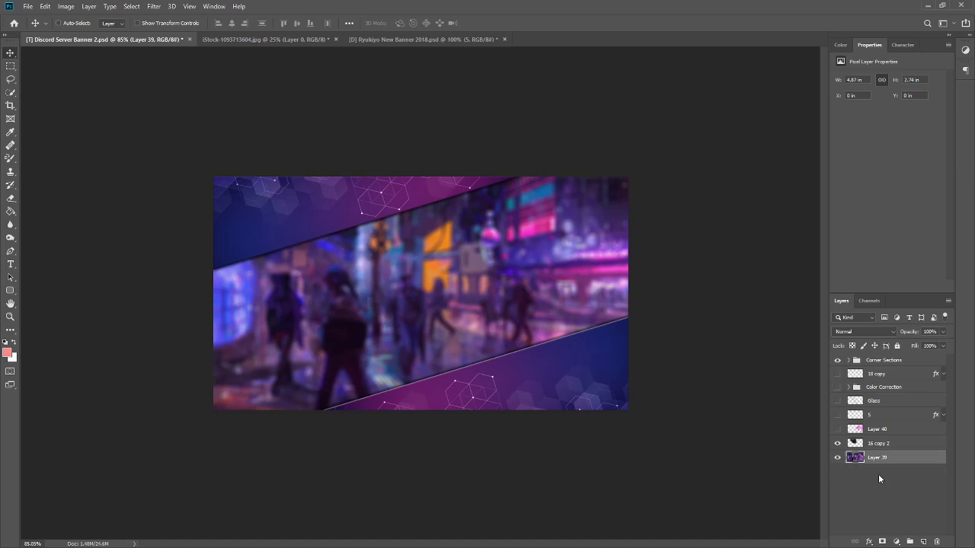
mouse_move(89, 80)
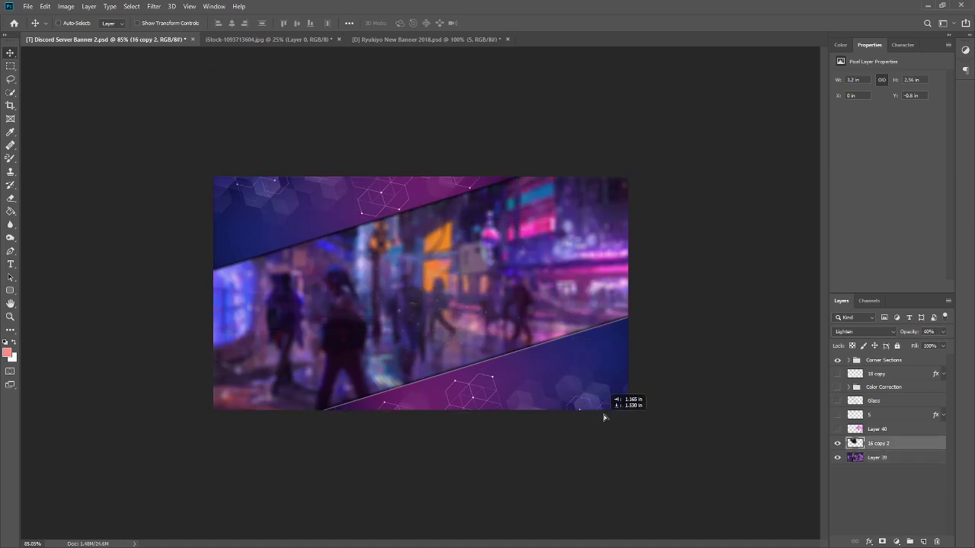
Step: Scale and position the dust texture over the scene and blend it with Lighten mode
left_click_drag(606, 418, 265, 311)
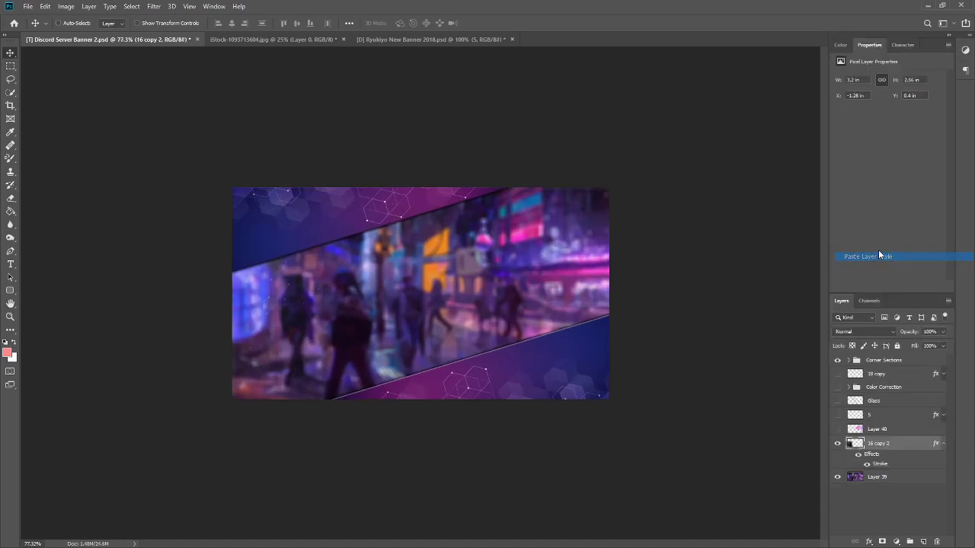
right_click(878, 443)
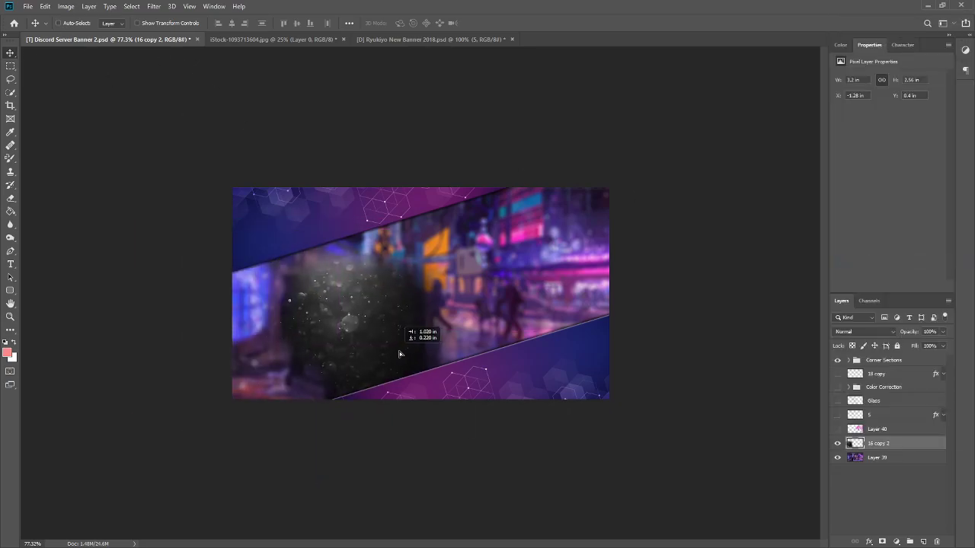
left_click_drag(399, 353, 332, 313)
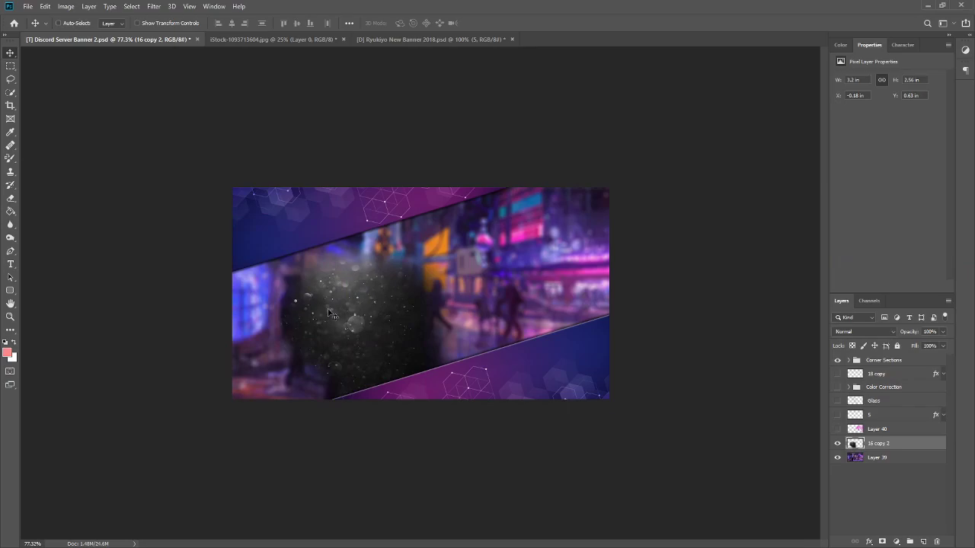
mouse_move(338, 329)
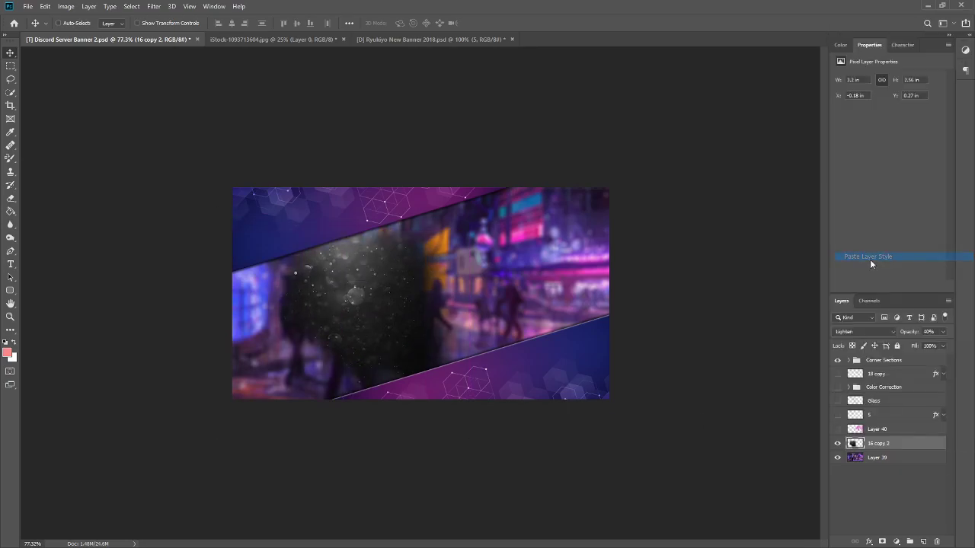
left_click(869, 256)
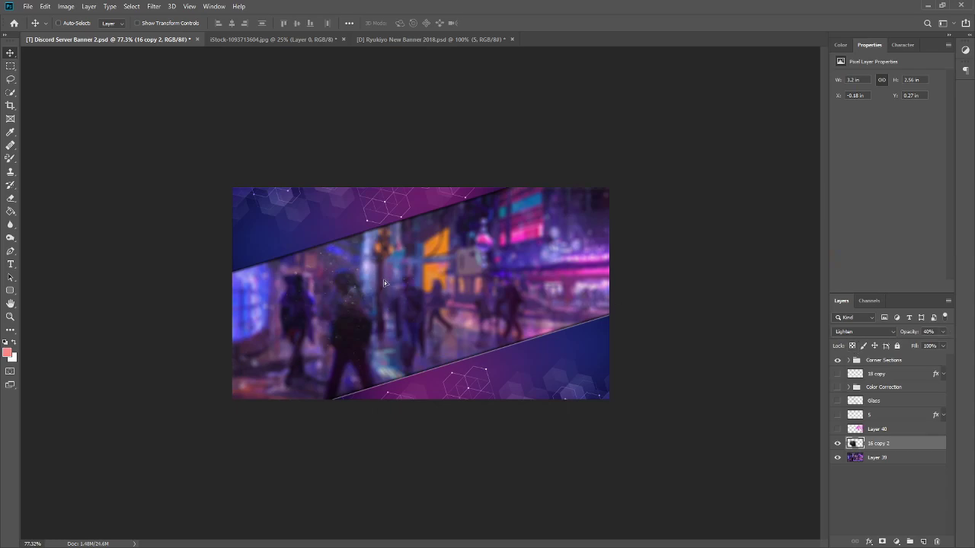
left_click_drag(384, 283, 320, 352)
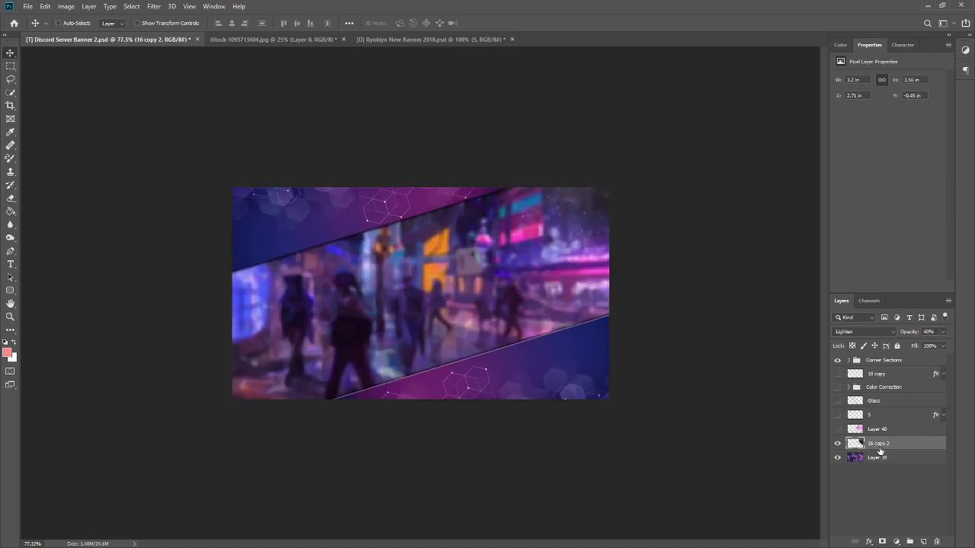
Step: Rename the dust texture layer to Dust Particles
double_click(877, 444)
type("Dust Particles")
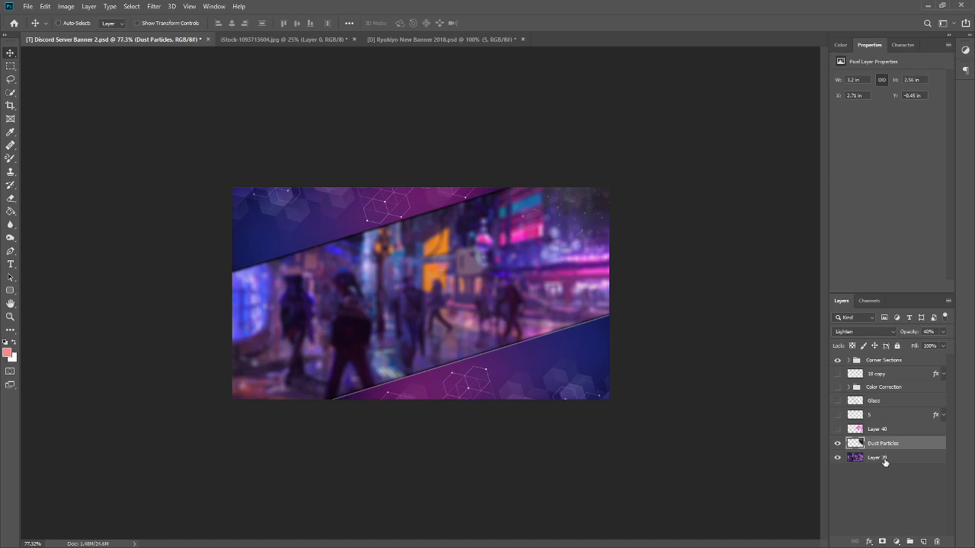
Step: Group the background layers as Base Layer, colour it Violet, and expand it to select Layer 40
left_click(878, 457)
type("Base Layer")
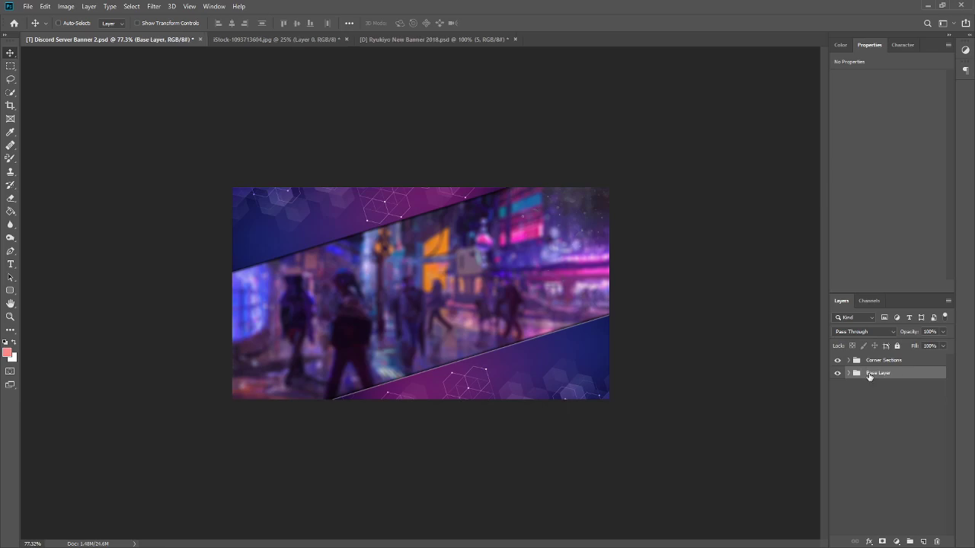
right_click(877, 373)
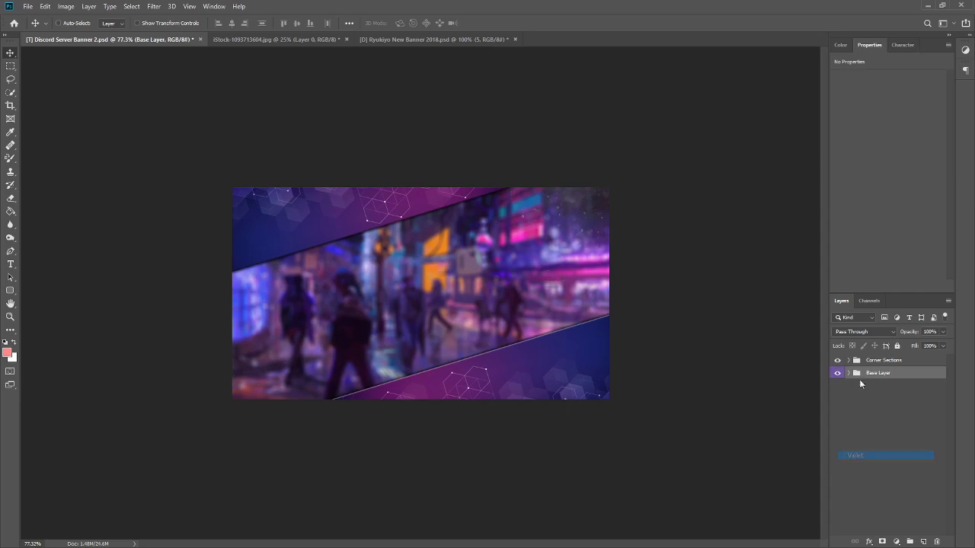
left_click(848, 372)
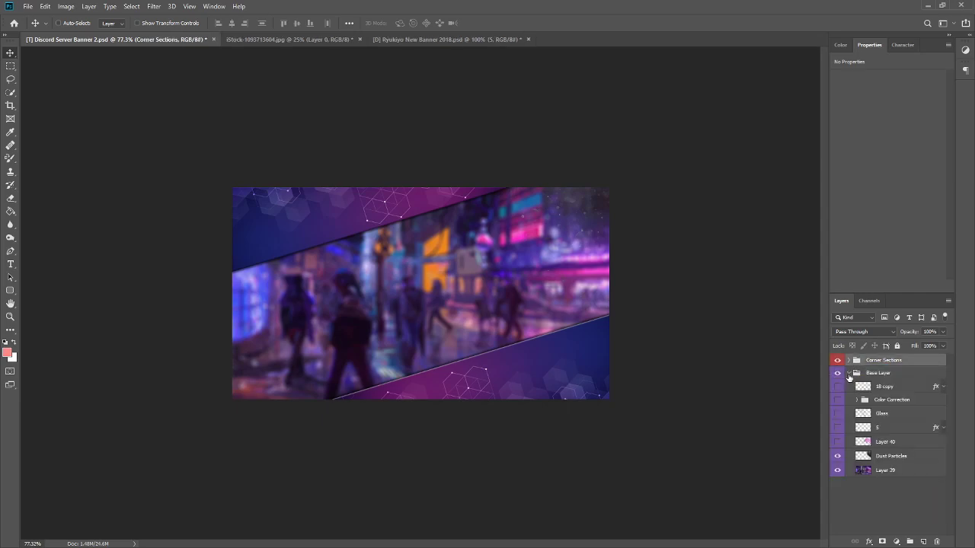
left_click(891, 456)
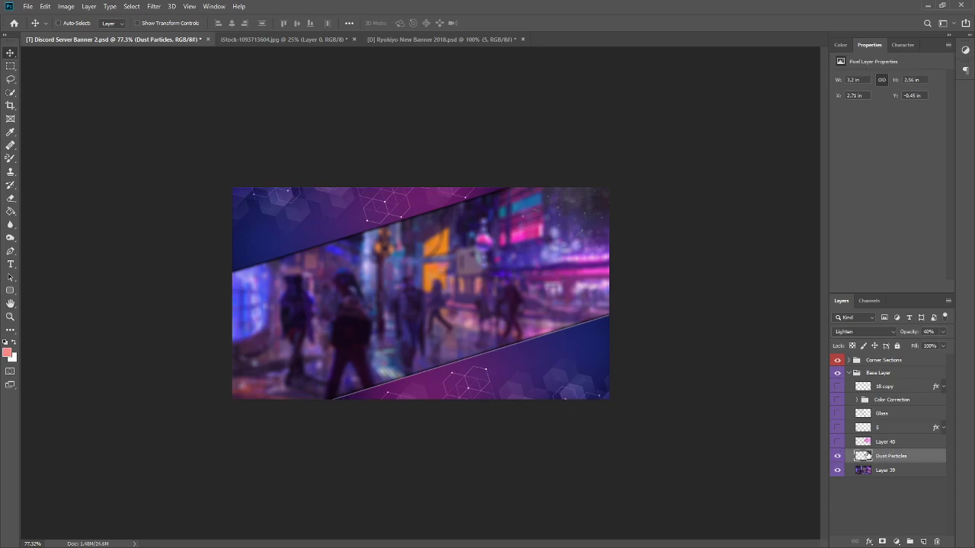
left_click(885, 442)
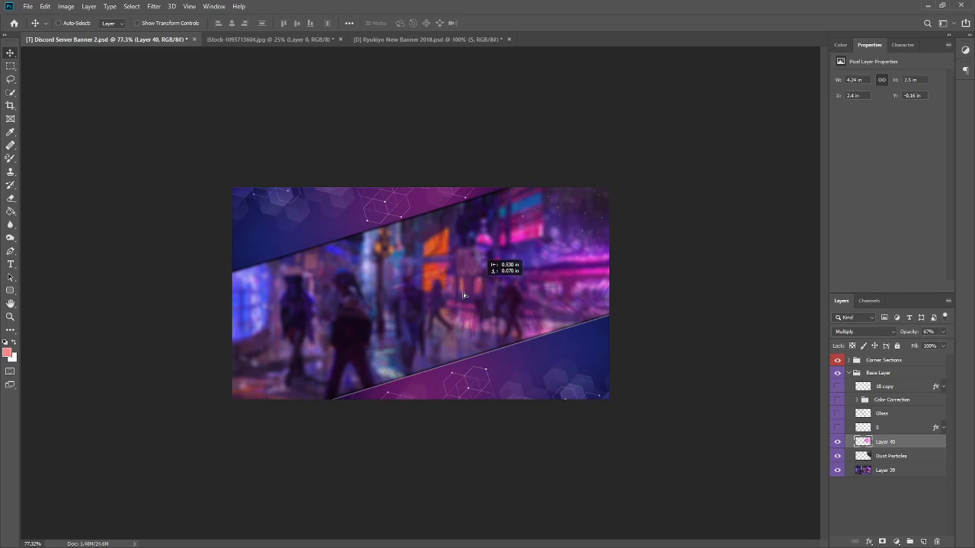
Step: Rotate and scale Layer 40's pink brush strokes diagonally with Free Transform and commit
right_click(885, 442)
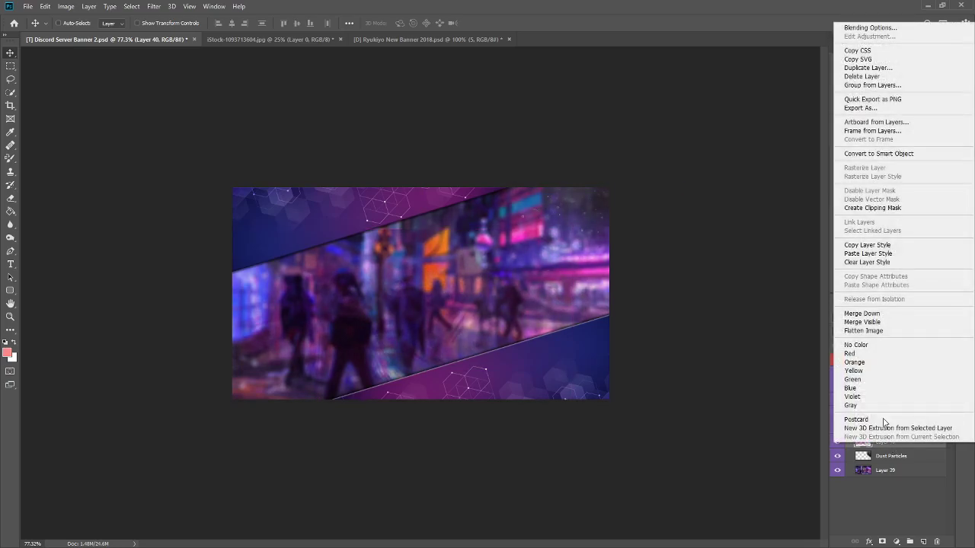
mouse_move(856, 341)
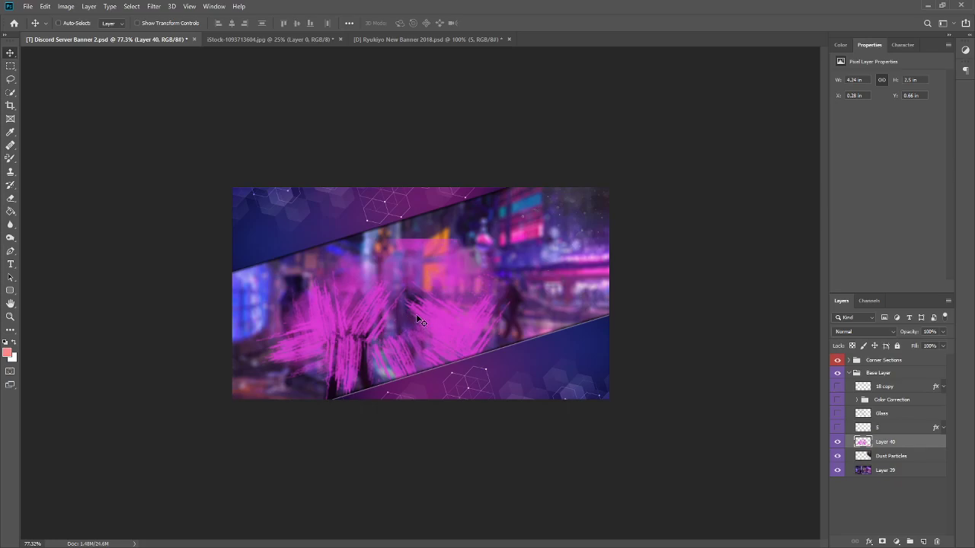
right_click(886, 441)
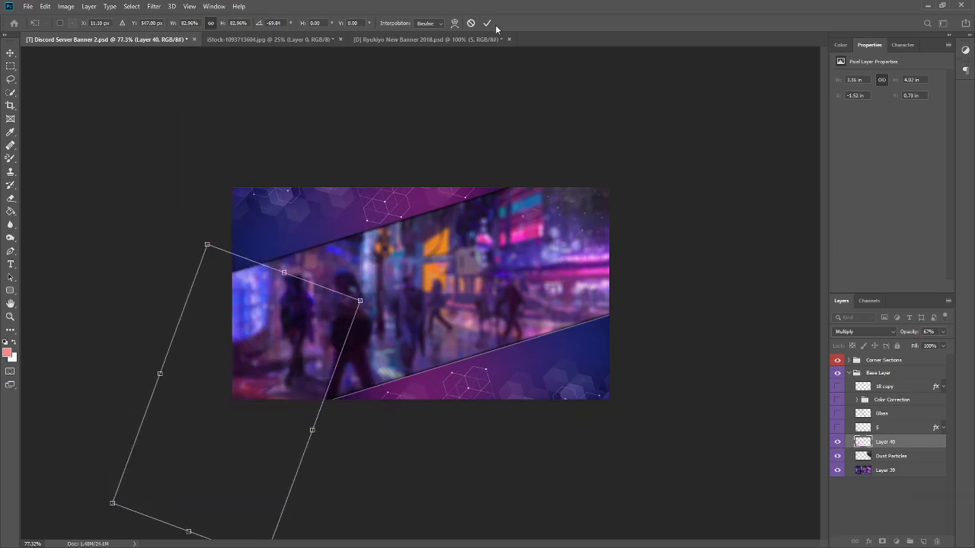
left_click(488, 23)
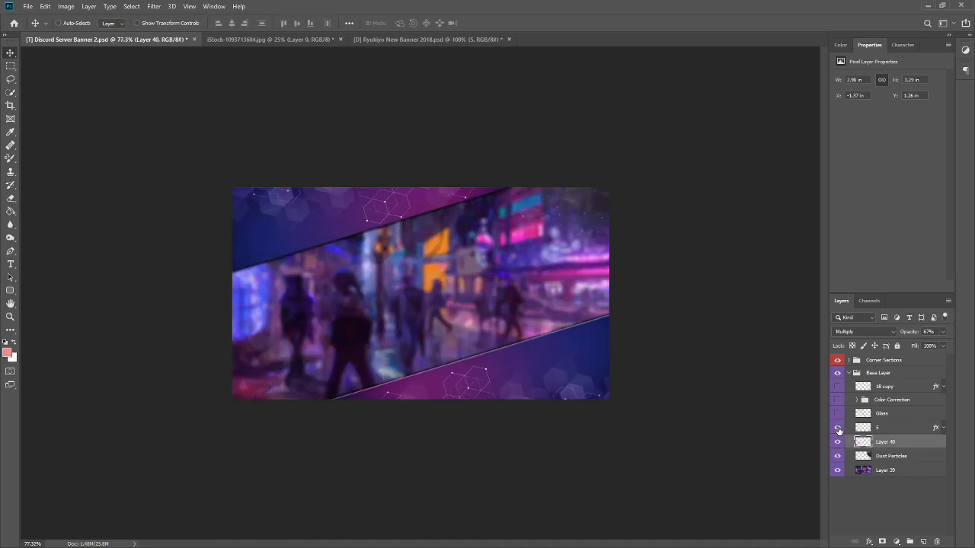
Step: Show layer 3, rename it Binary Code, and open its Layer Style effects
left_click(838, 427)
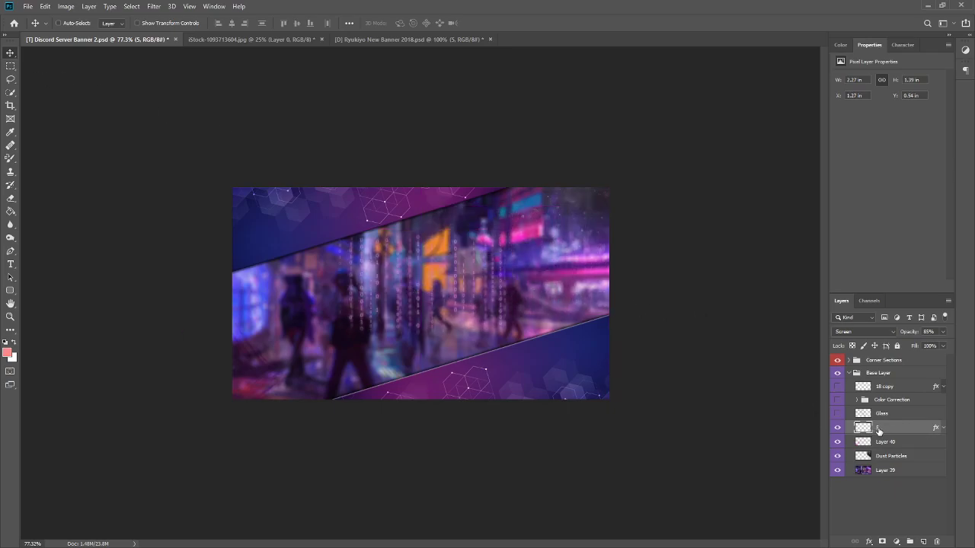
double_click(884, 426)
type("Binary Code")
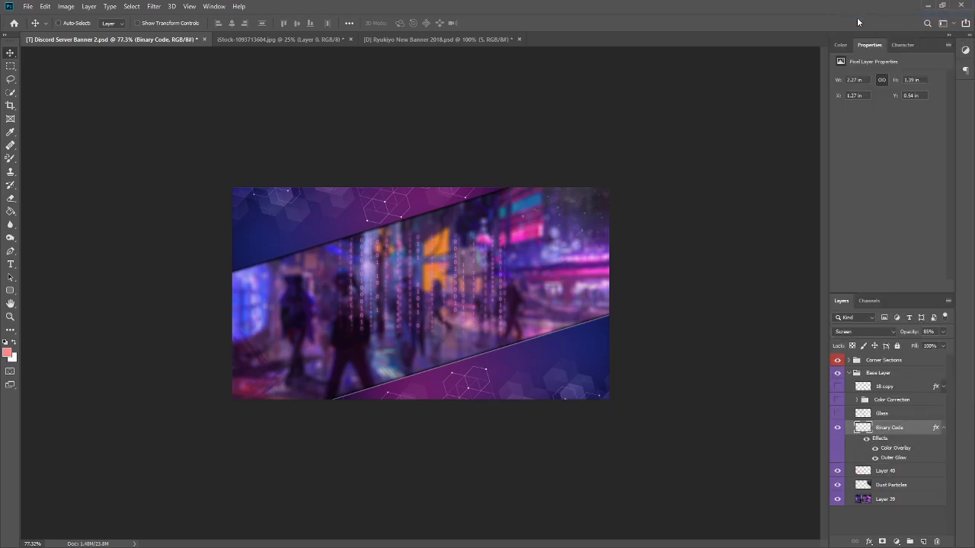
double_click(896, 447)
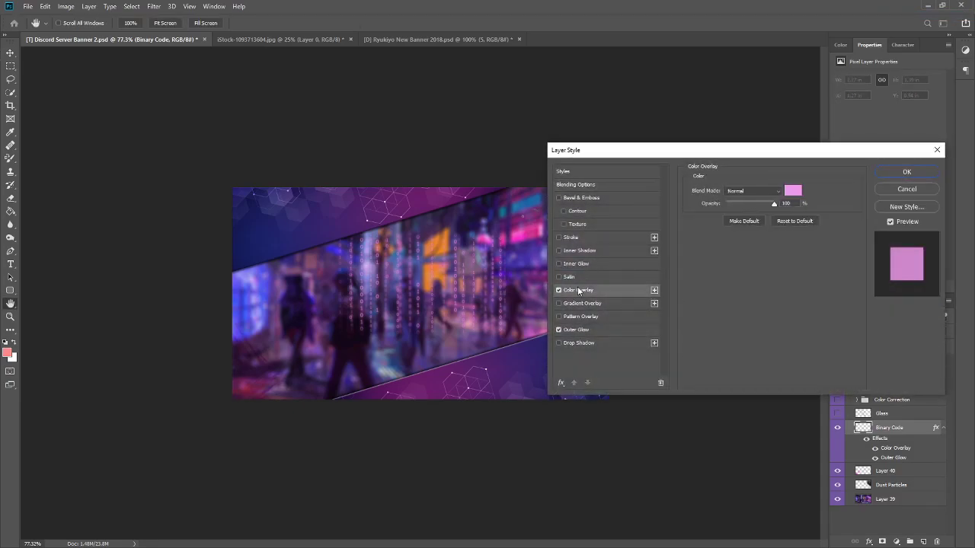
Step: Inspect the pink Color Overlay and Outer Glow swatches without changing them
left_click(792, 189)
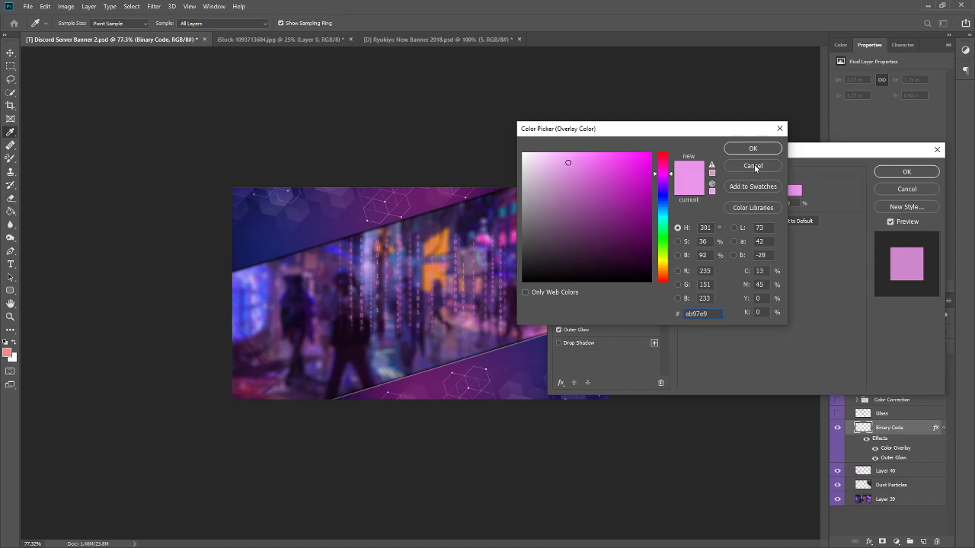
left_click(753, 166)
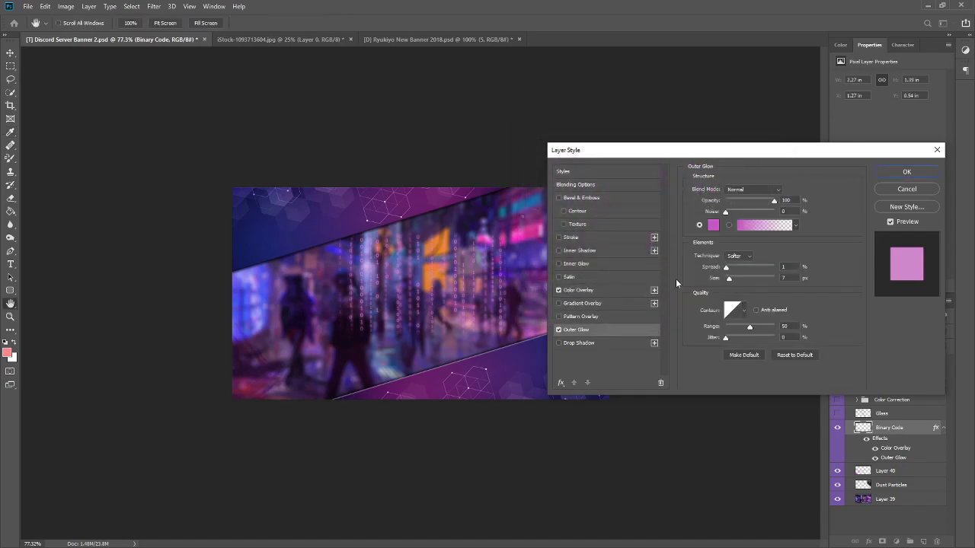
left_click(713, 225)
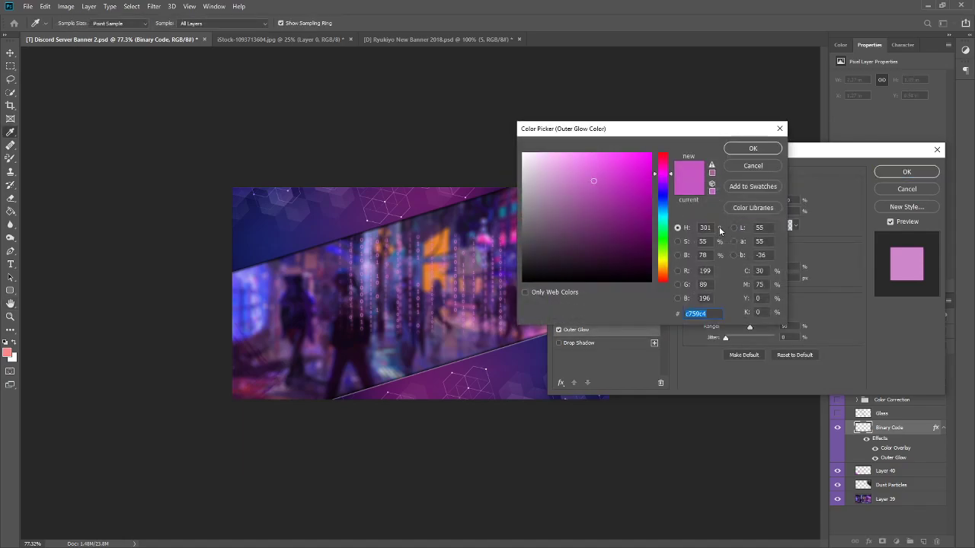
mouse_move(674, 445)
type("Bursh Shape")
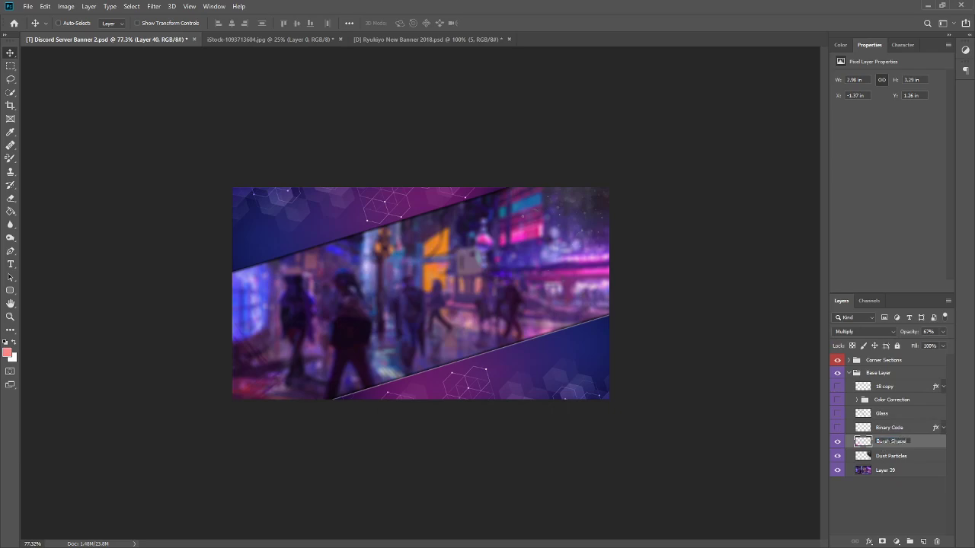
Step: Show and select the Glass layer, then move and transform its diagonal panels over the city band
left_click(837, 413)
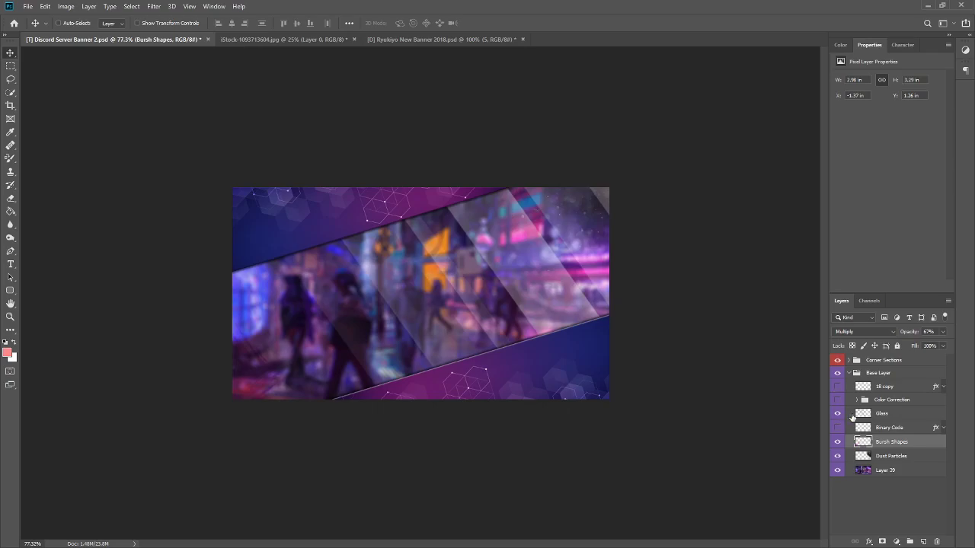
left_click(882, 413)
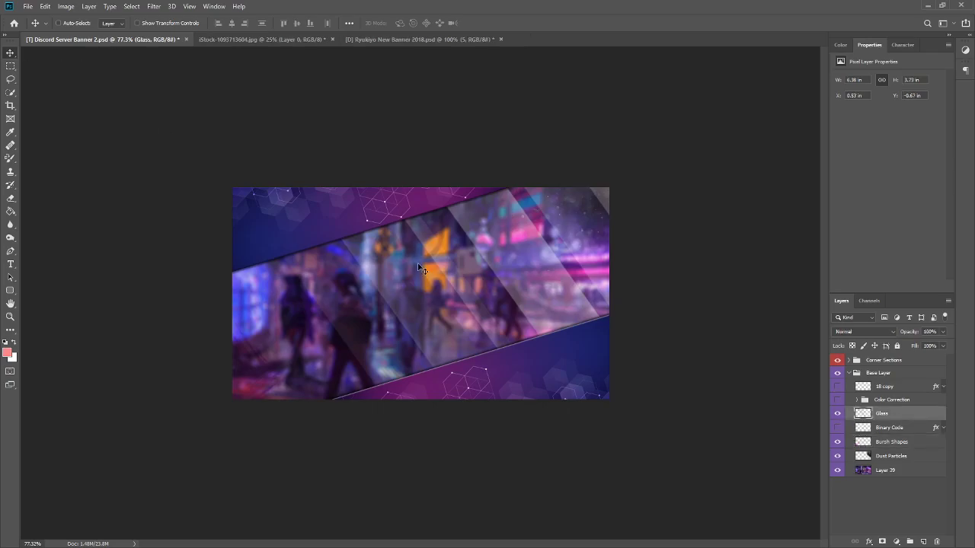
left_click_drag(423, 269, 268, 292)
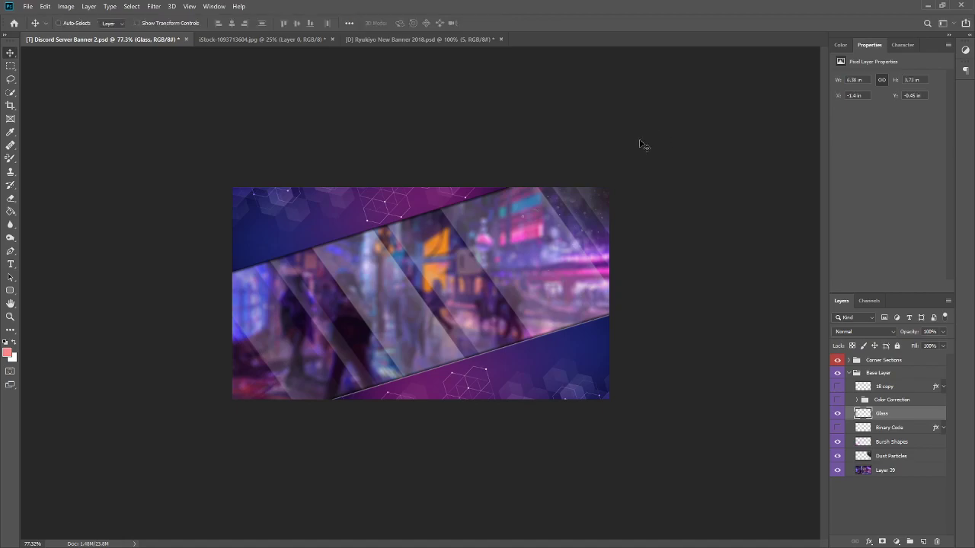
key("ctrl+t")
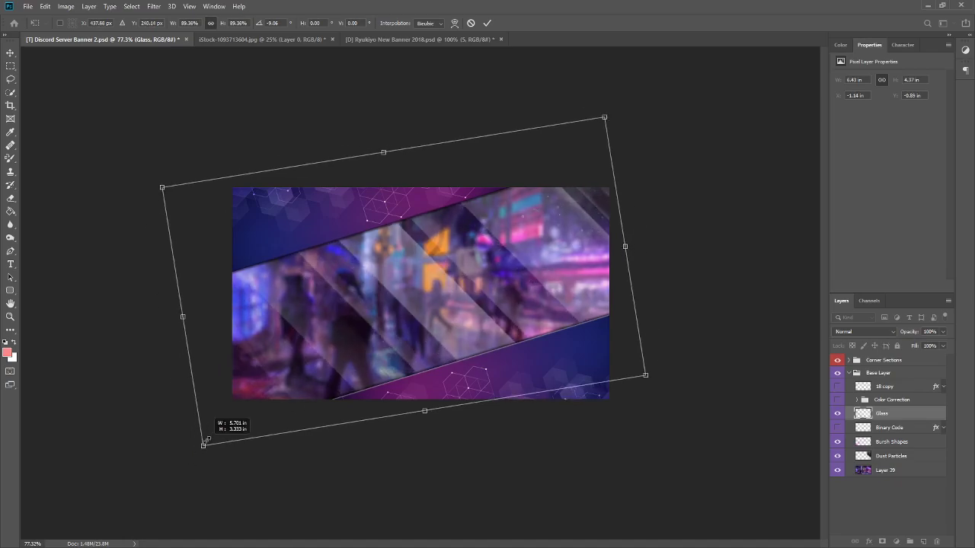
left_click(487, 23)
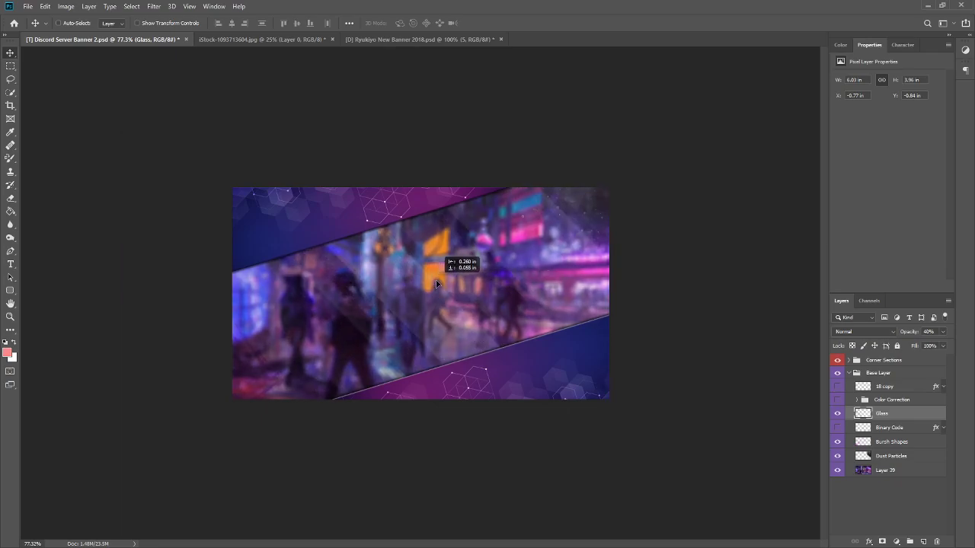
left_click_drag(436, 283, 460, 384)
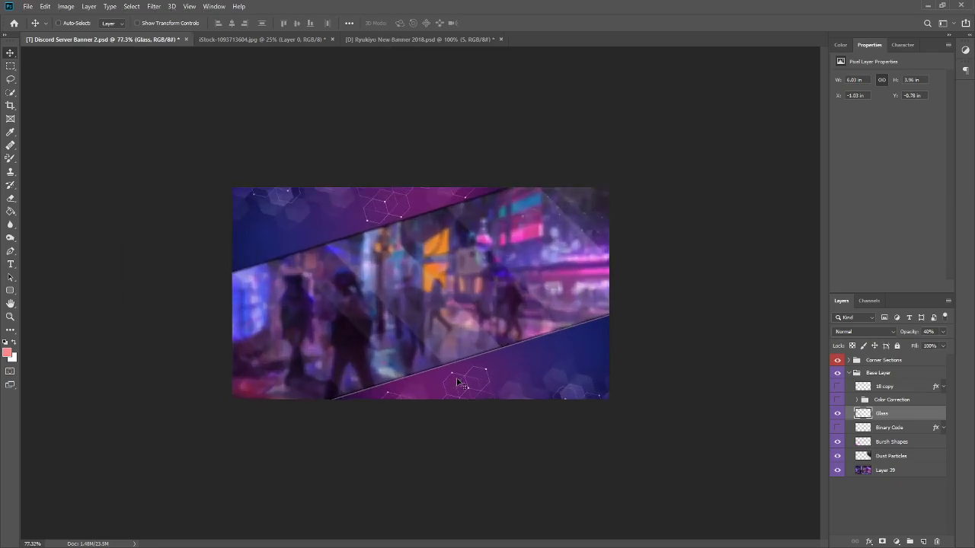
left_click(838, 399)
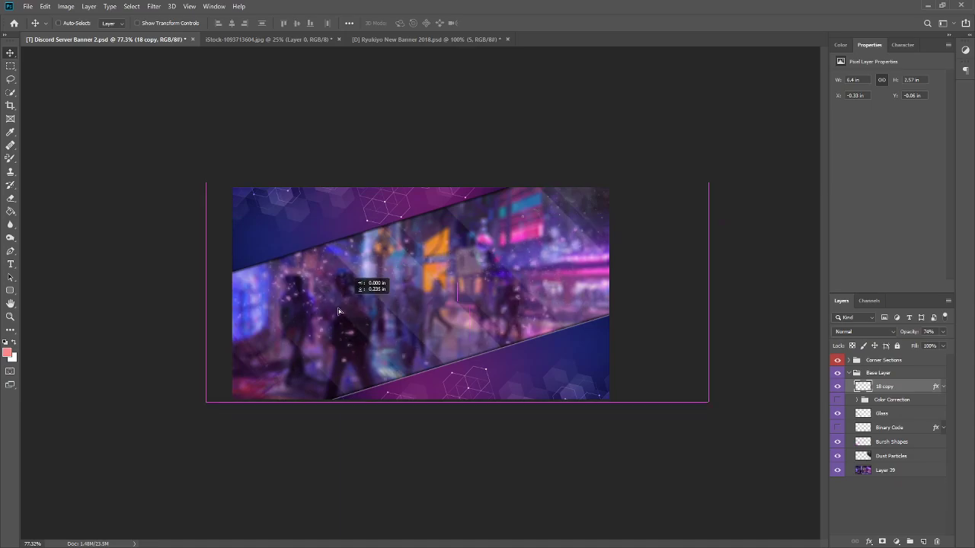
Step: Move the sparkle copy across the banner and rotate it to follow the diagonal band
left_click_drag(338, 311, 334, 282)
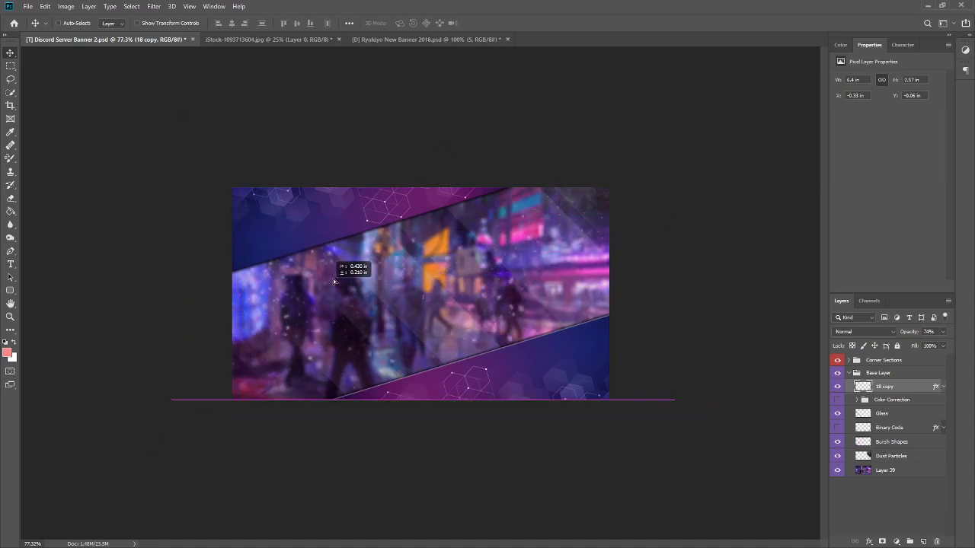
left_click_drag(332, 280, 288, 271)
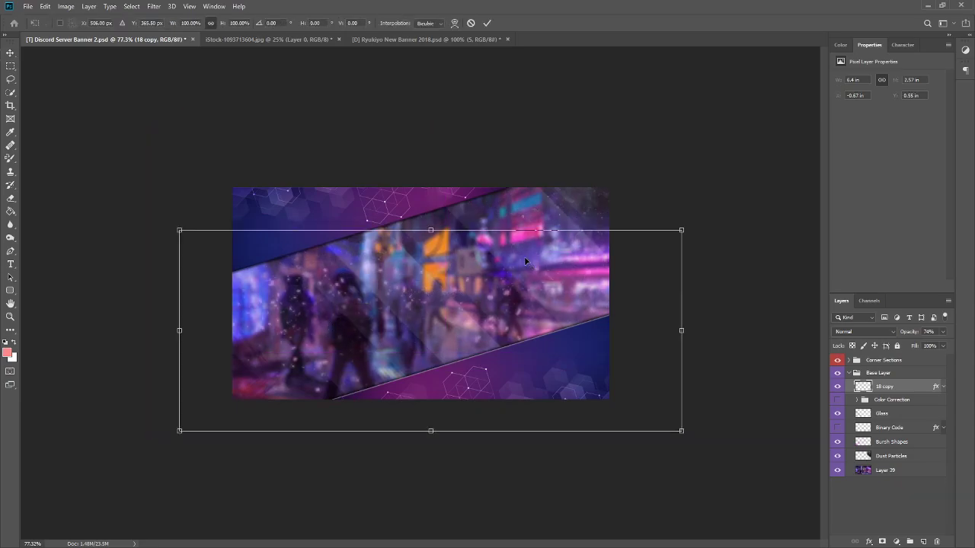
left_click_drag(681, 232, 637, 157)
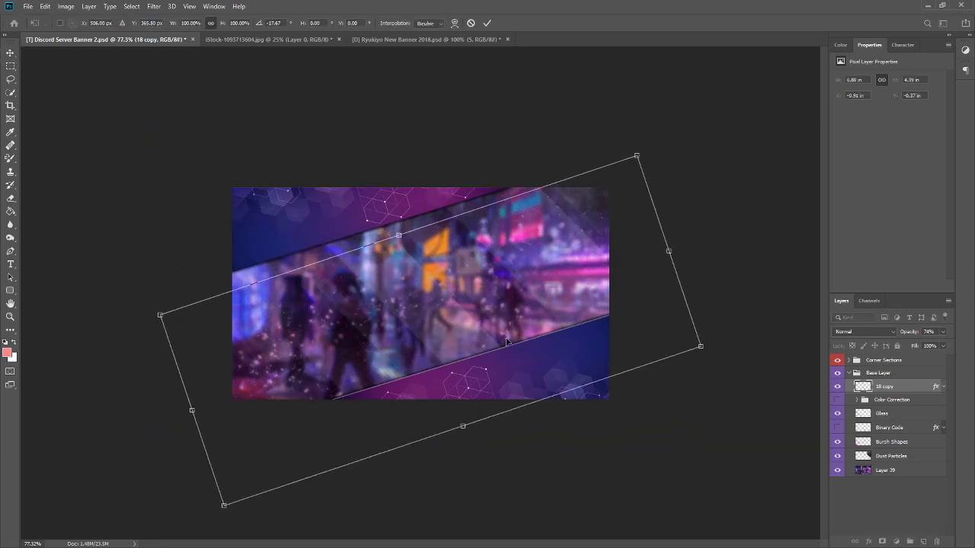
left_click_drag(506, 343, 460, 244)
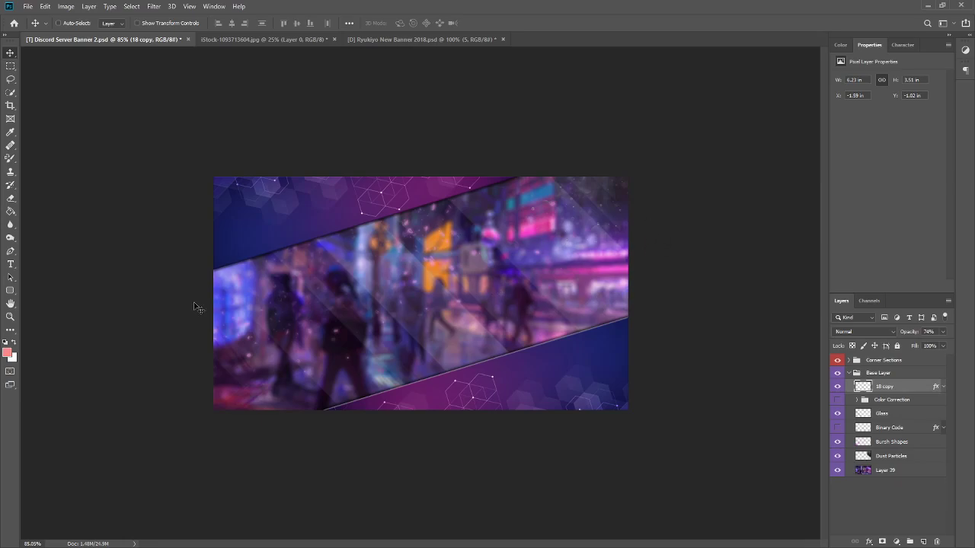
mouse_move(393, 281)
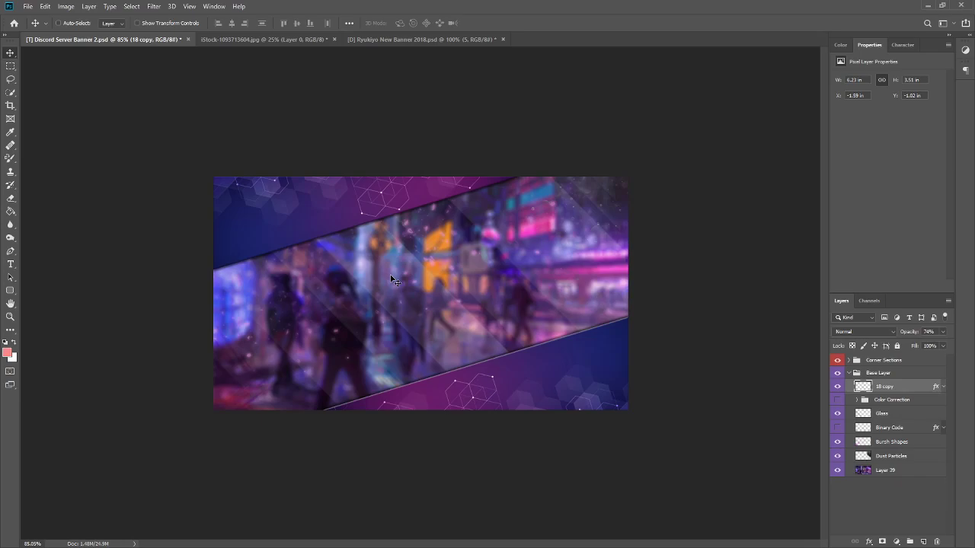
mouse_move(384, 268)
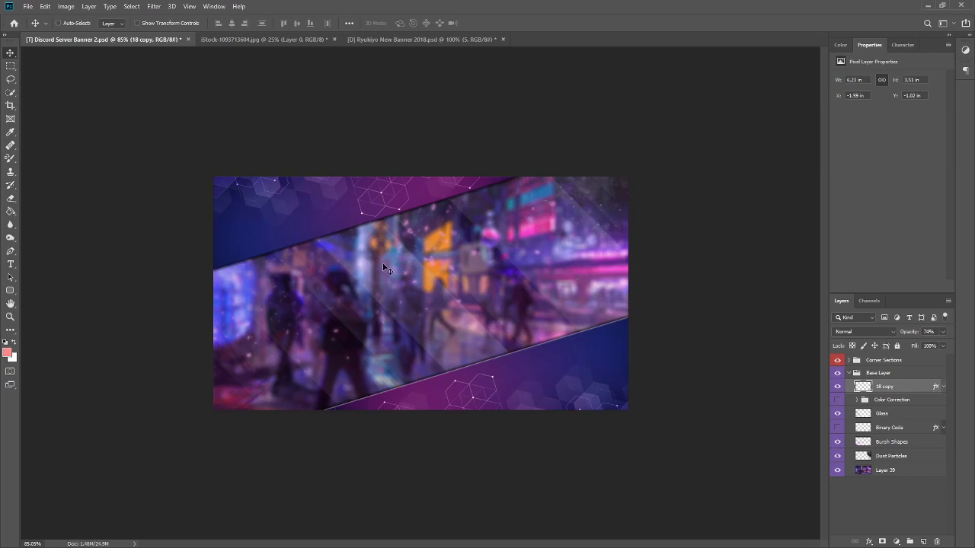
mouse_move(822, 390)
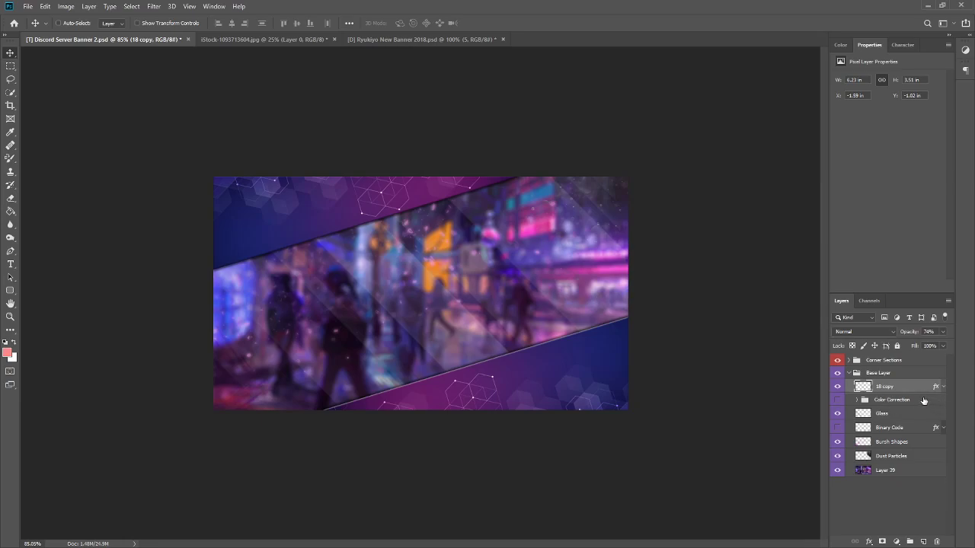
Step: Rename the copied sparkle layer in the Layers panel
double_click(883, 387)
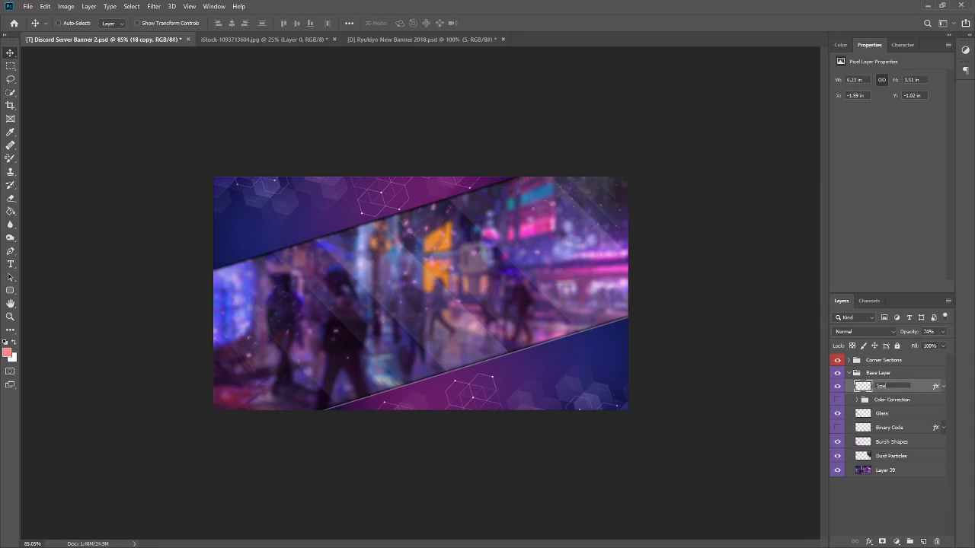
double_click(895, 387)
type("rkle Thanos Snap")
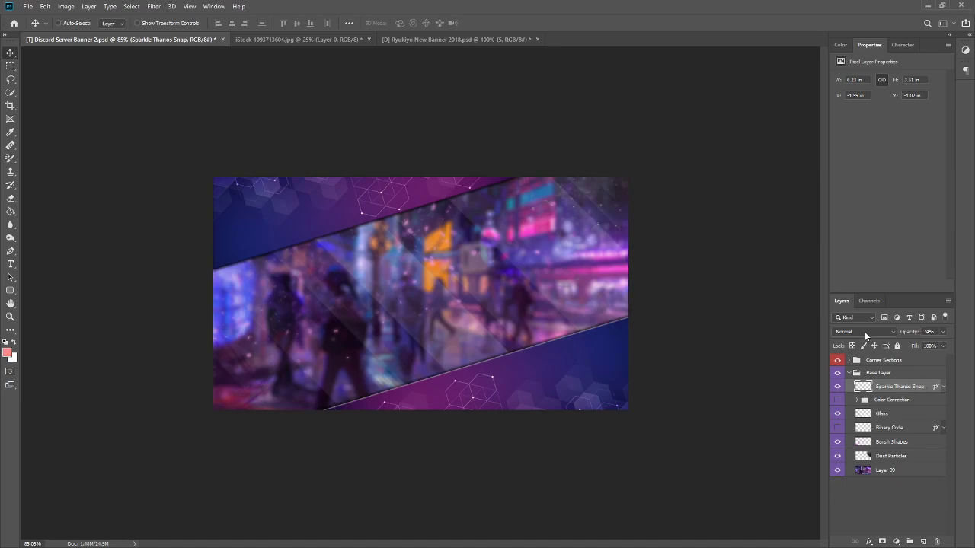
right_click(898, 387)
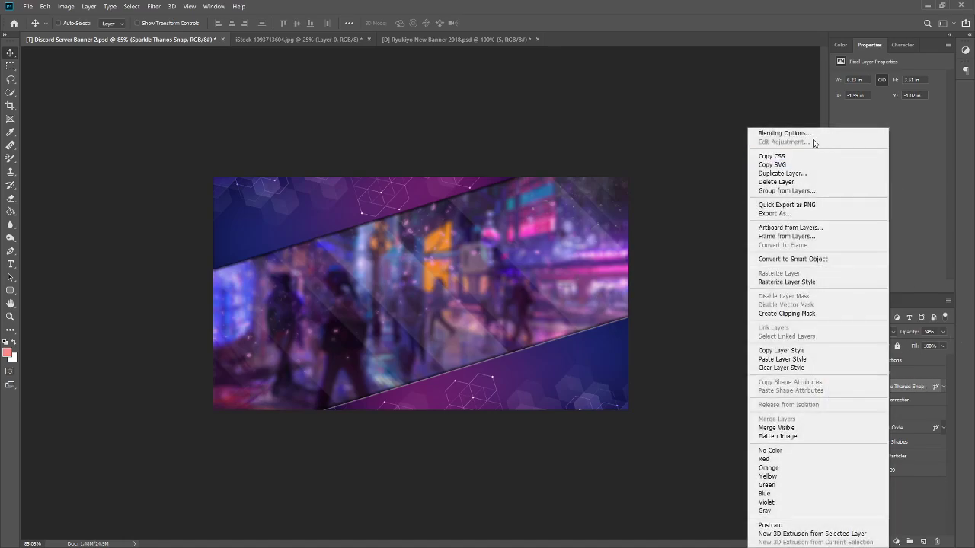
left_click(785, 133)
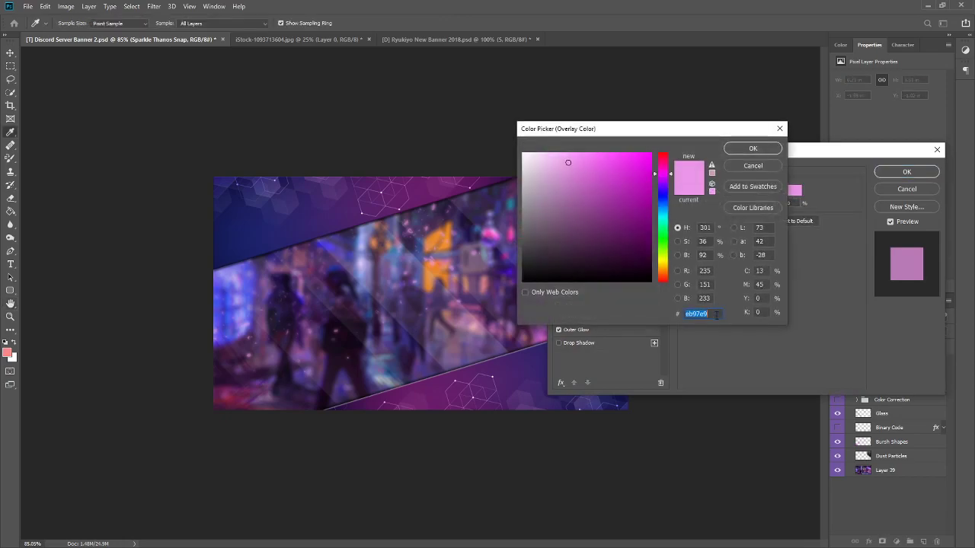
left_click(753, 148)
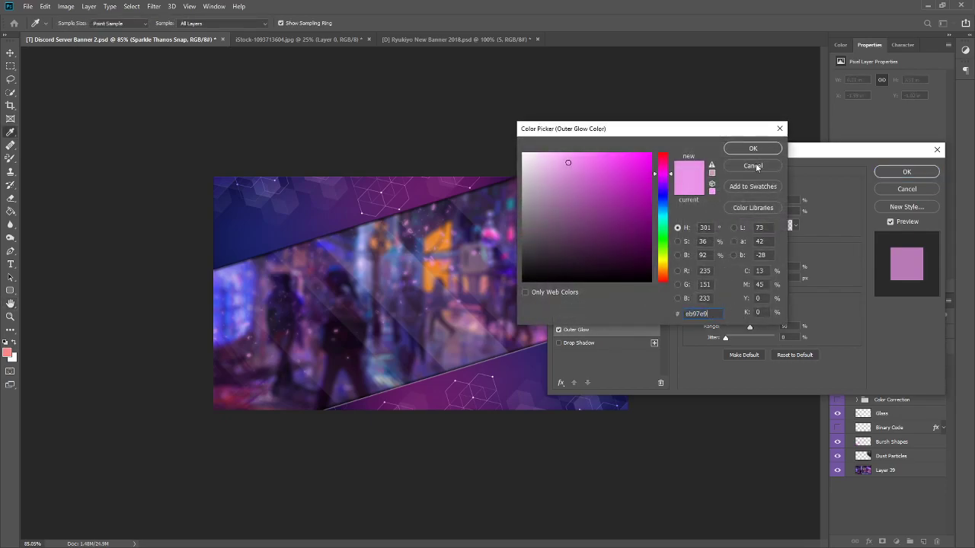
left_click(752, 166)
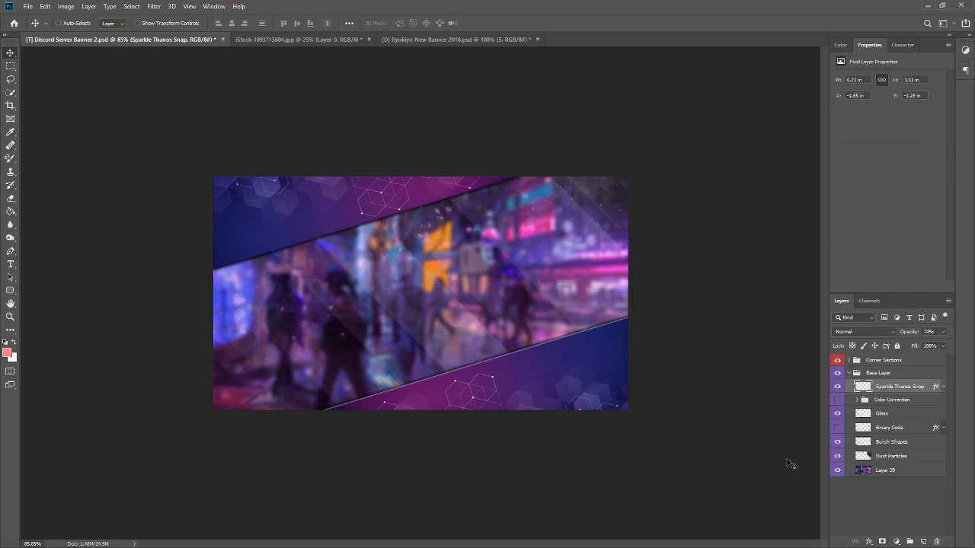
left_click(838, 399)
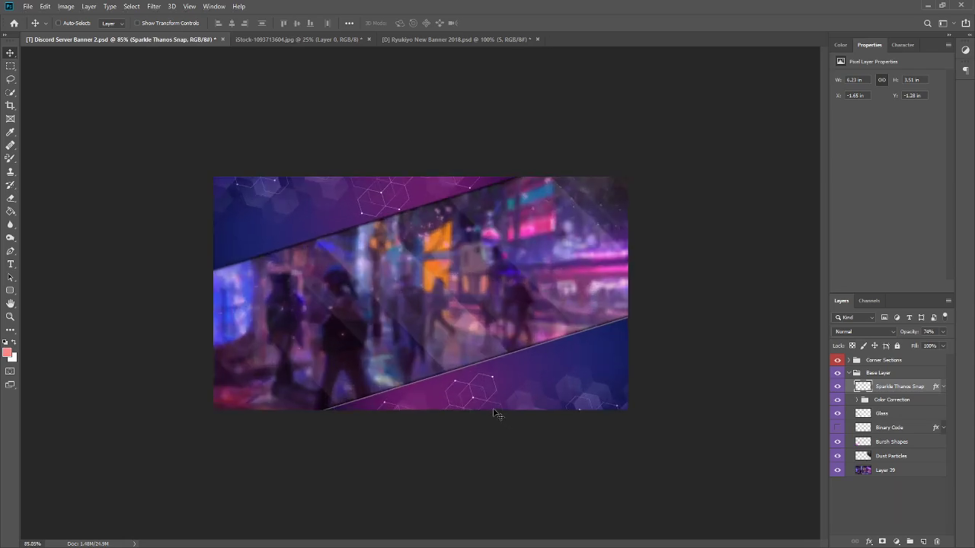
left_click(848, 399)
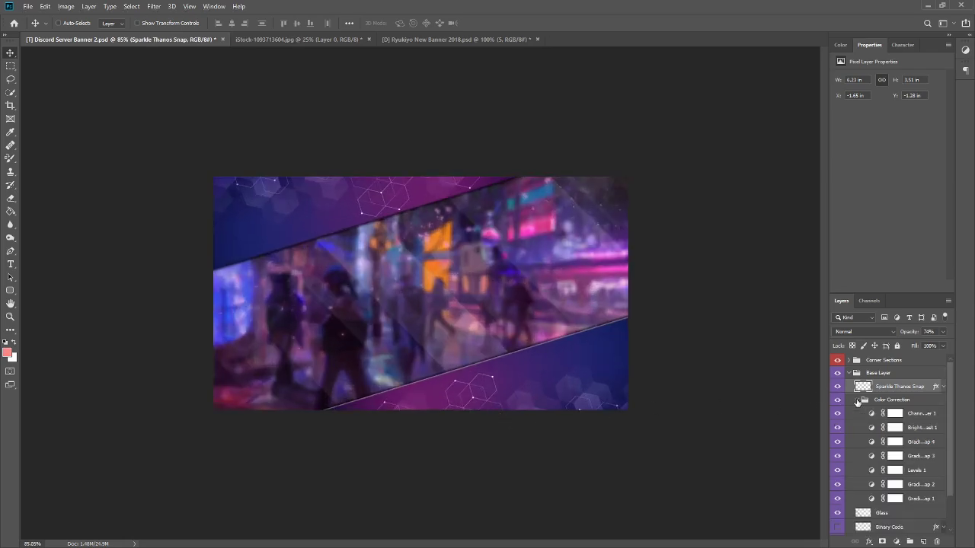
left_click(922, 426)
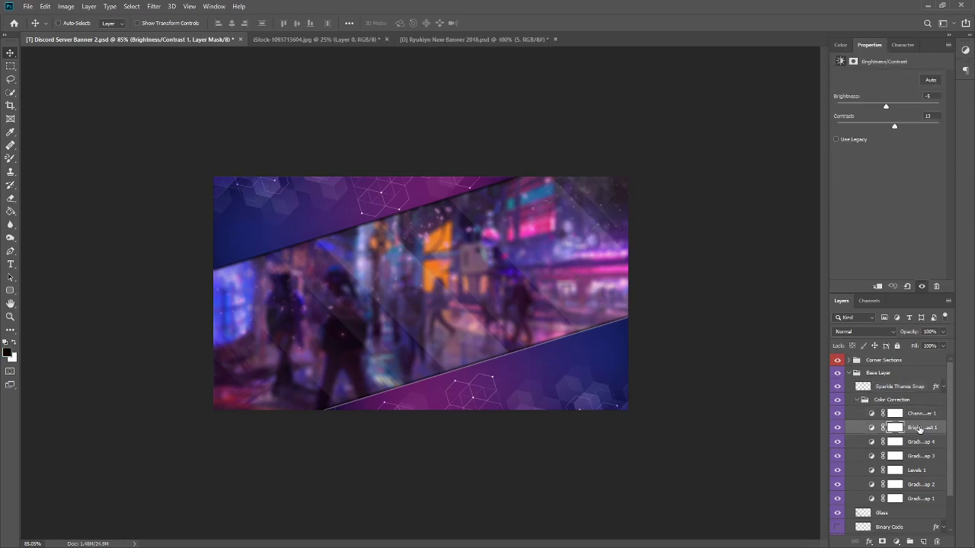
left_click(920, 455)
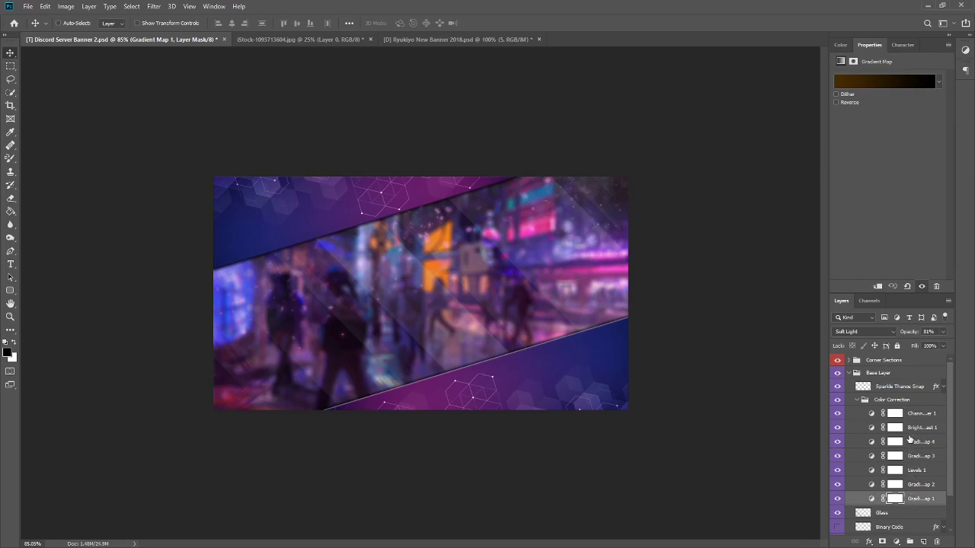
left_click(921, 441)
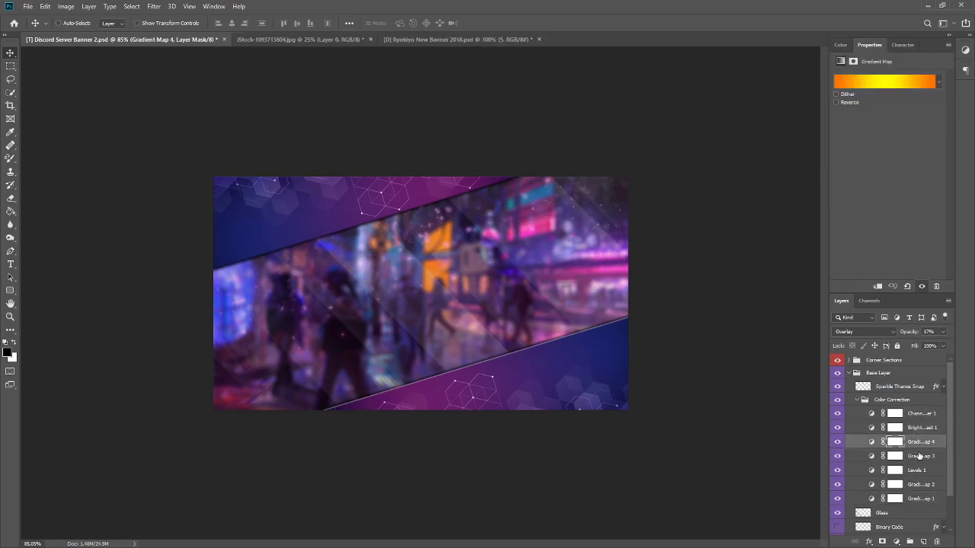
left_click(920, 498)
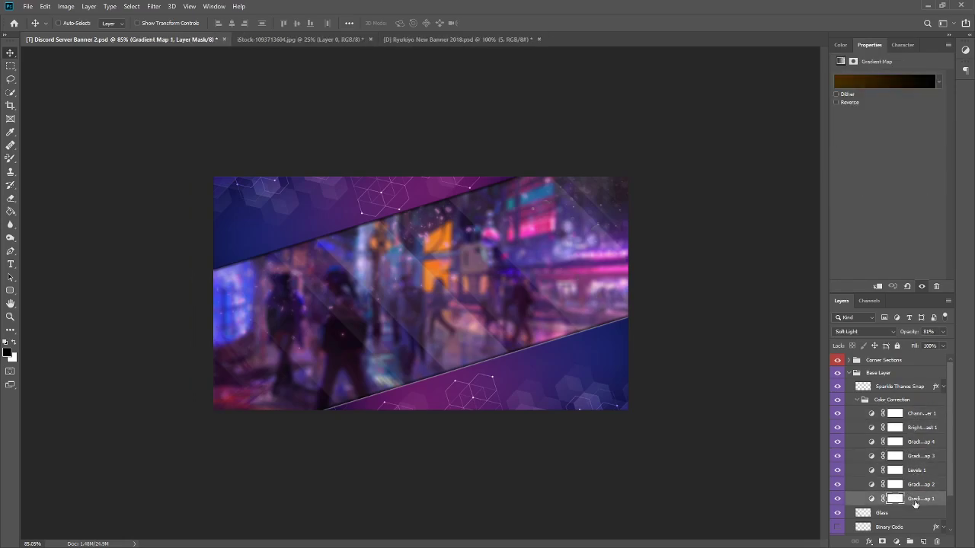
left_click(920, 456)
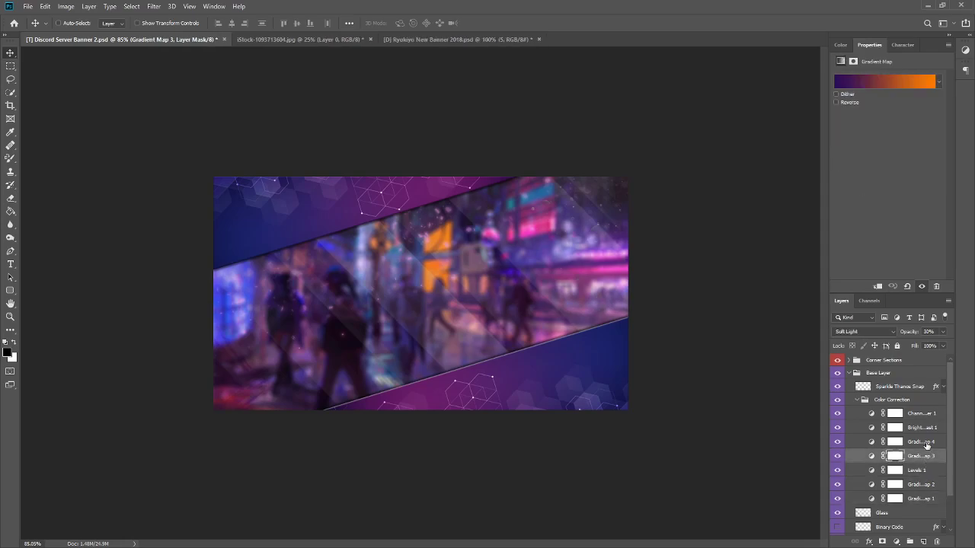
left_click(922, 427)
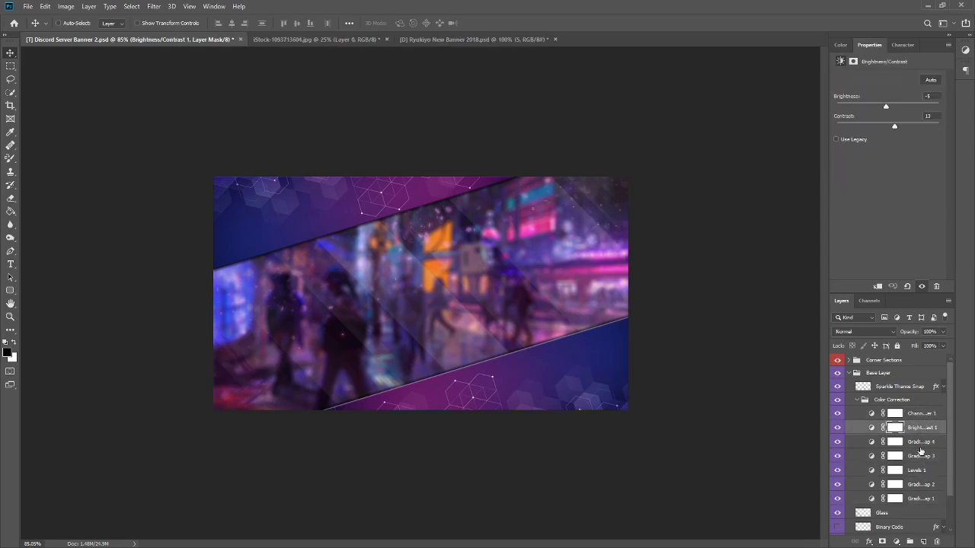
left_click(920, 484)
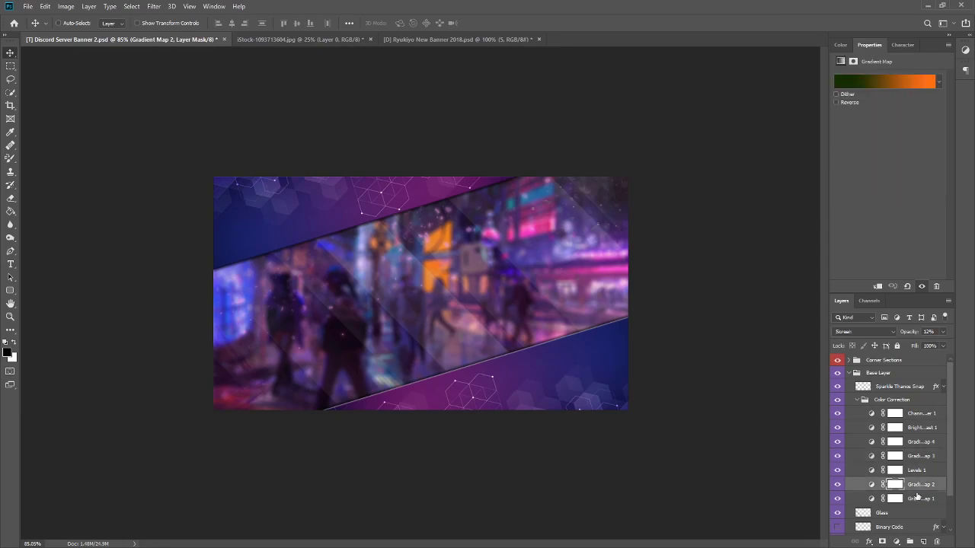
left_click(922, 499)
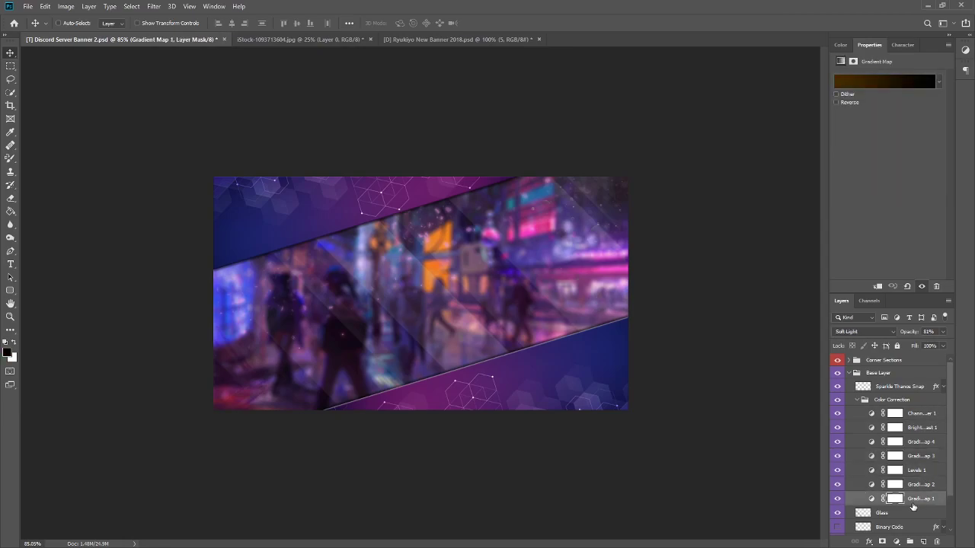
left_click(857, 399)
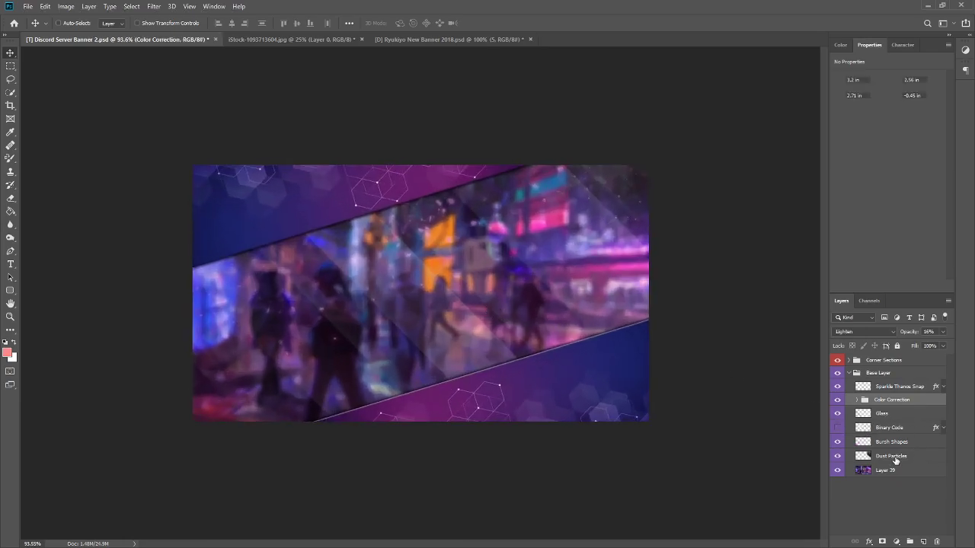
Step: Expand the layer group holding the Lines and overlay layers for duplication
left_click(891, 455)
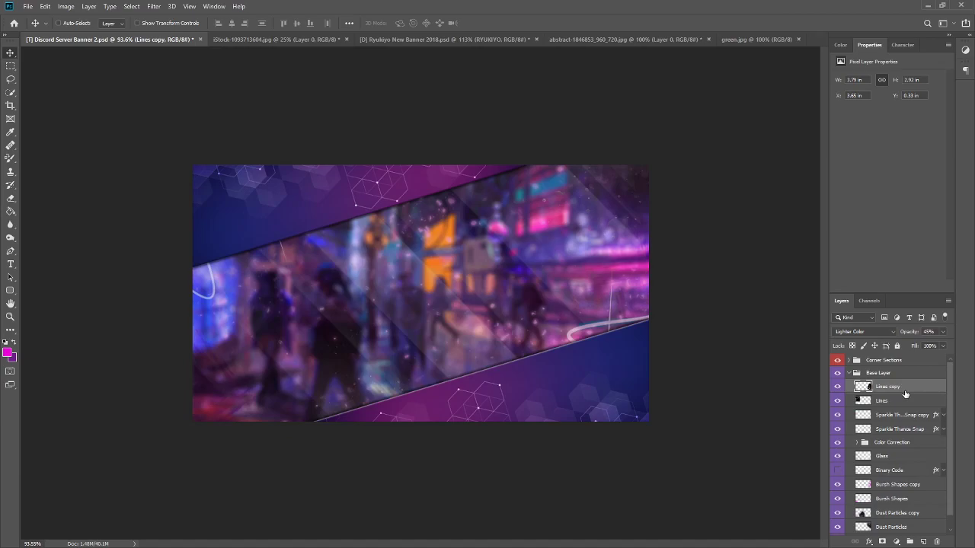
mouse_move(884, 399)
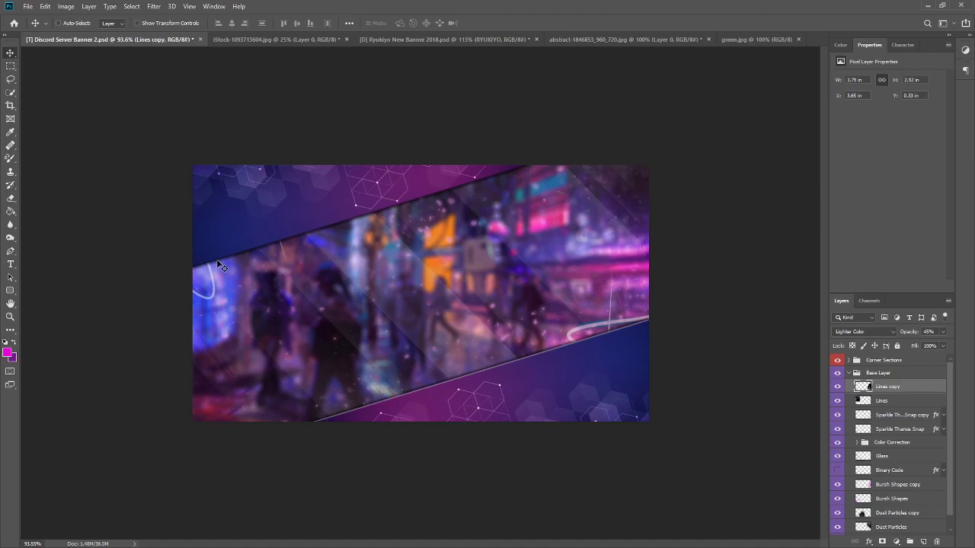
mouse_move(646, 232)
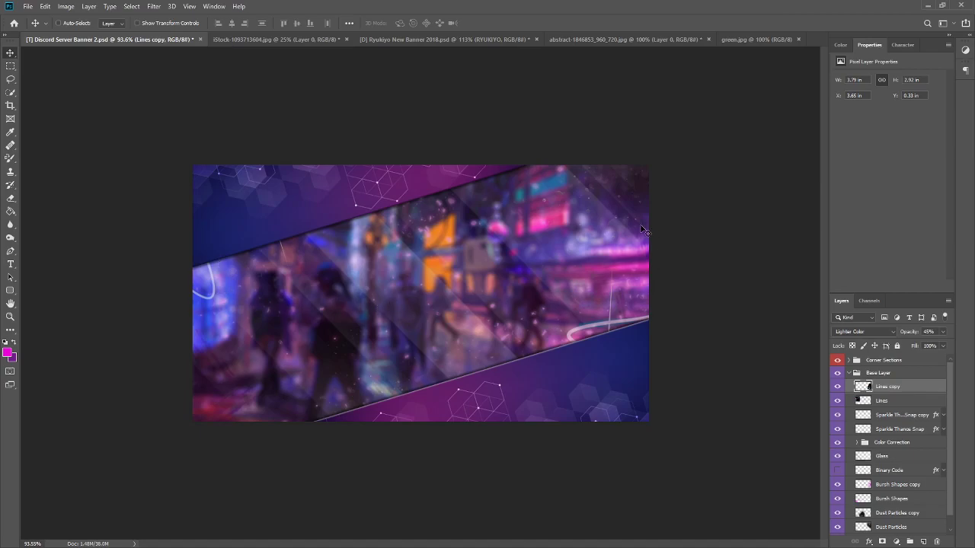
mouse_move(668, 221)
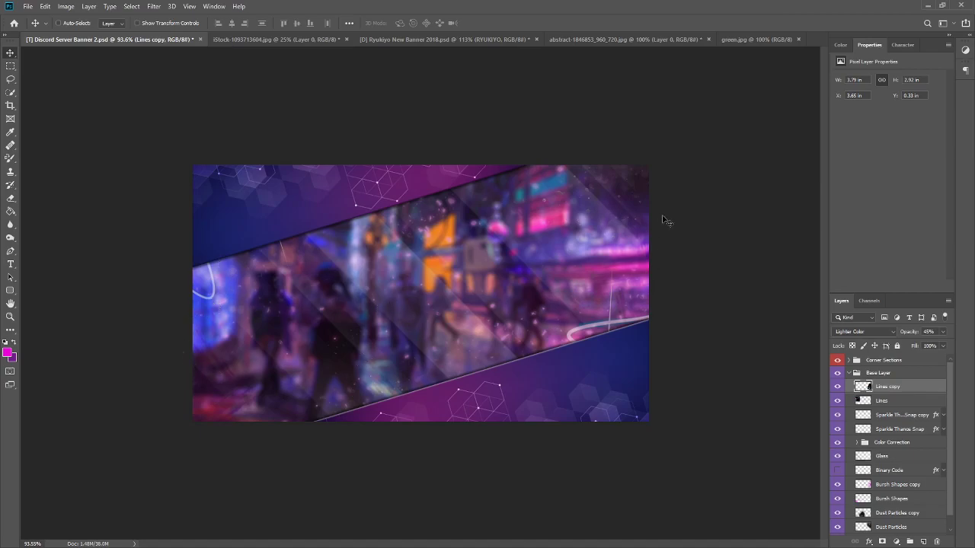
mouse_move(623, 217)
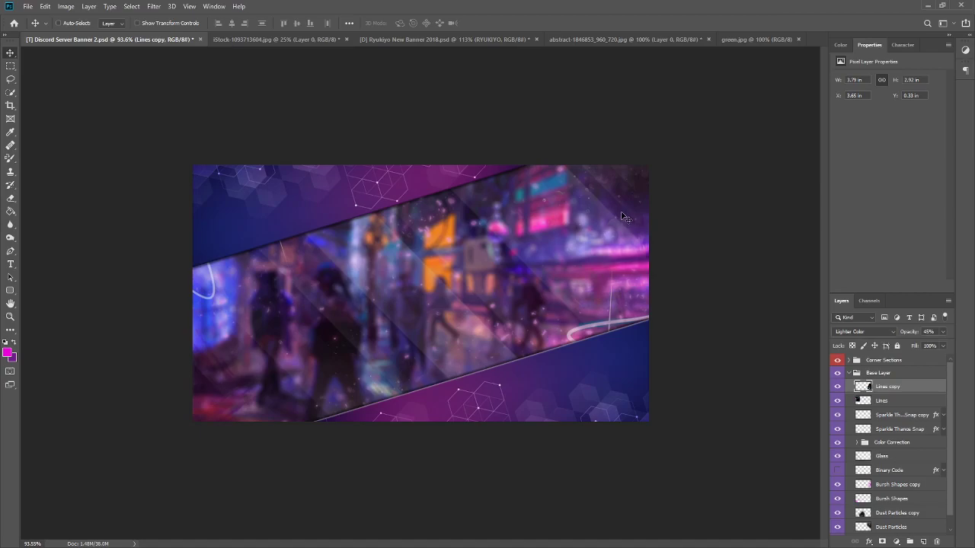
mouse_move(616, 210)
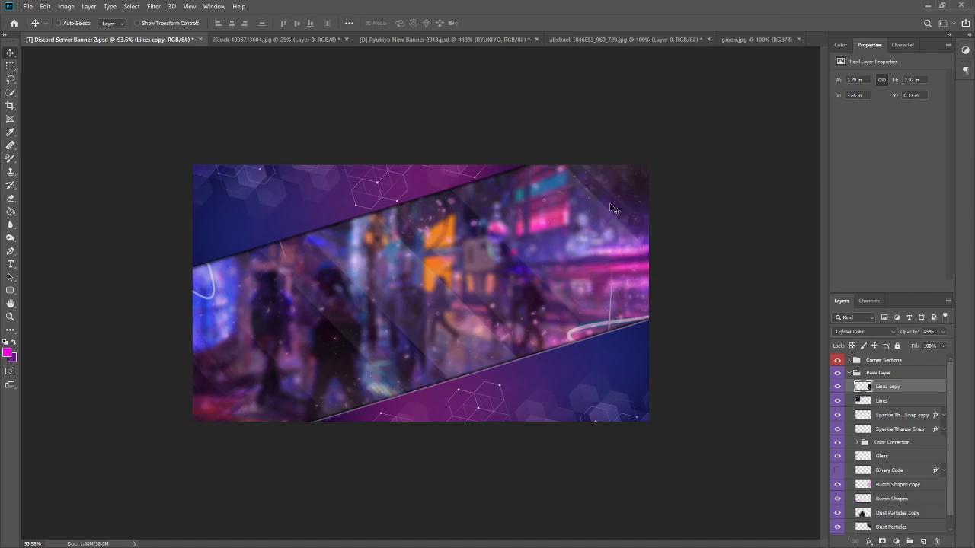
mouse_move(609, 204)
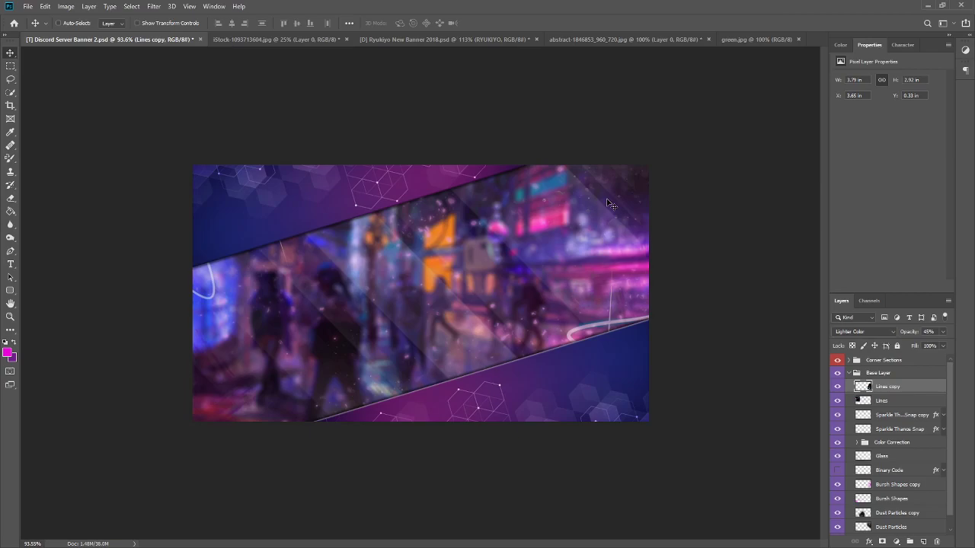
mouse_move(660, 195)
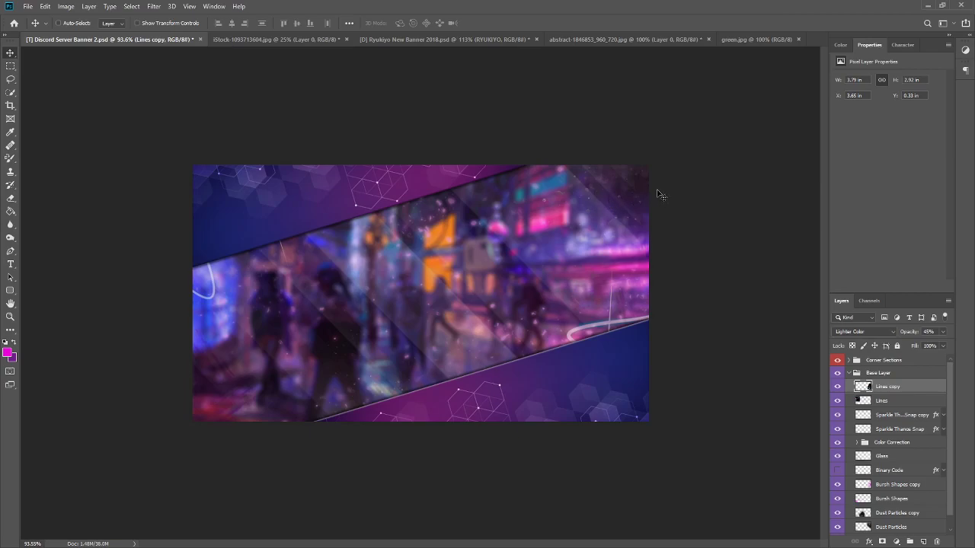
mouse_move(256, 201)
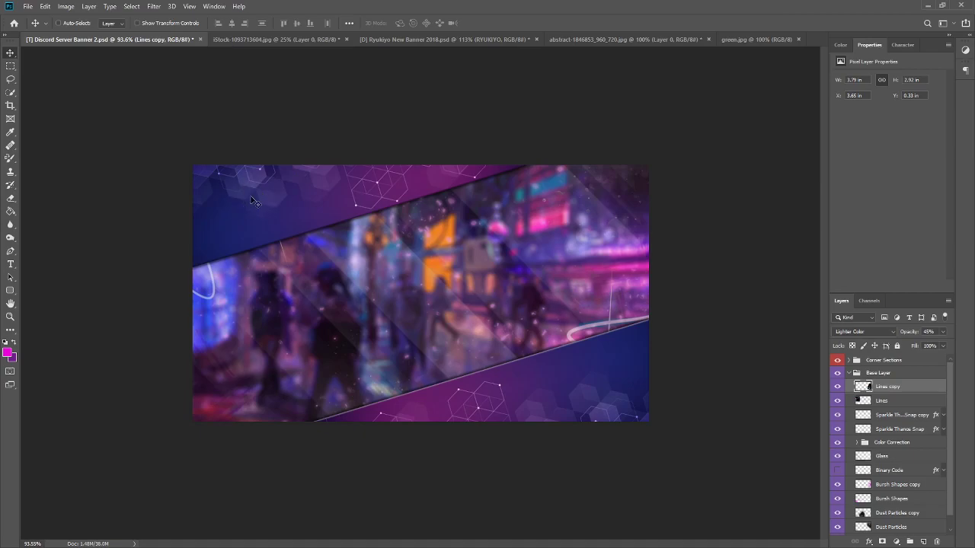
mouse_move(321, 305)
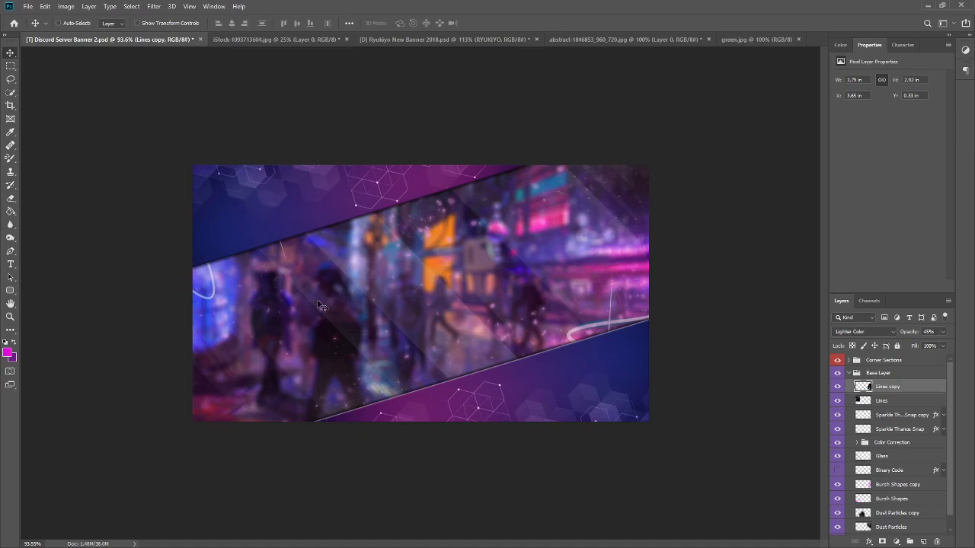
mouse_move(571, 230)
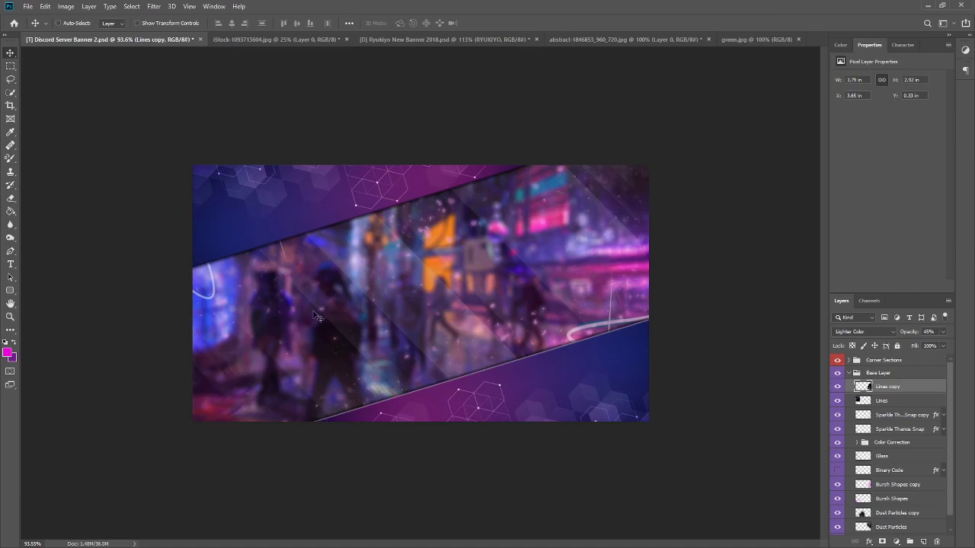
mouse_move(512, 256)
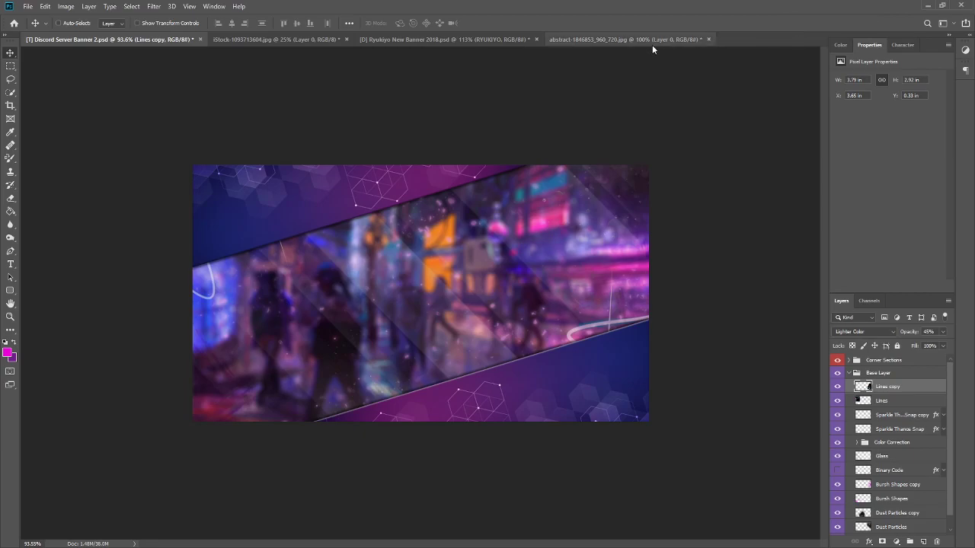
Step: Bring the stone texture into the banner's Corner Sections group and clip it to the top-left corner shape
left_click(624, 39)
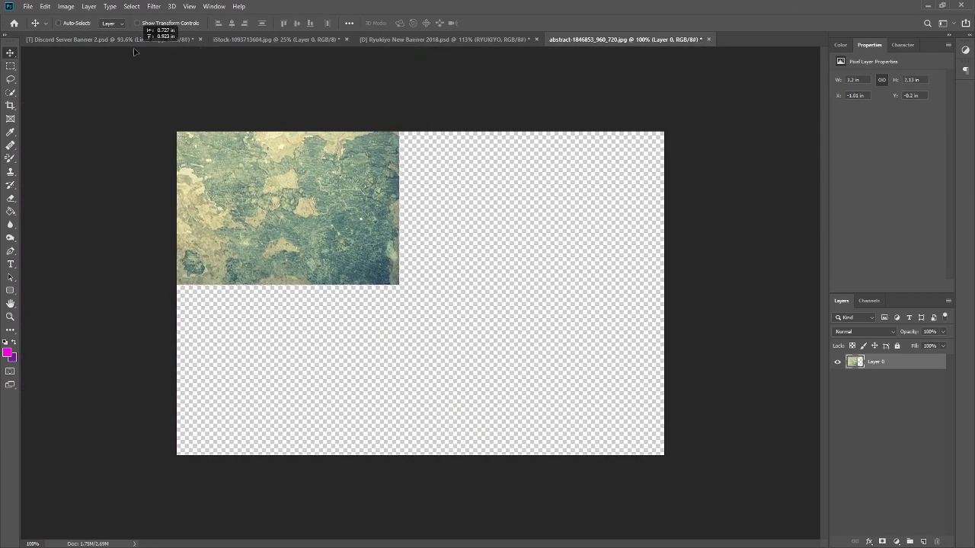
left_click(106, 39)
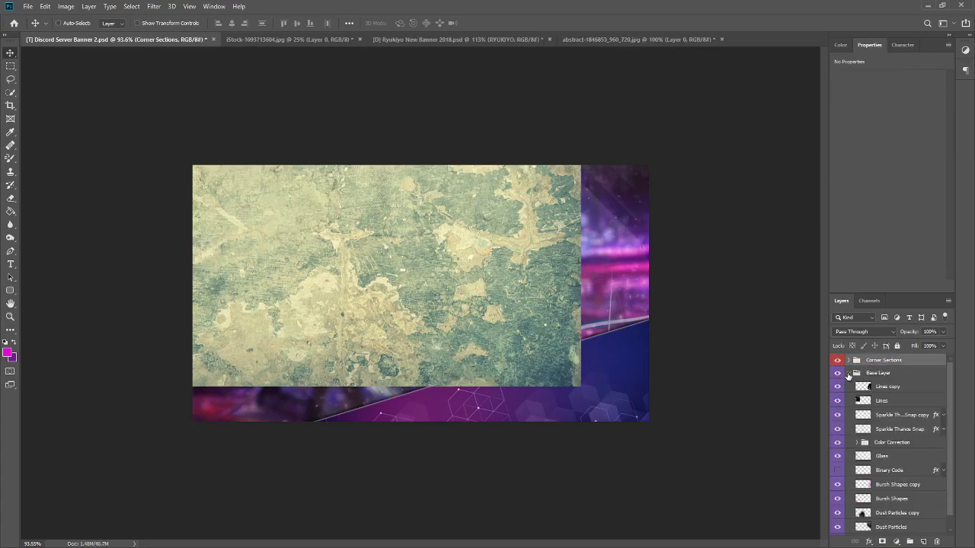
left_click(856, 359)
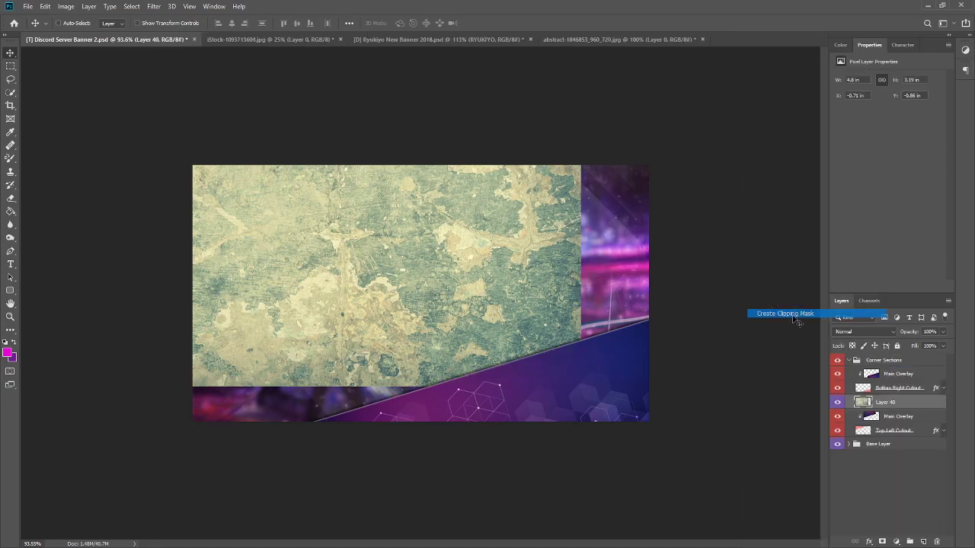
left_click(785, 314)
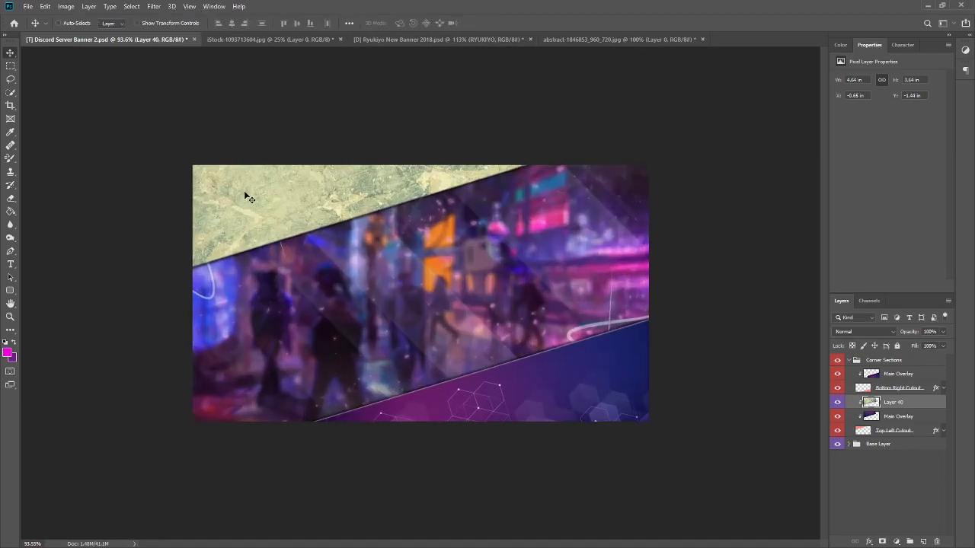
Step: Set the texture's blend mode so the top-left corner tints purple
left_click(862, 332)
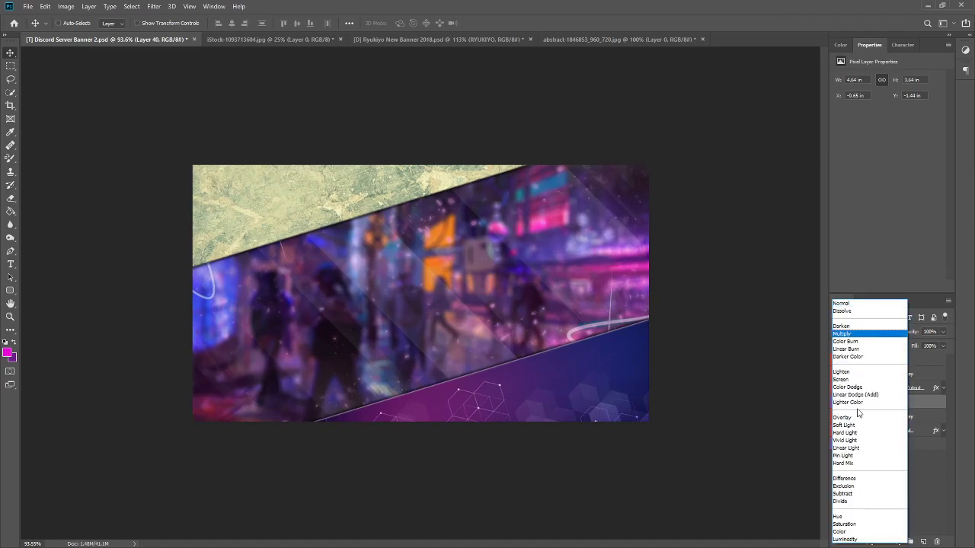
left_click(841, 501)
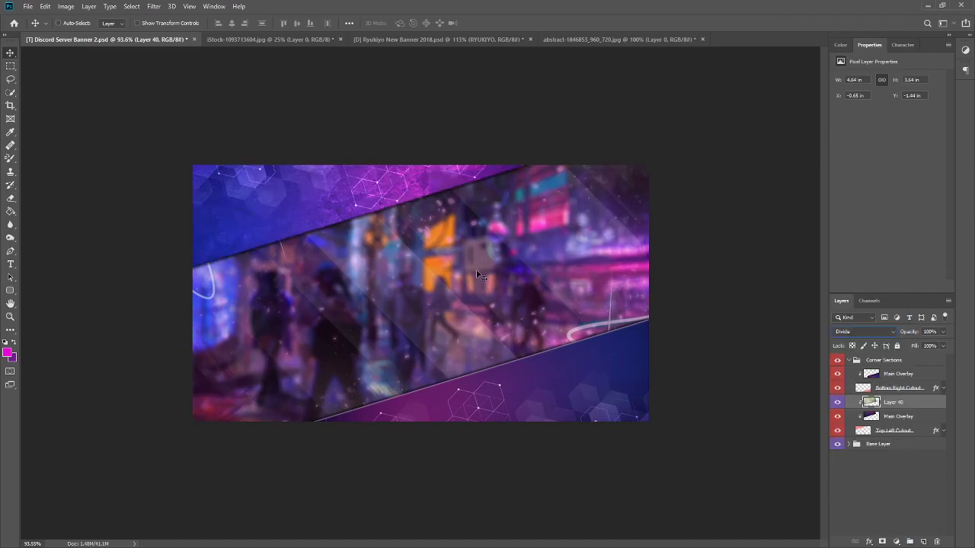
left_click(945, 332)
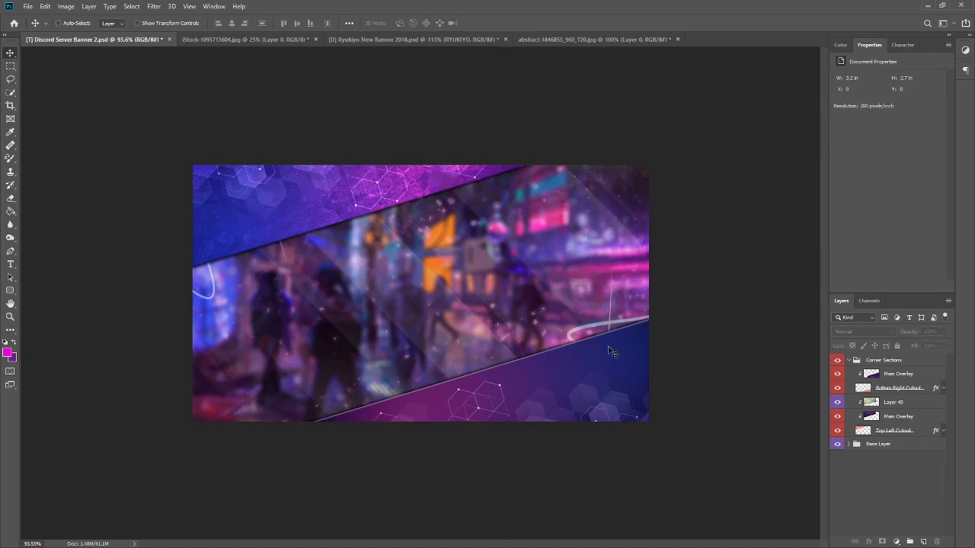
mouse_move(227, 331)
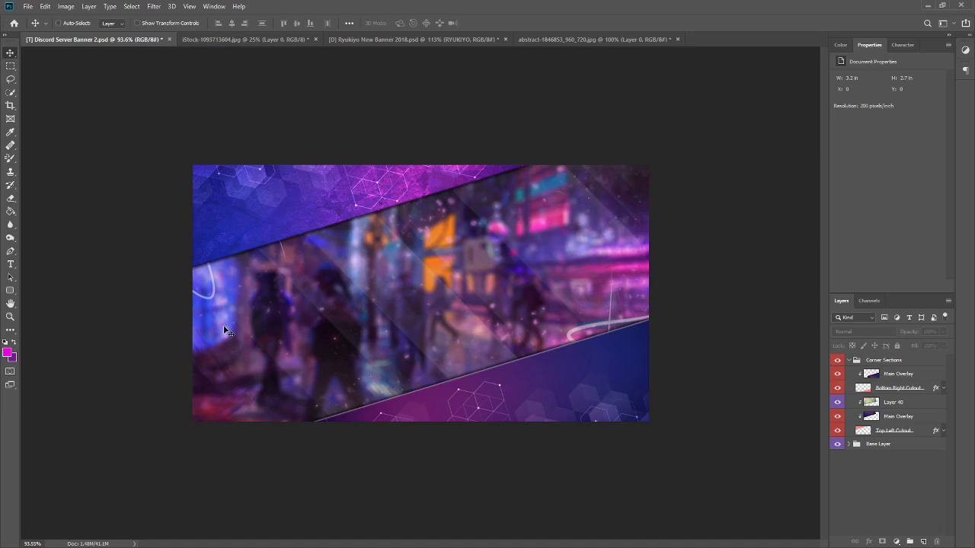
Step: Duplicate the texture, clip the copy to the bottom-right cutout and move it into that corner
left_click(899, 403)
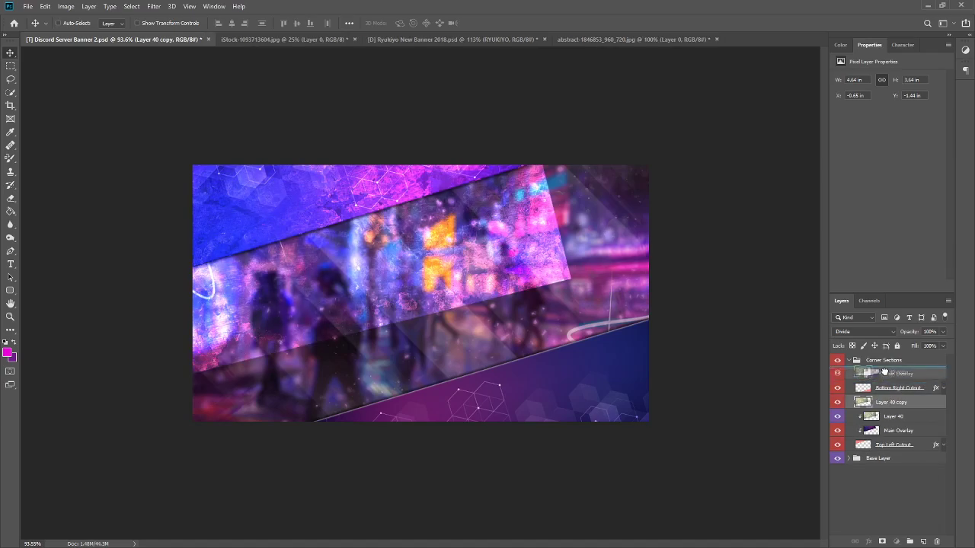
right_click(898, 373)
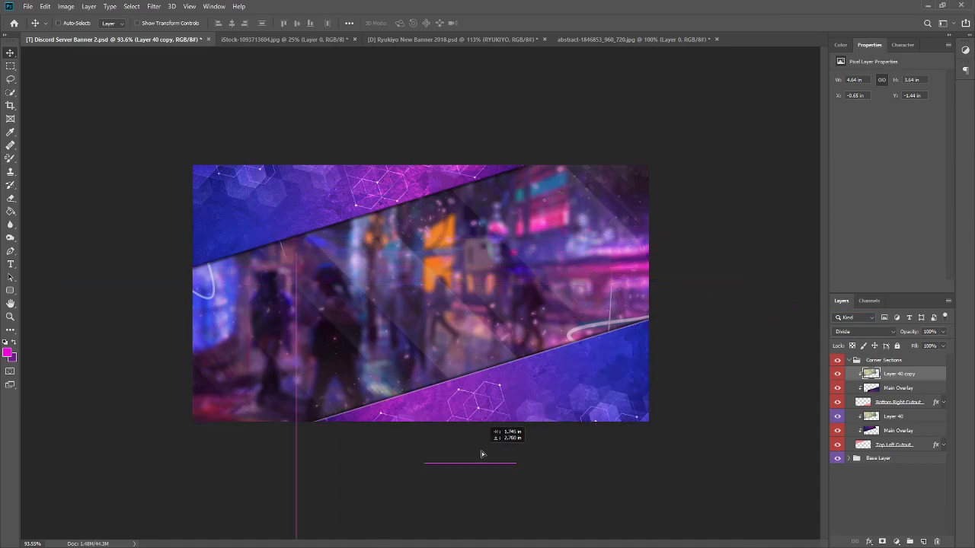
left_click_drag(481, 454, 374, 323)
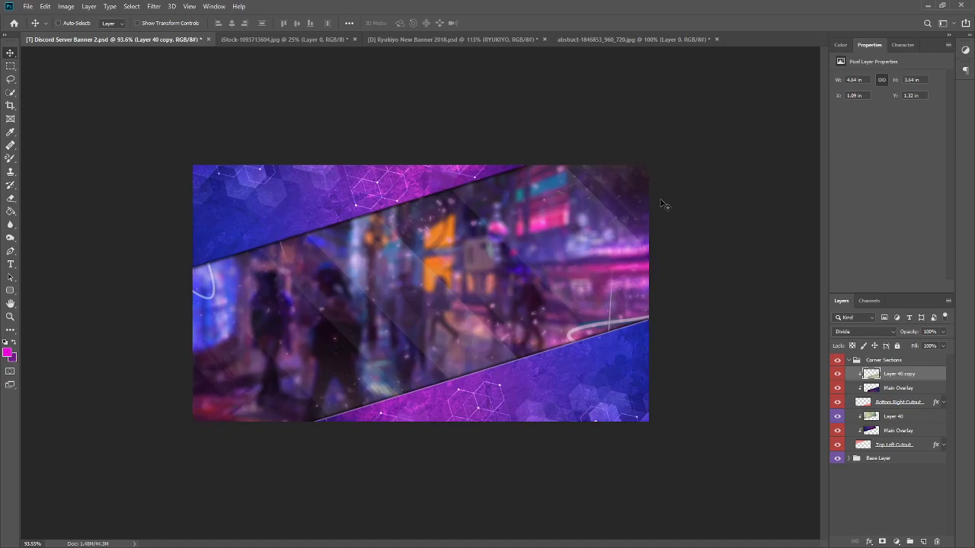
mouse_move(308, 331)
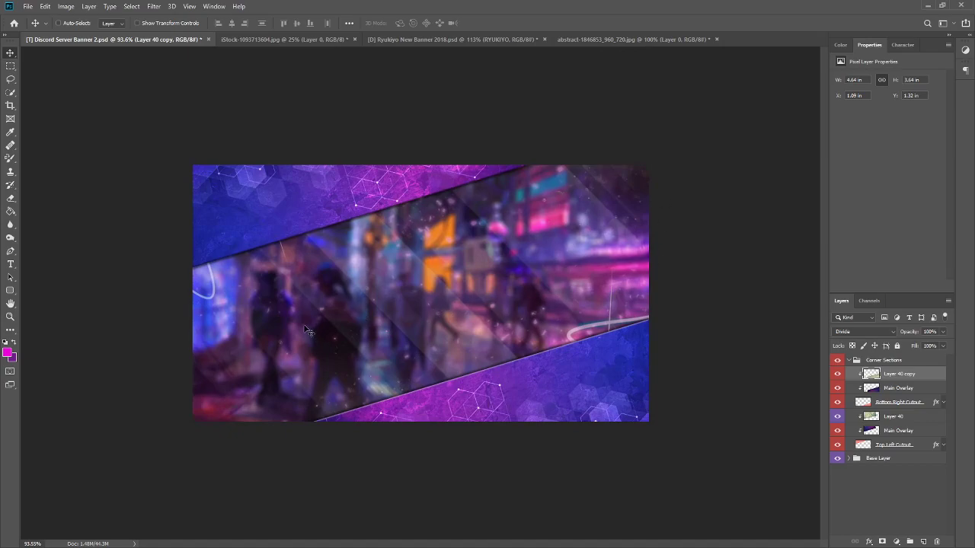
mouse_move(882, 378)
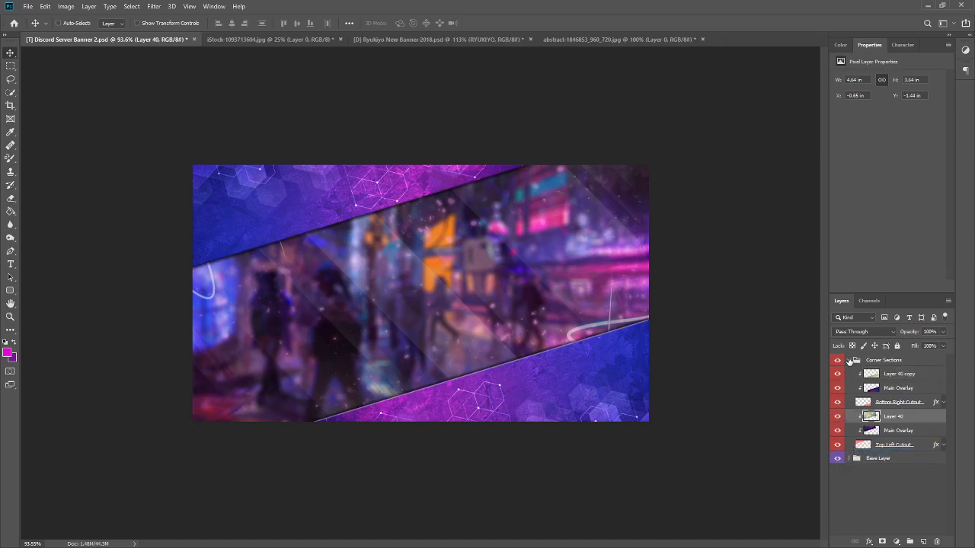
Step: Collapse Corner Sections, create a Text/Logo group with Layer 41, and ready the Type tool
left_click(848, 359)
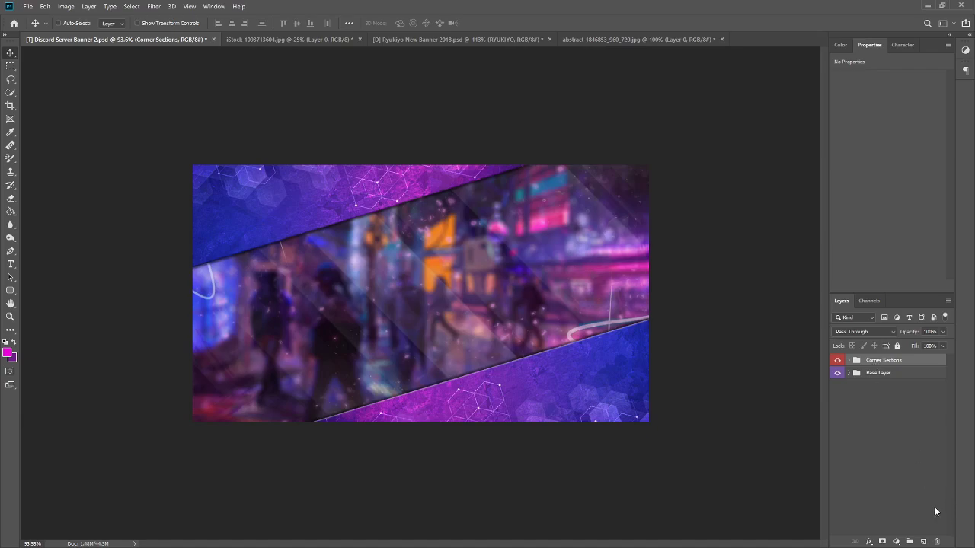
left_click(923, 542)
type("Text/Logo")
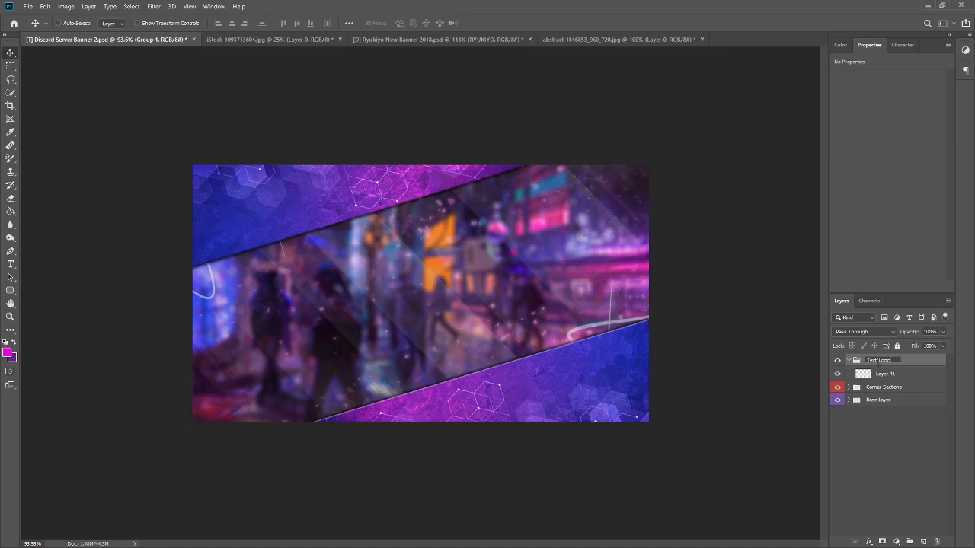
left_click(838, 360)
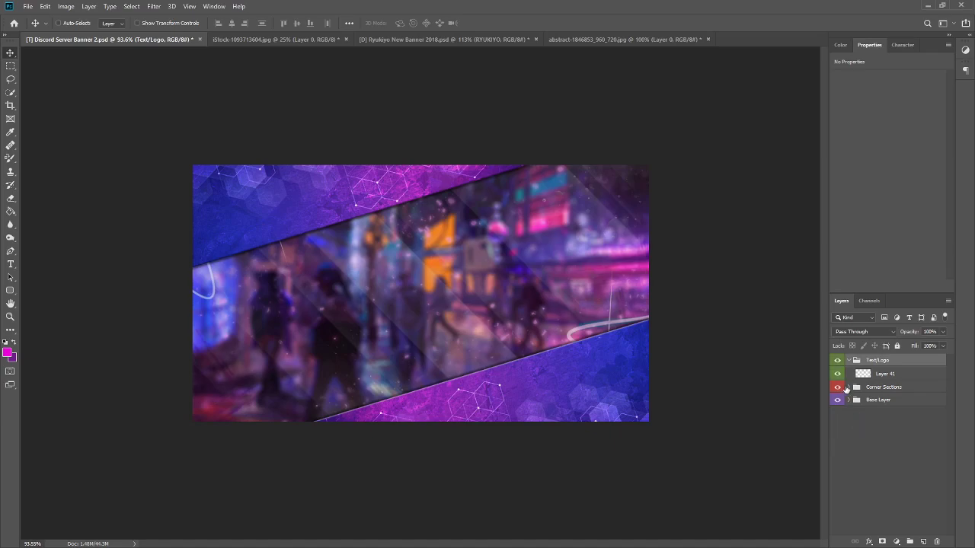
left_click(885, 373)
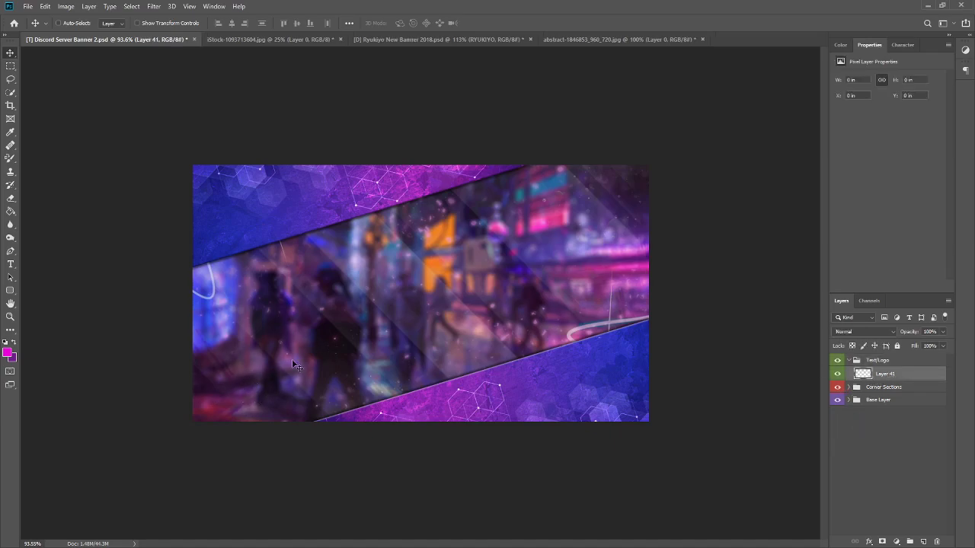
mouse_move(722, 207)
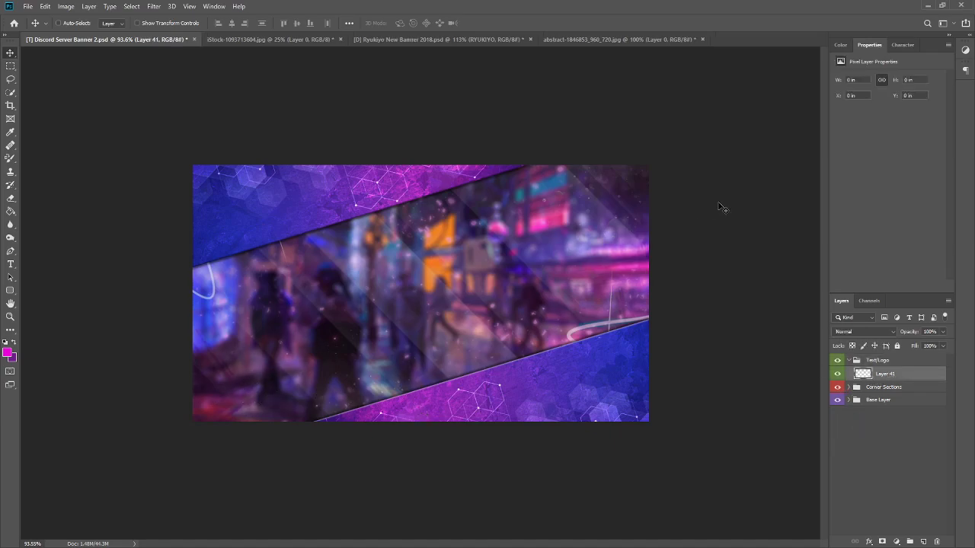
mouse_move(88, 414)
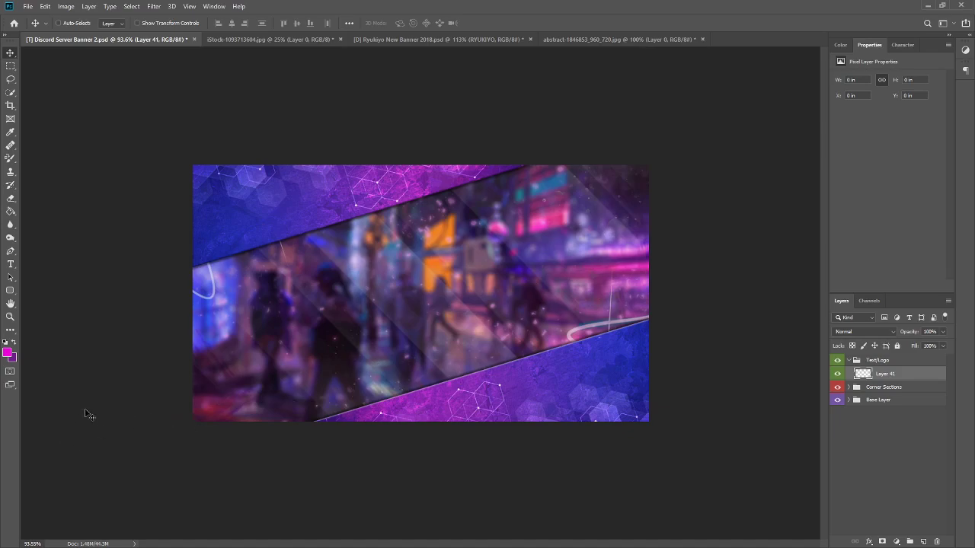
left_click(10, 265)
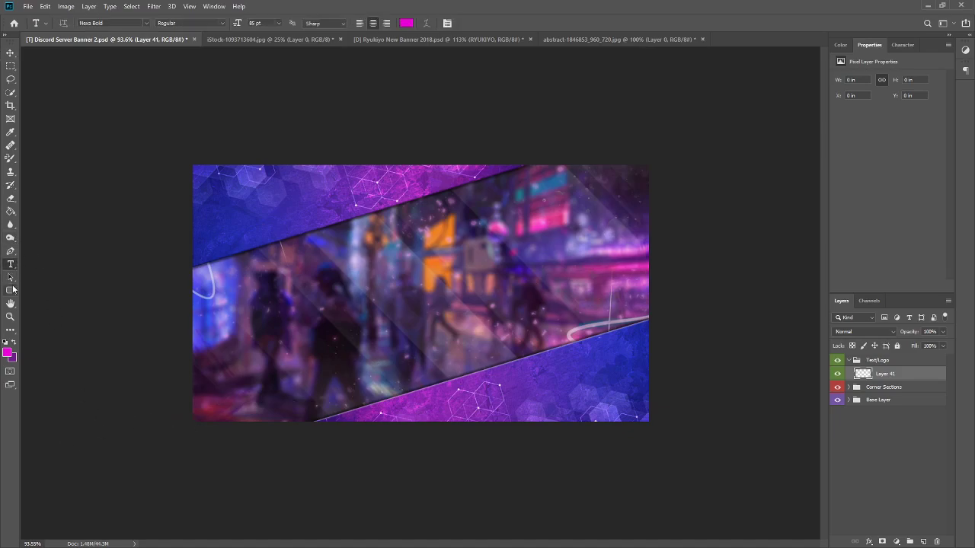
mouse_move(315, 332)
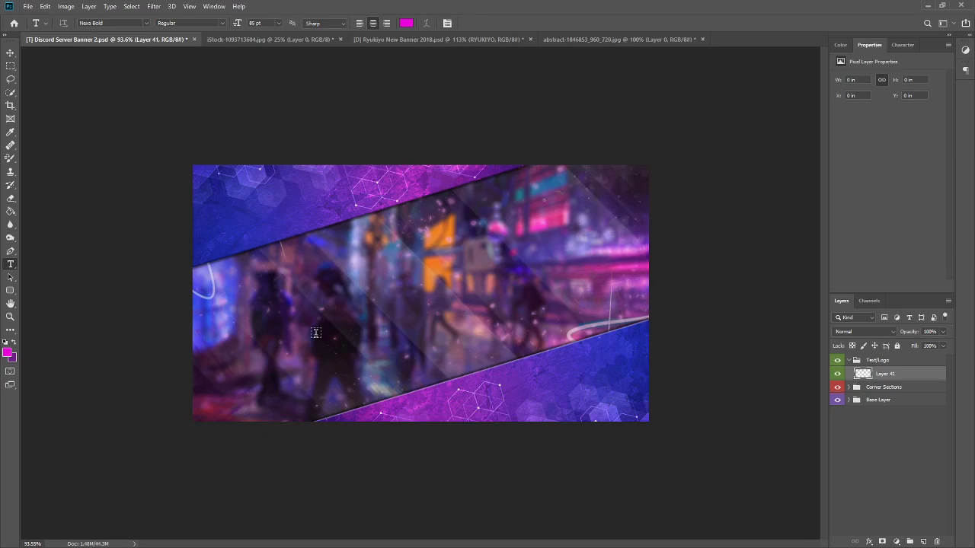
mouse_move(348, 314)
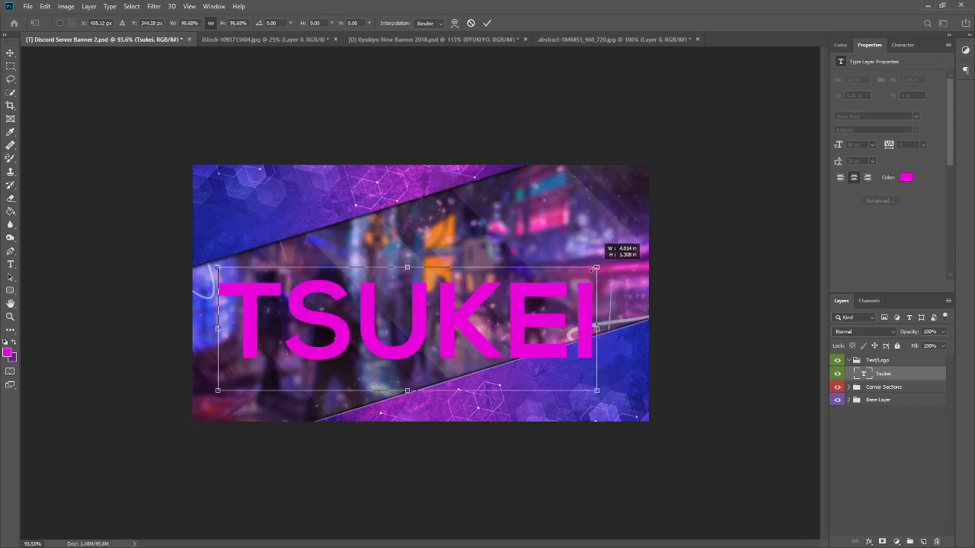
left_click(488, 23)
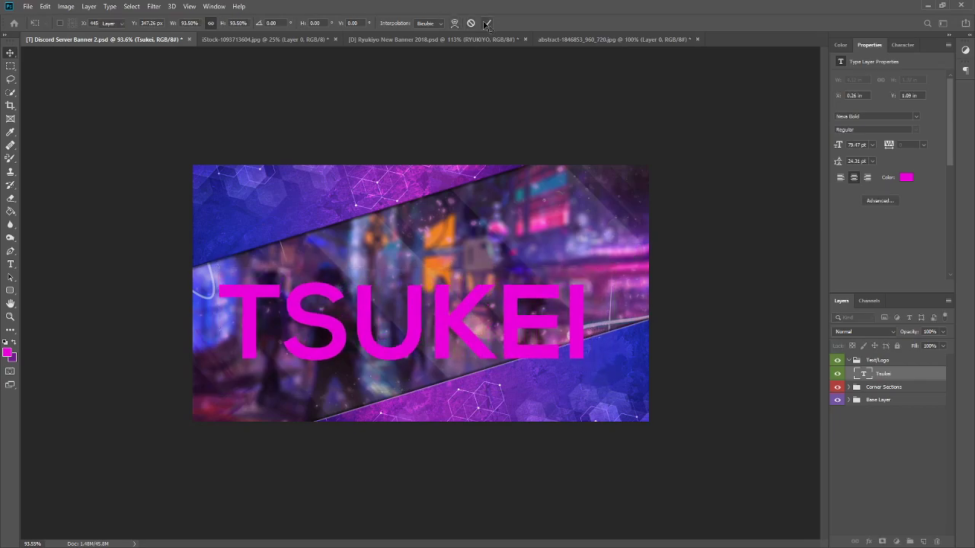
key("ctrl+j")
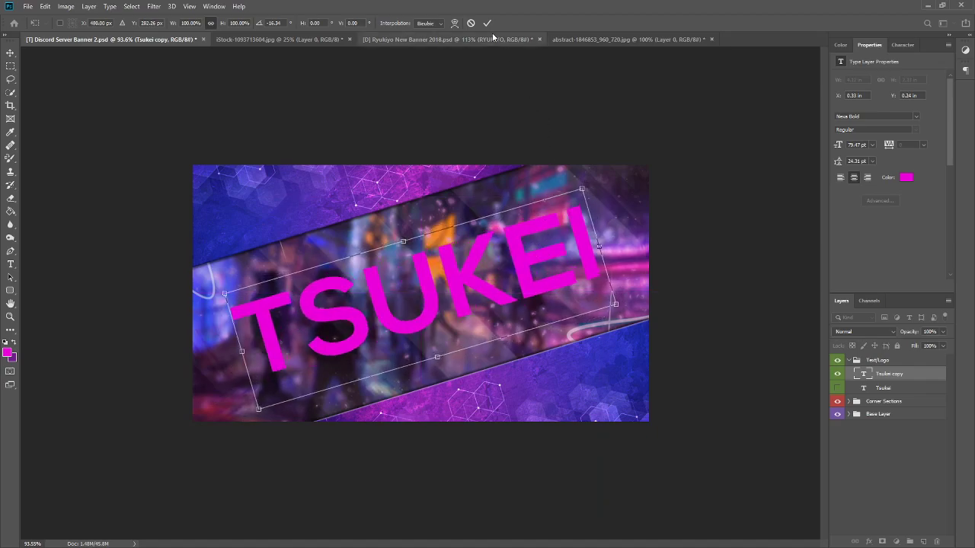
left_click(487, 23)
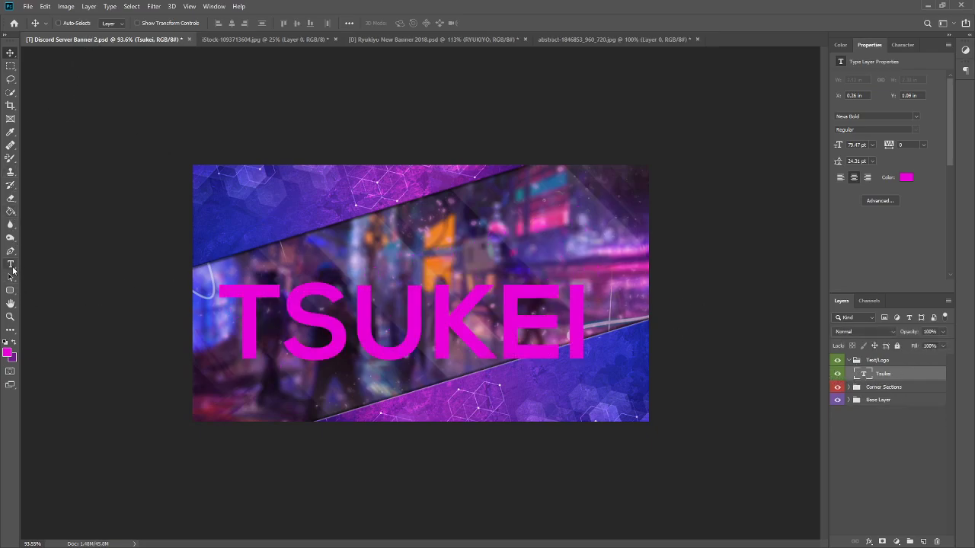
left_click(11, 265)
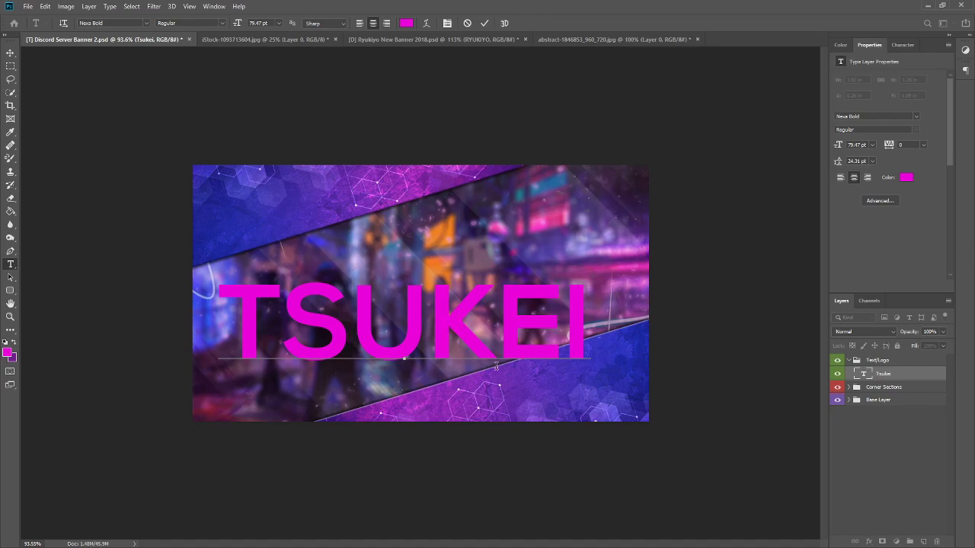
mouse_move(306, 281)
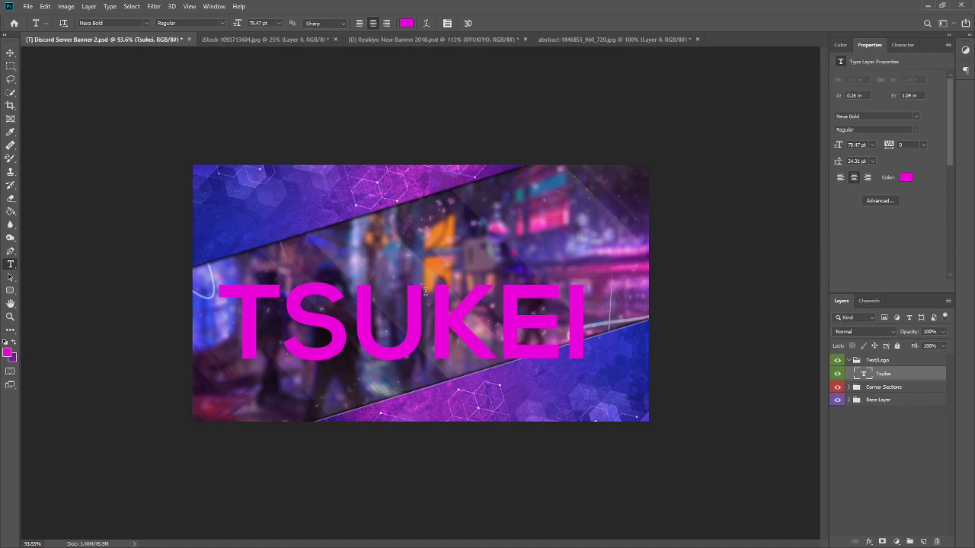
mouse_move(43, 439)
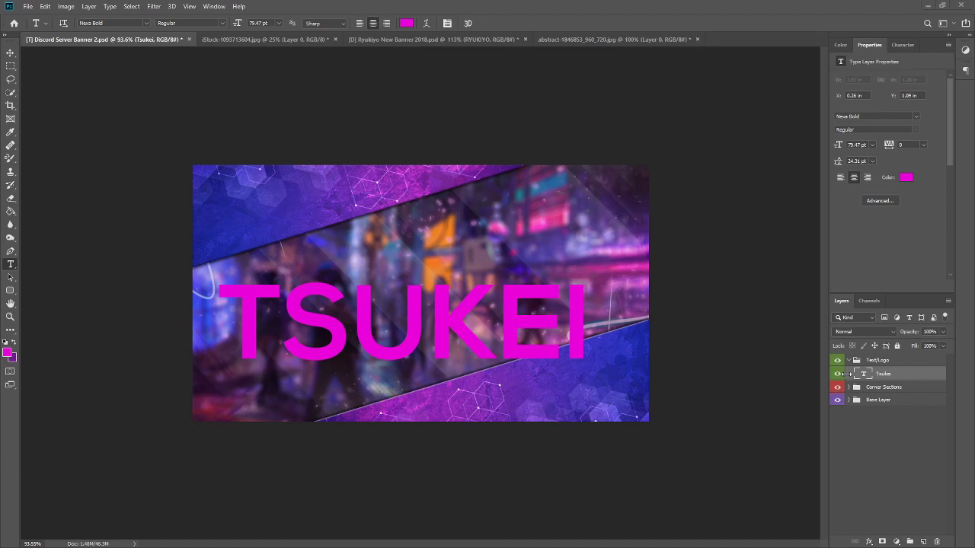
Step: Enable a Stroke outline and an Outer Glow on the TSUKEI title's layer style
right_click(883, 374)
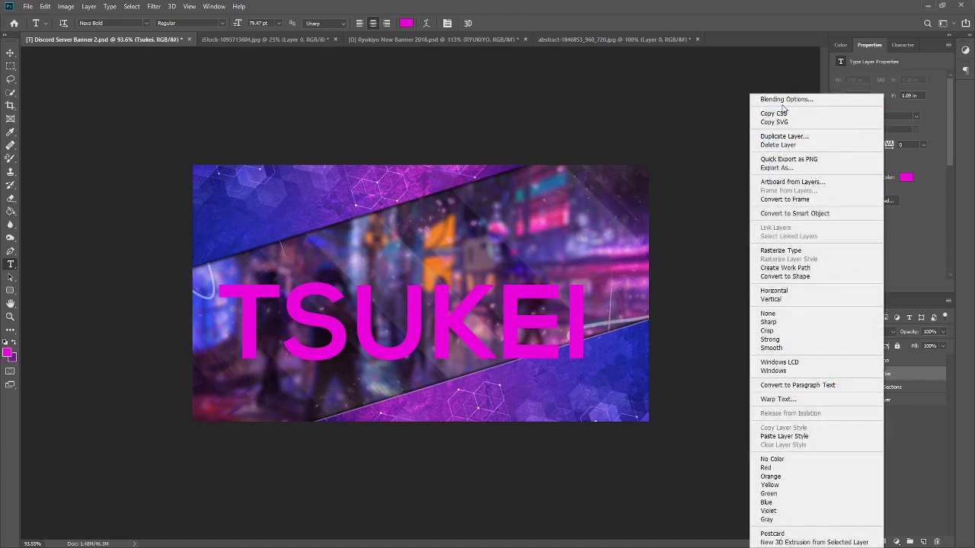
left_click(379, 289)
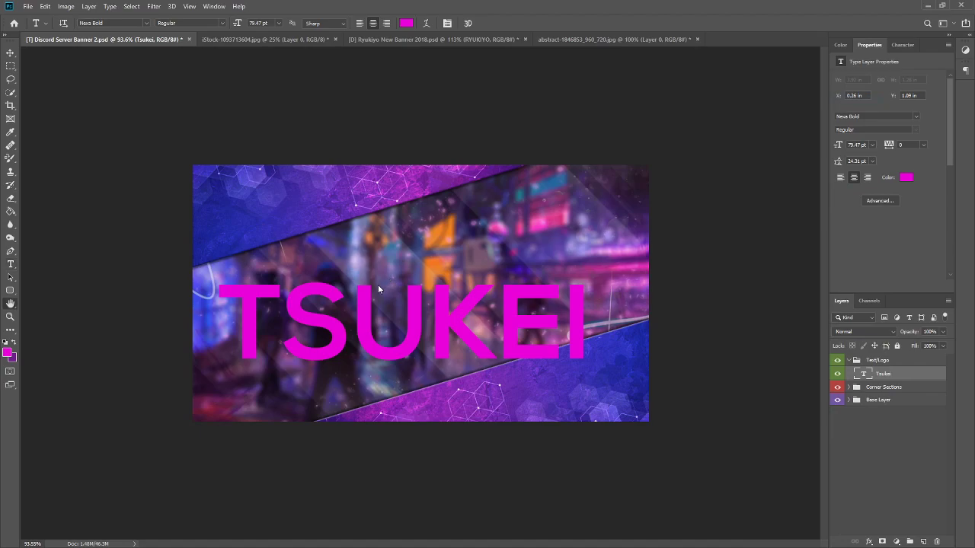
double_click(899, 373)
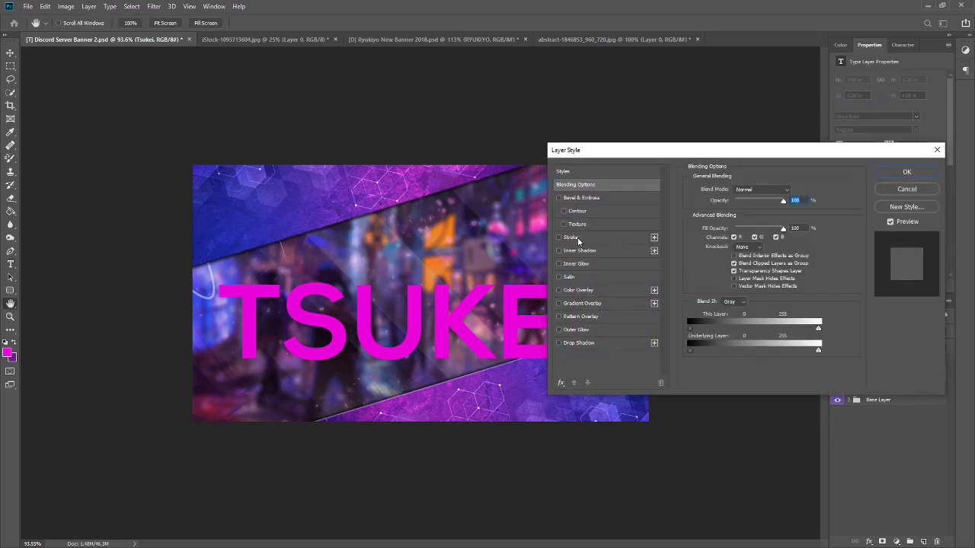
left_click(570, 238)
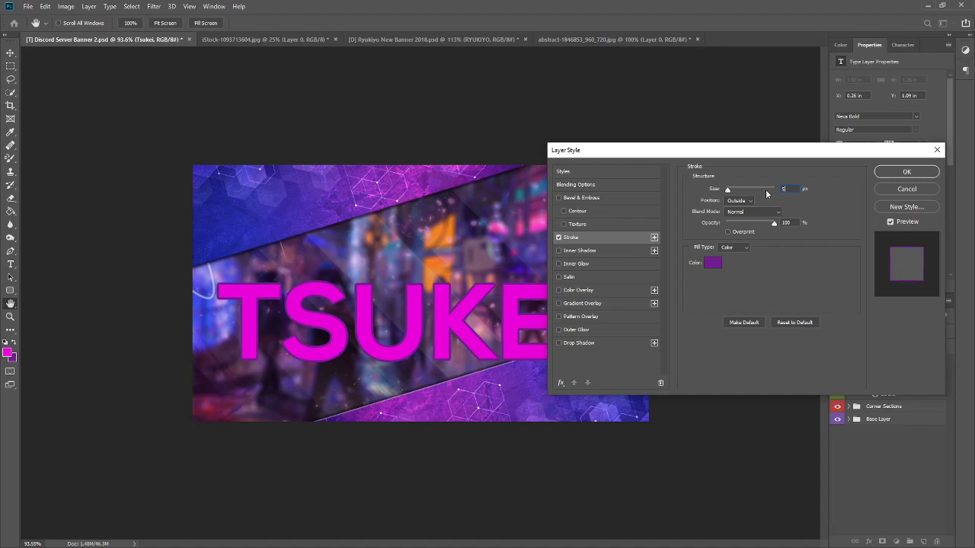
mouse_move(765, 235)
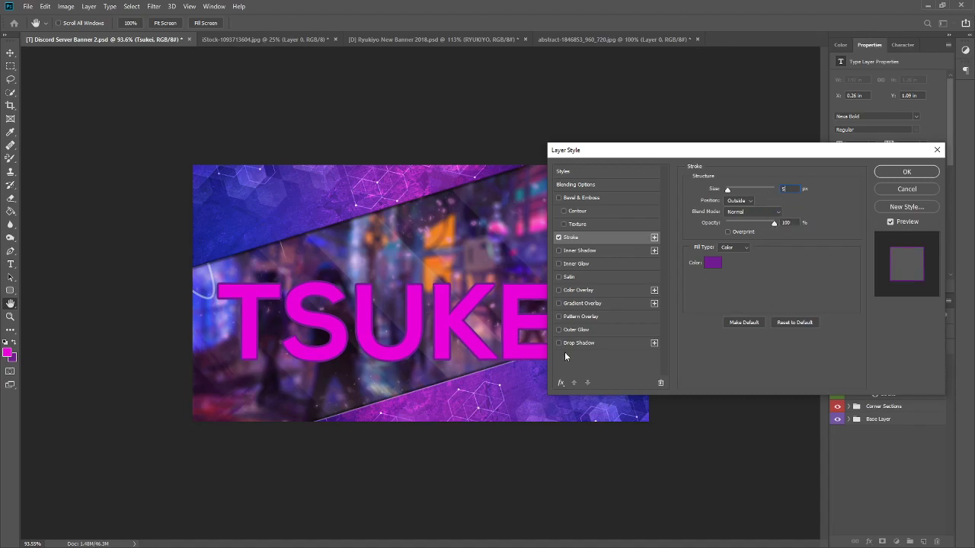
left_click(559, 329)
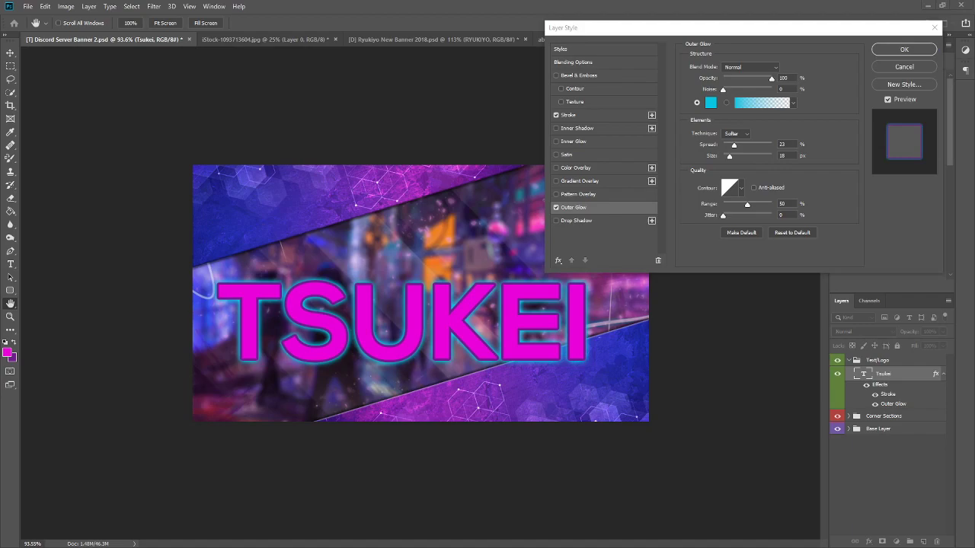
mouse_move(875, 110)
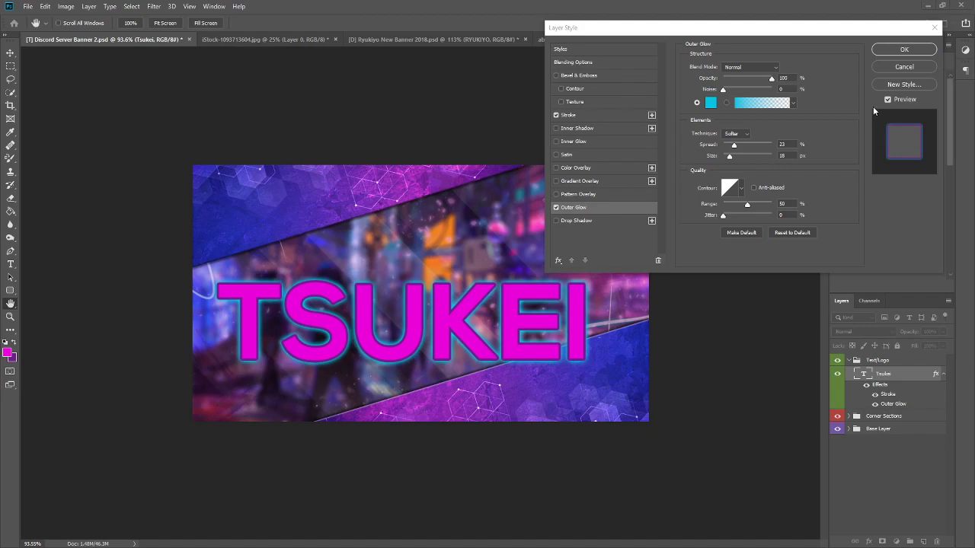
mouse_move(622, 293)
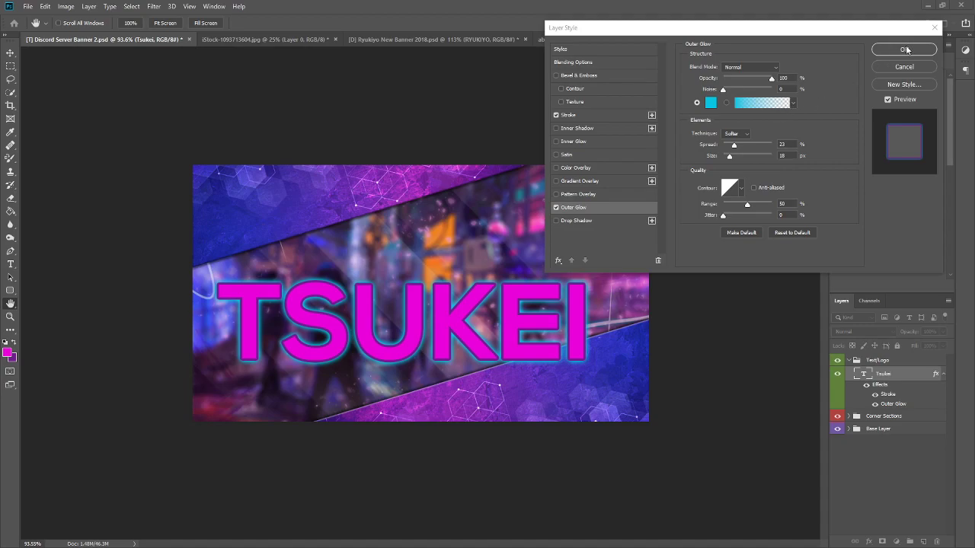
Step: Set the outer glow colour to cyan and apply the stroke and glow to the title
left_click(710, 104)
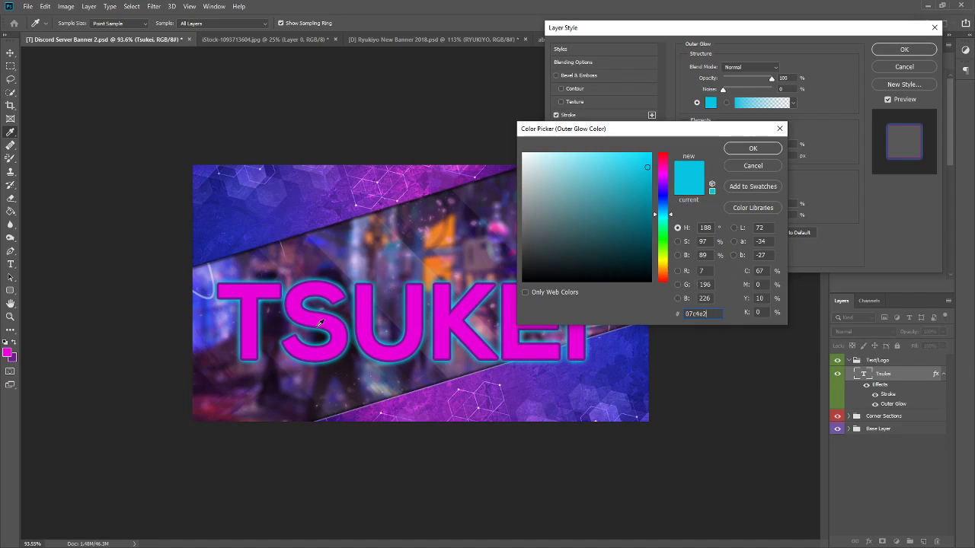
mouse_move(750, 222)
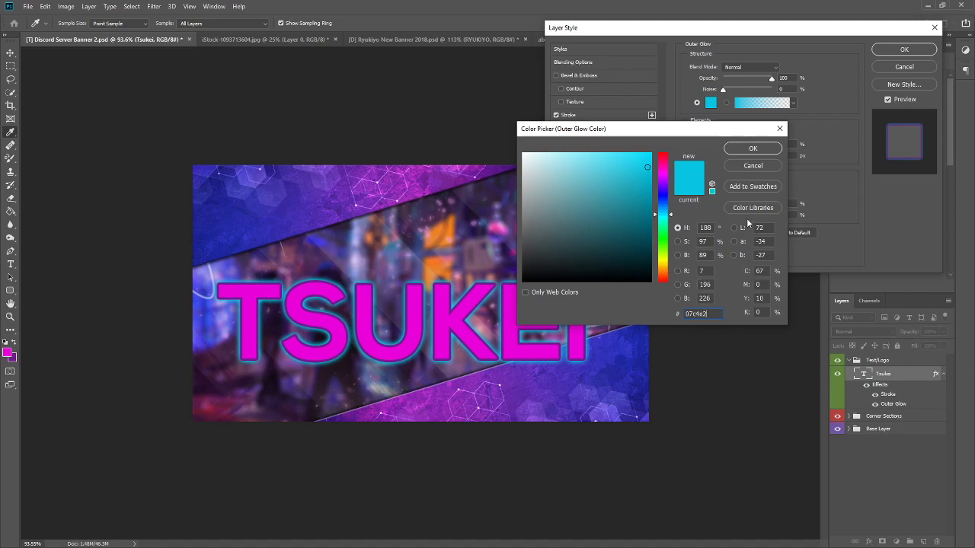
left_click(753, 148)
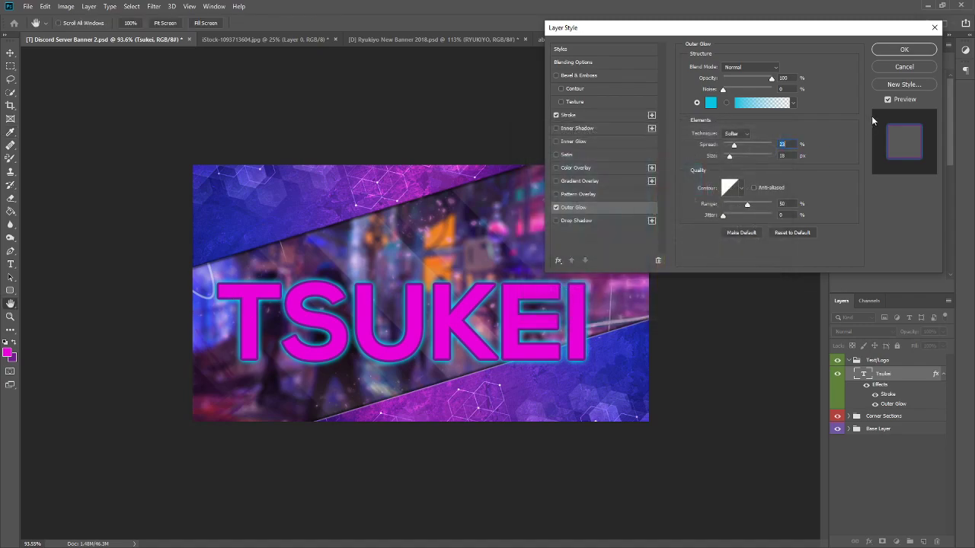
left_click(905, 49)
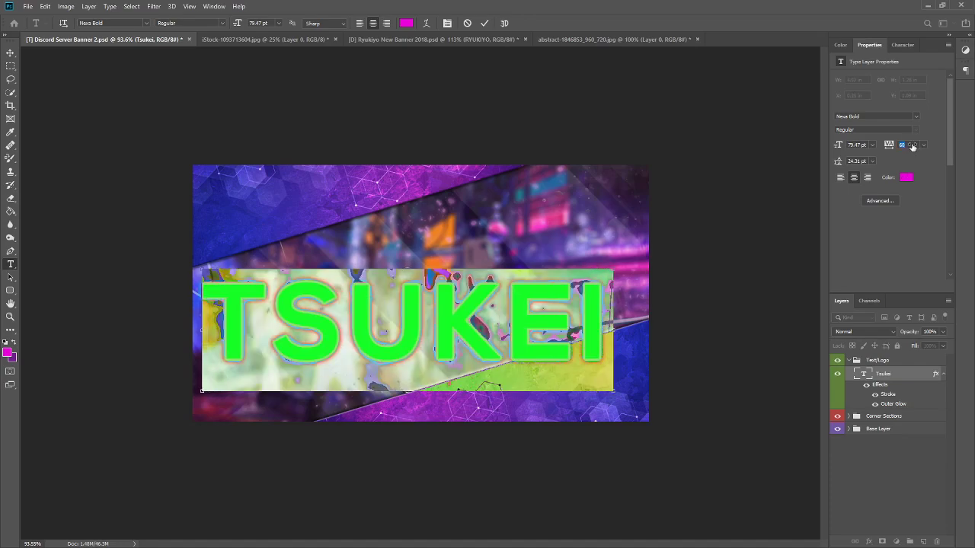
left_click(485, 23)
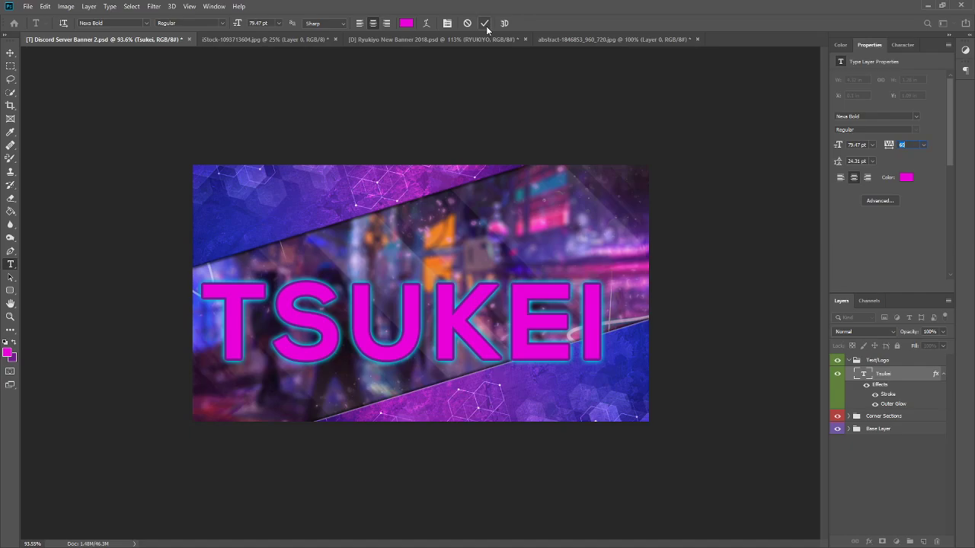
Step: Blend the maze pattern layer as Overlay and clip it to the TSUKEI letters
left_click(484, 23)
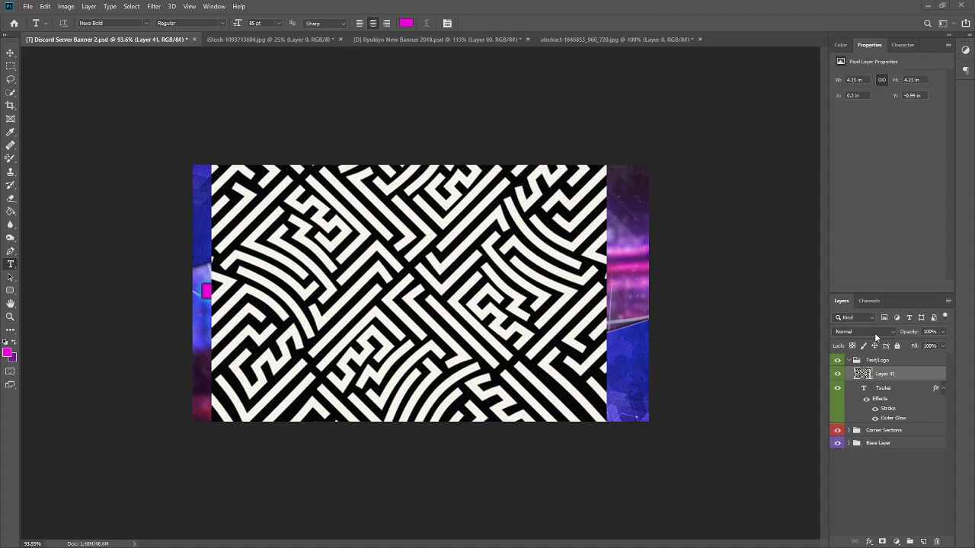
left_click(853, 332)
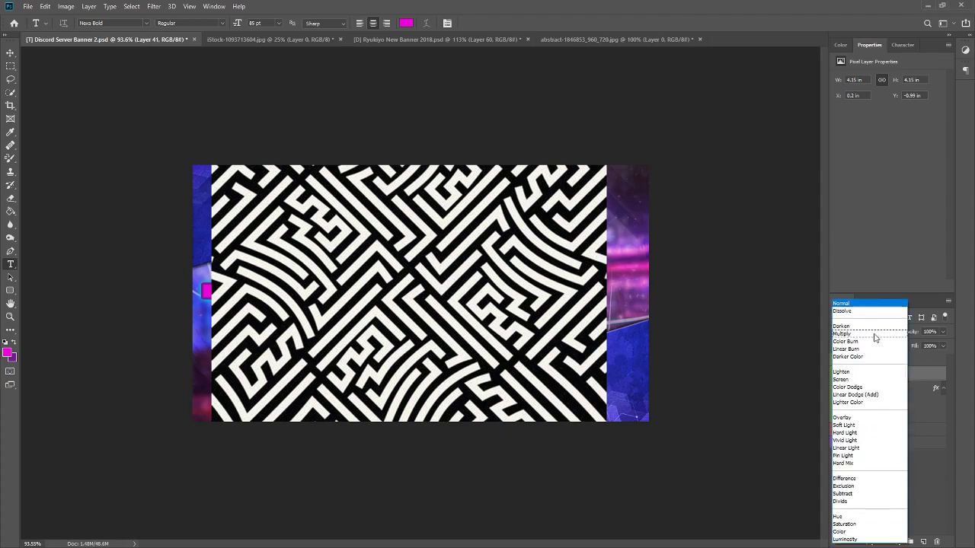
left_click(841, 417)
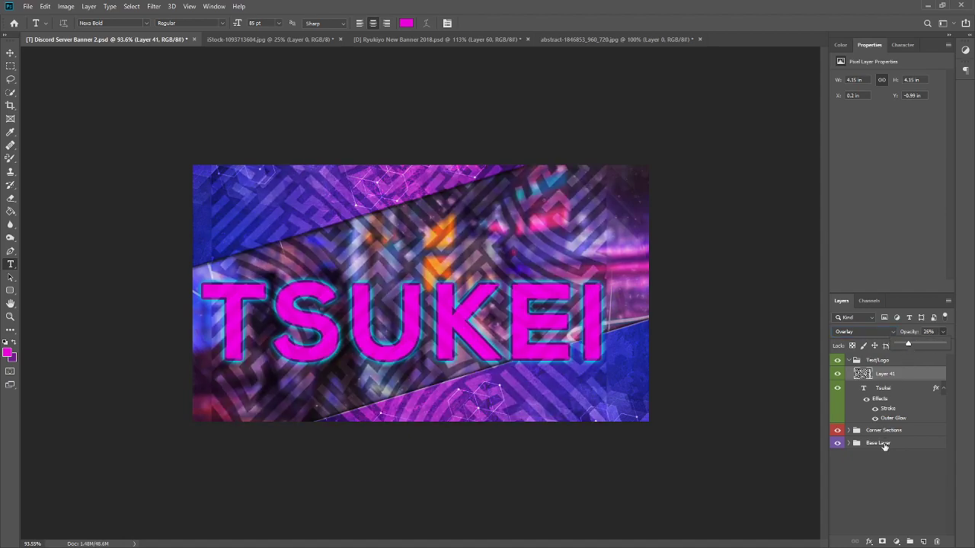
right_click(878, 443)
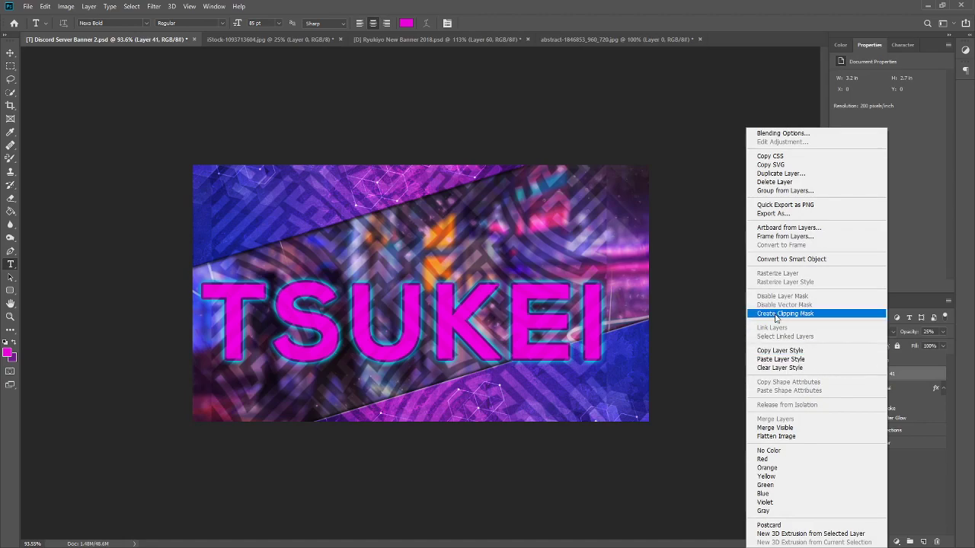
left_click(787, 314)
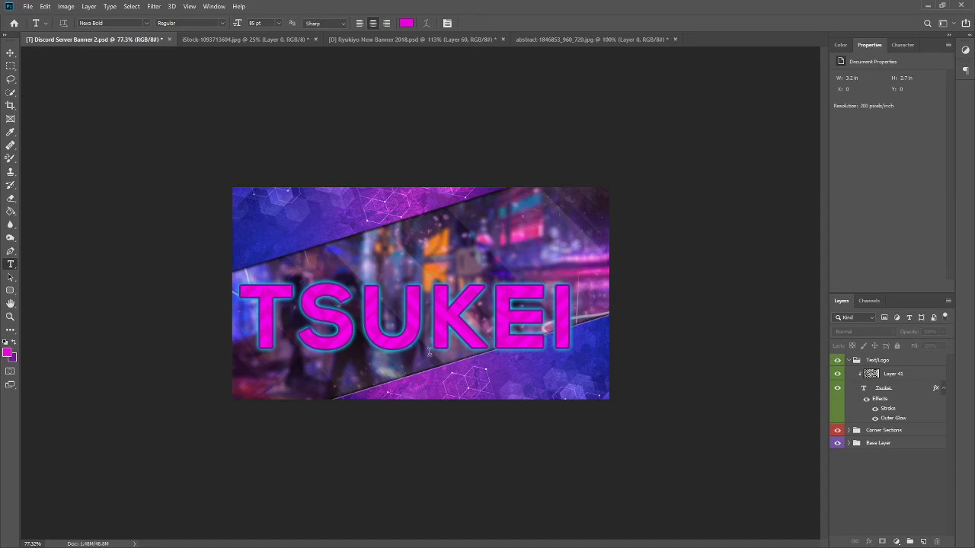
mouse_move(637, 328)
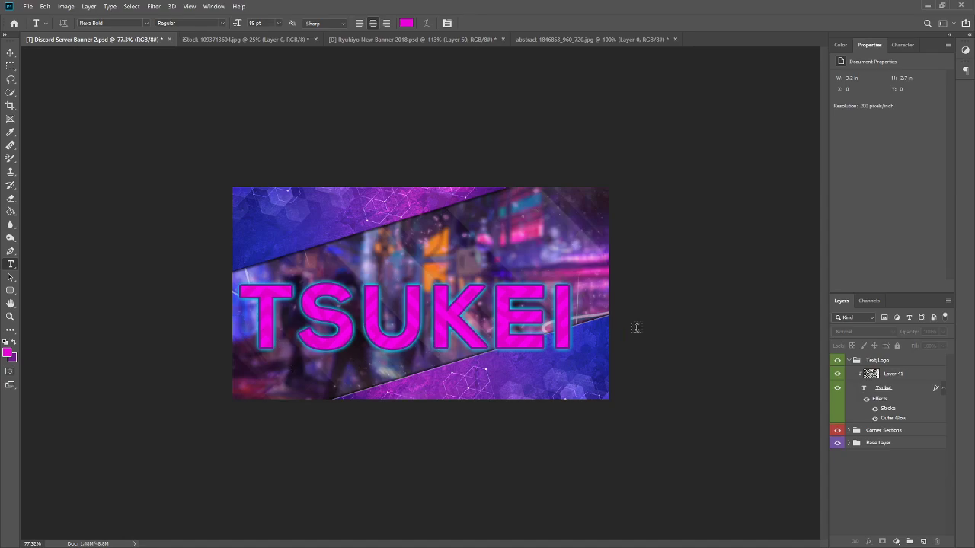
mouse_move(684, 261)
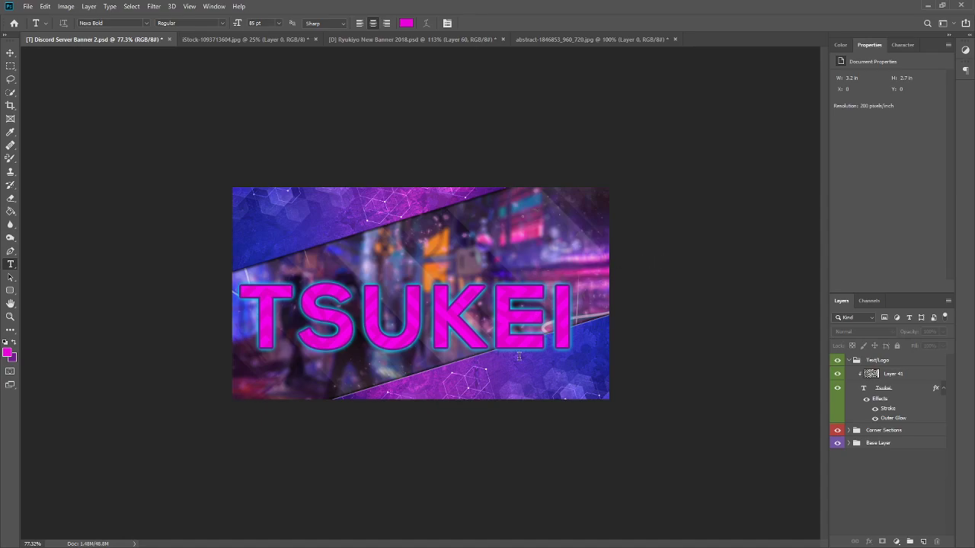
mouse_move(154, 305)
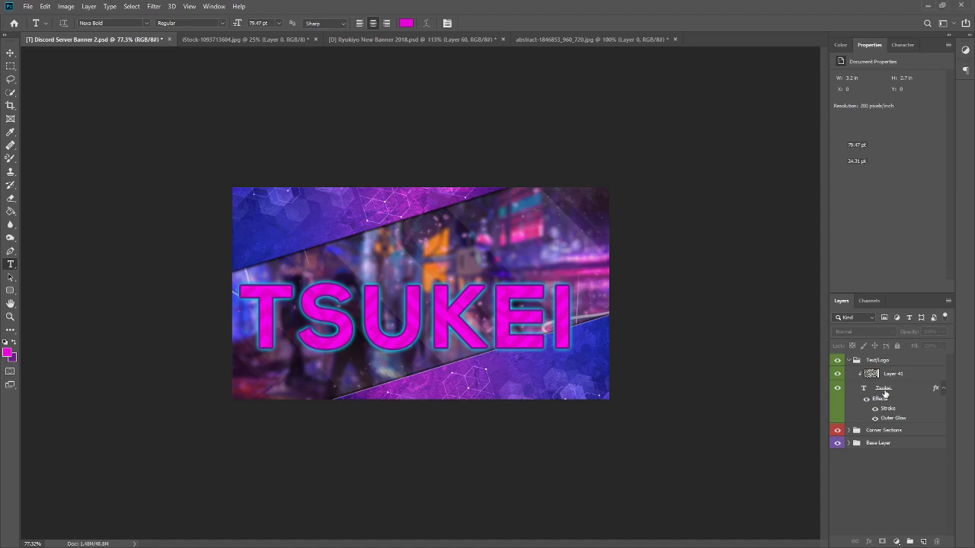
Step: Duplicate the TSUKEI title layer and name the copy Backup
left_click(884, 389)
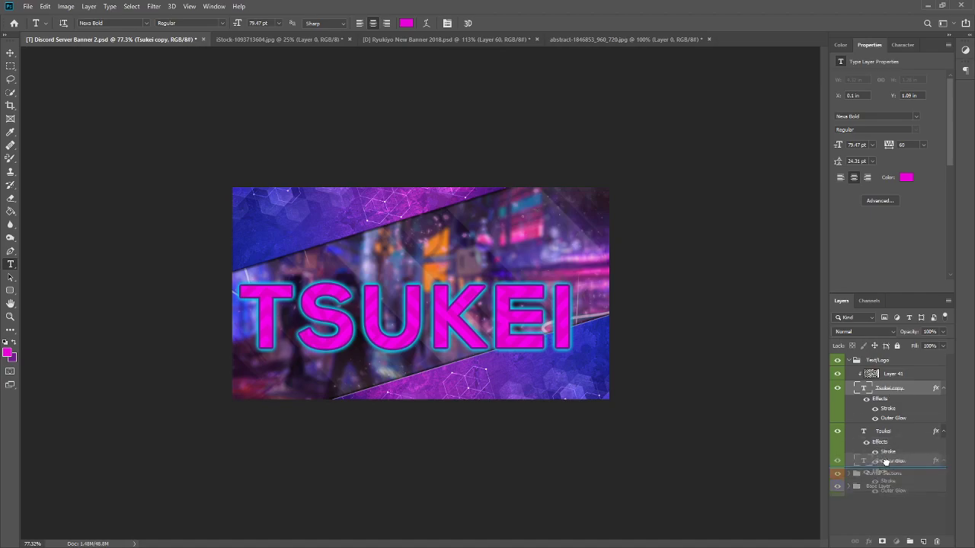
right_click(892, 460)
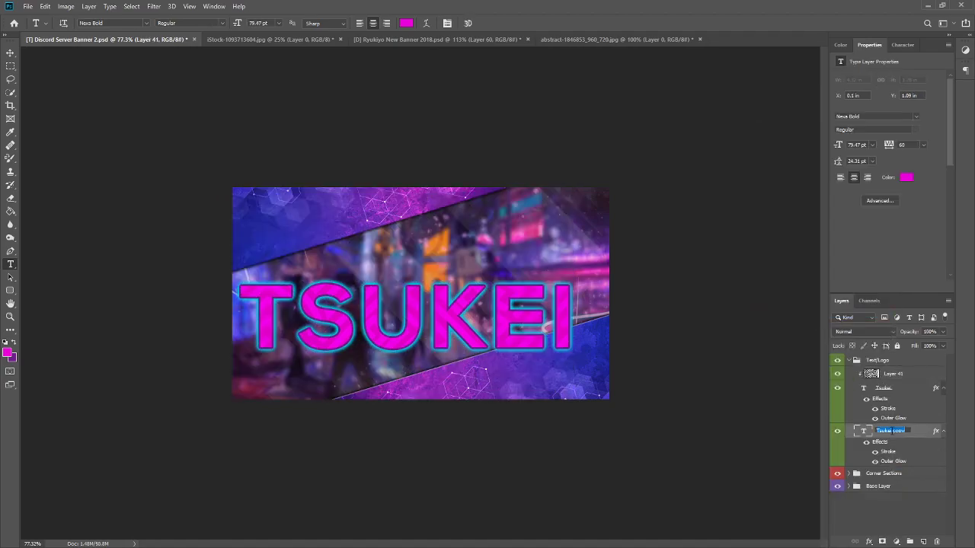
type("Backup")
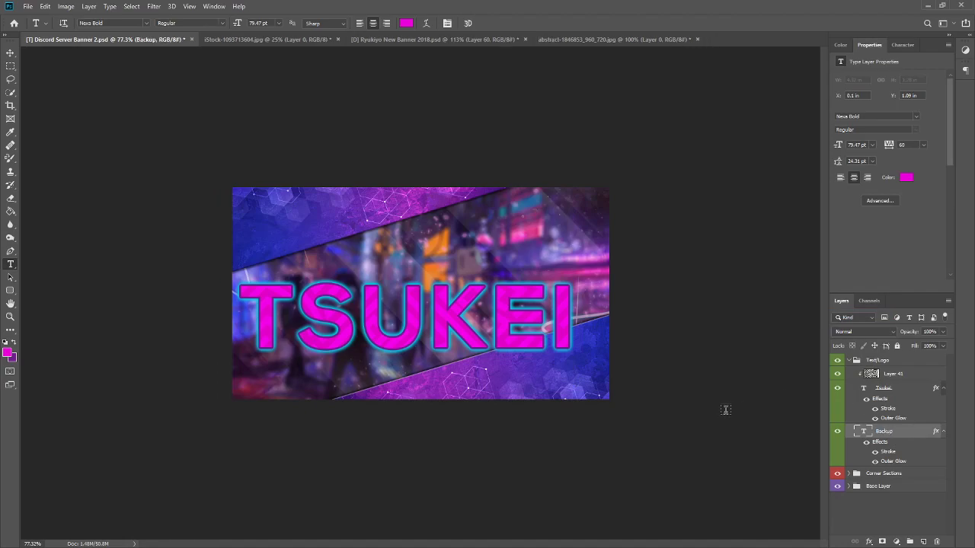
left_click(865, 431)
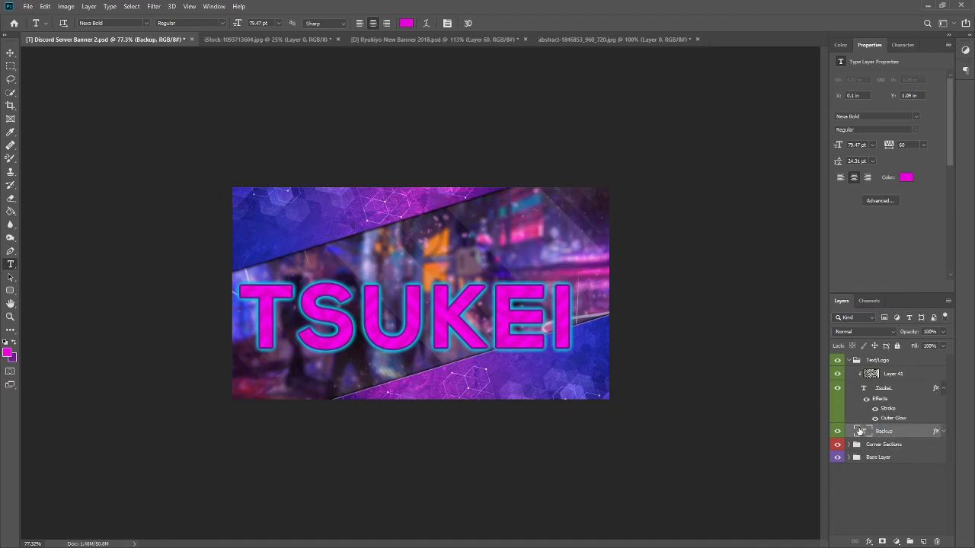
Step: Move the Backup copy to the bottom into a Backups group and hide it
left_click_drag(883, 431, 884, 457)
type("Backups")
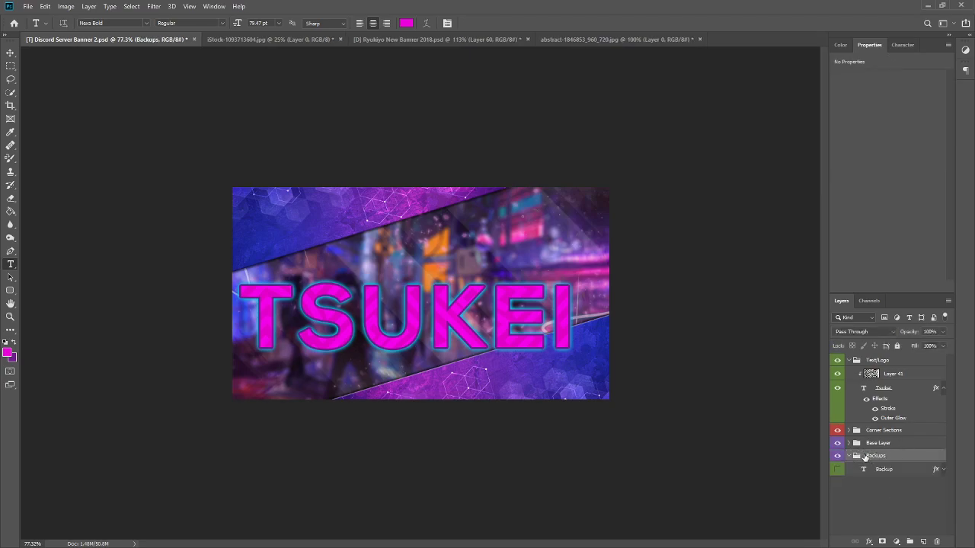
left_click(838, 464)
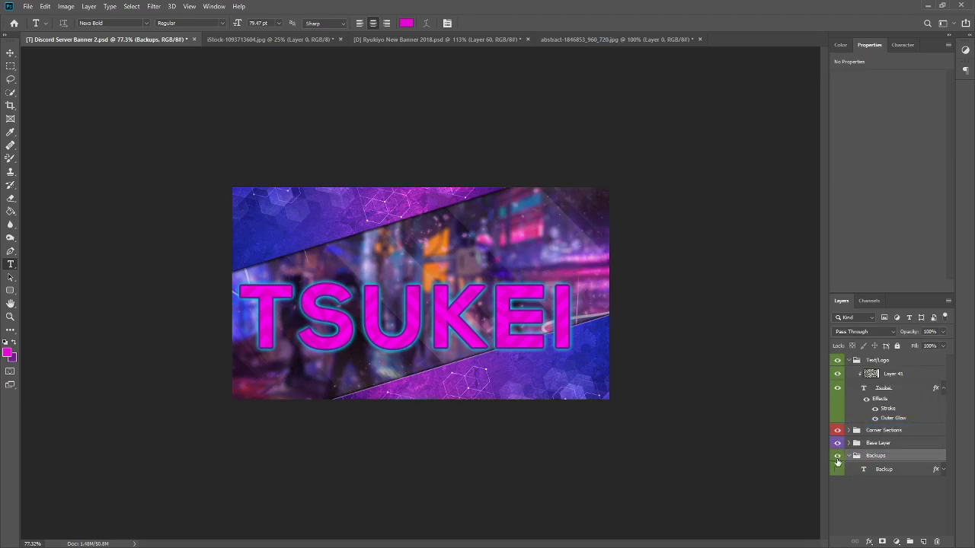
left_click(838, 469)
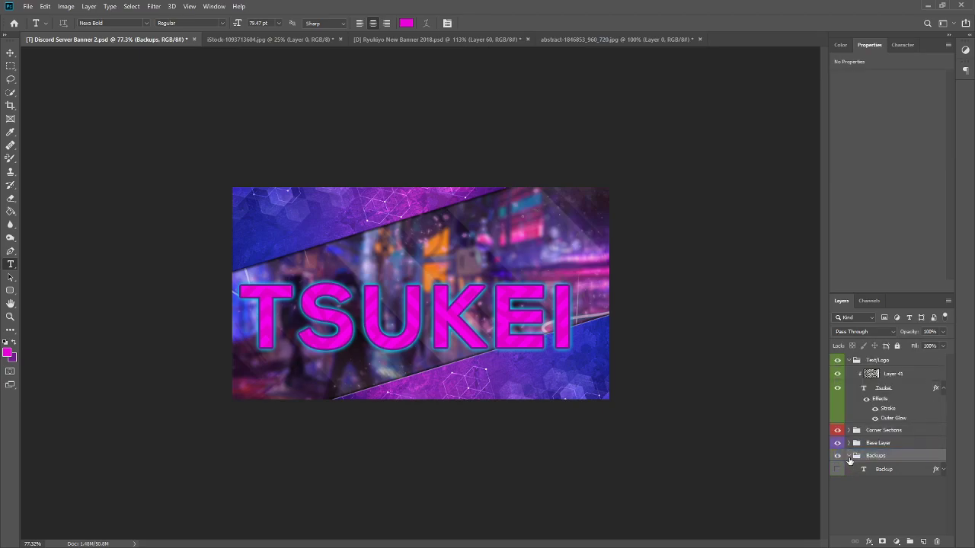
right_click(883, 389)
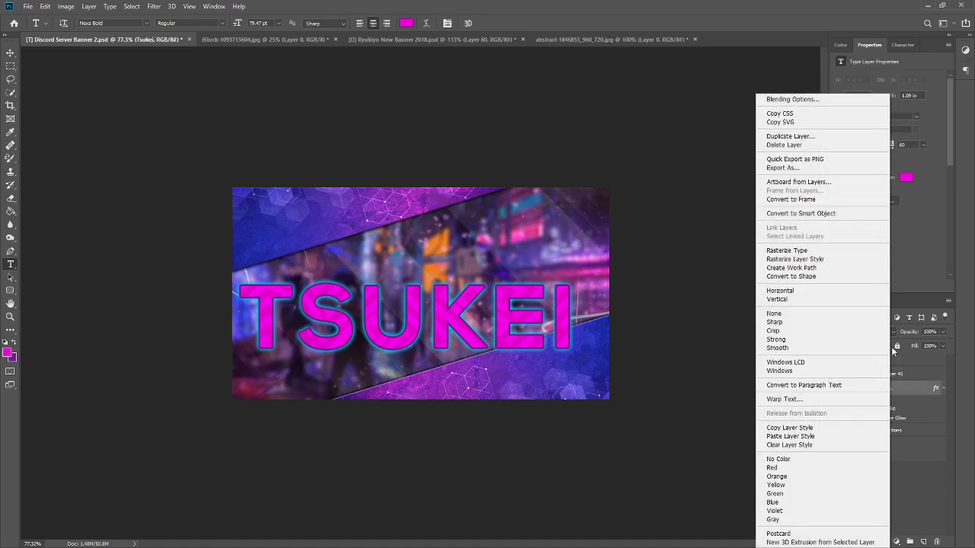
left_click(786, 249)
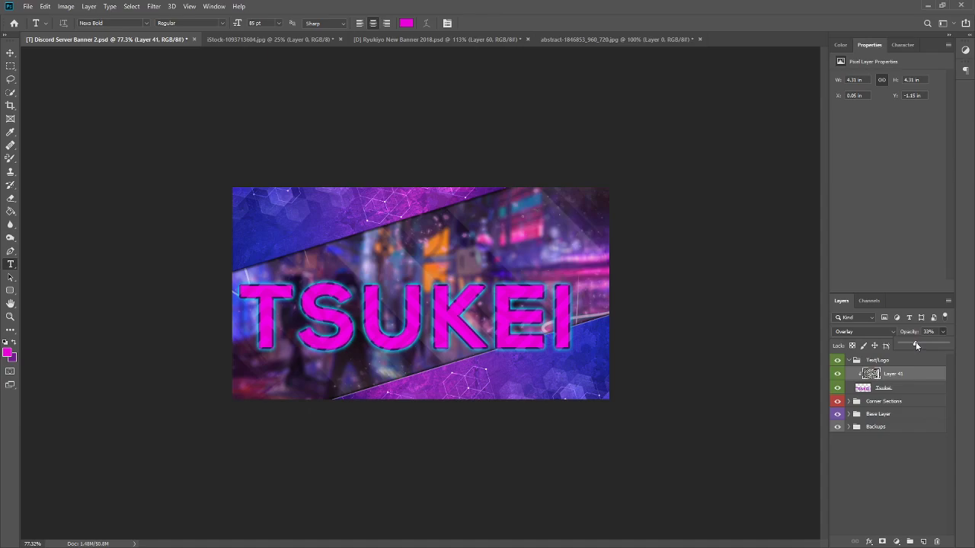
right_click(883, 388)
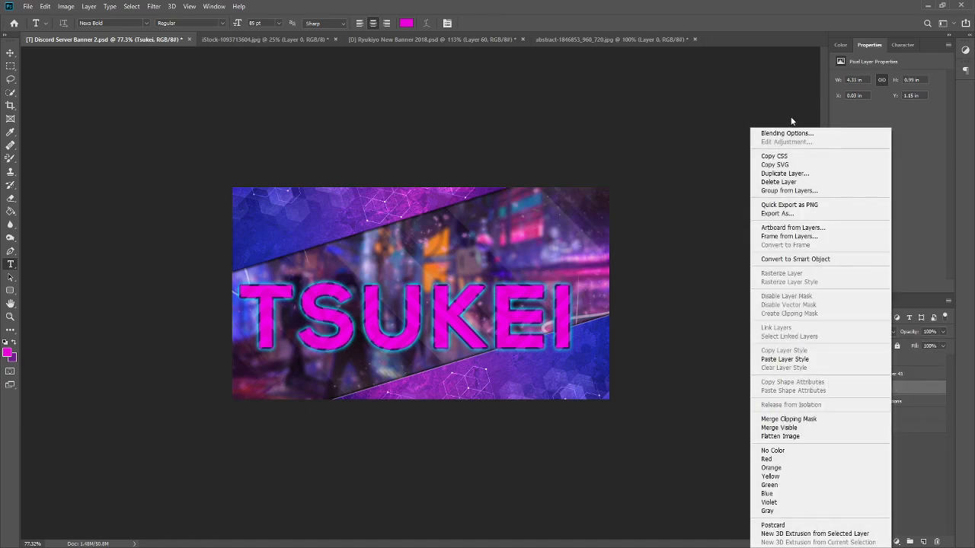
left_click(786, 134)
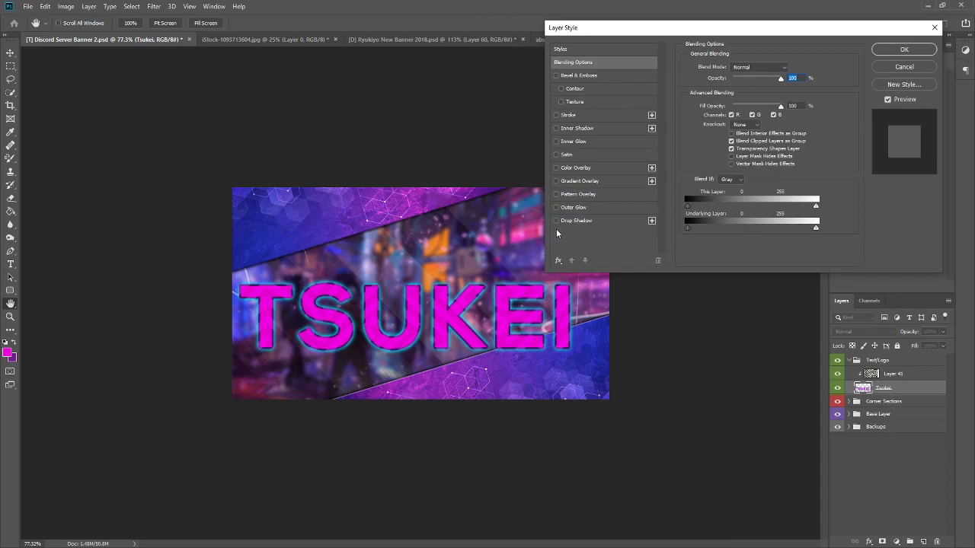
left_click(557, 219)
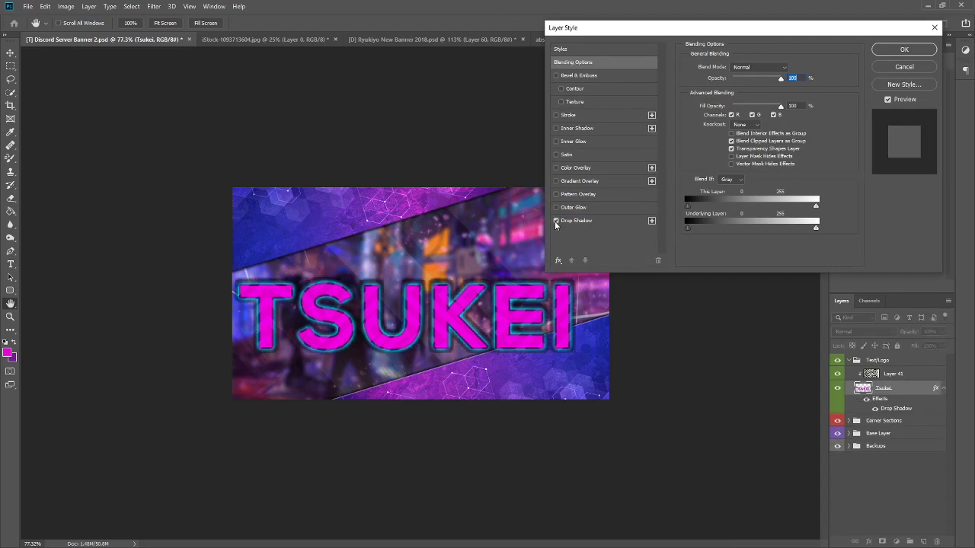
left_click(576, 220)
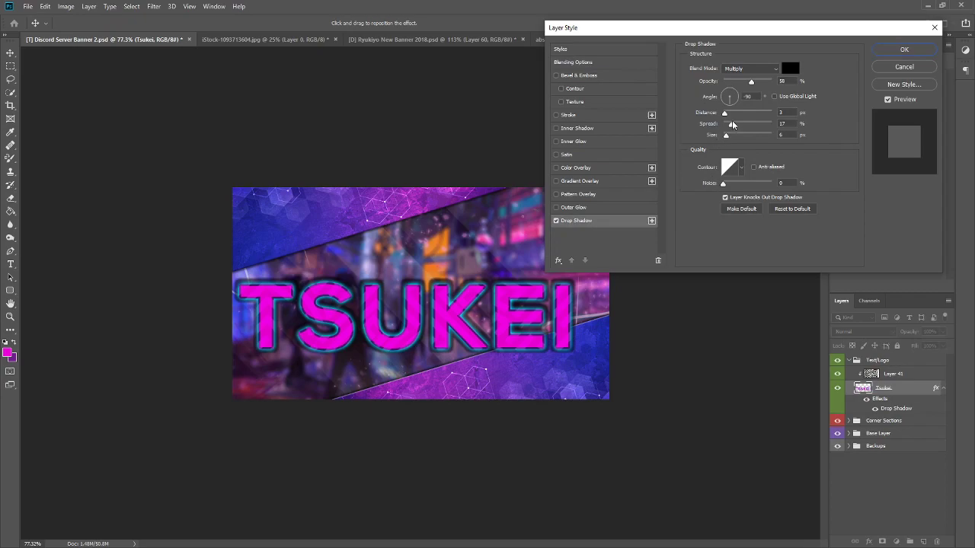
left_click(905, 49)
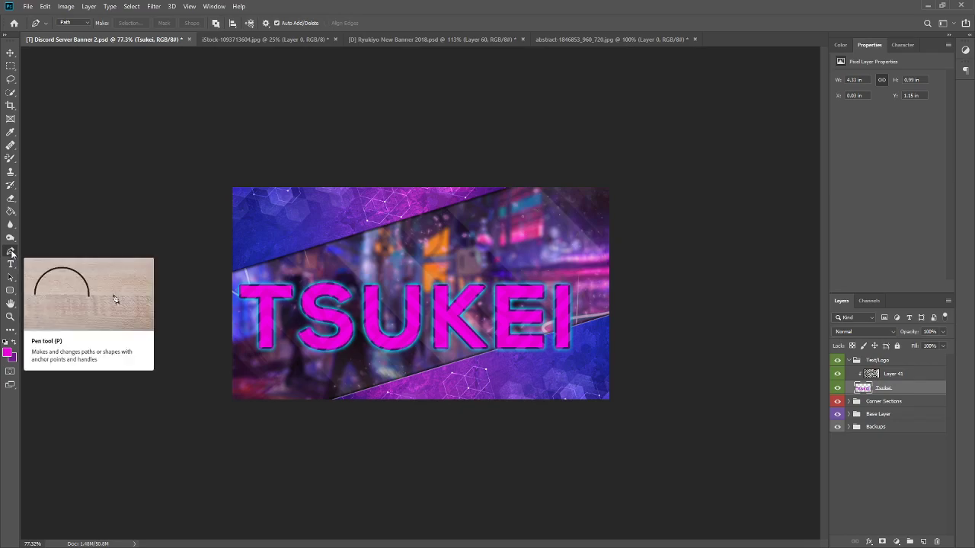
mouse_move(495, 319)
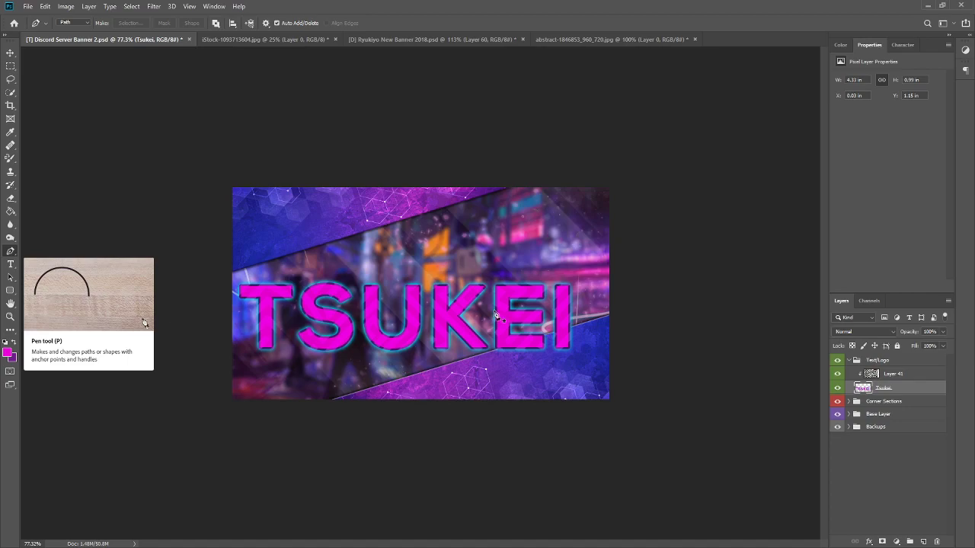
Step: Rename the line layer to Wavy Lines and pick the Pen tool on the Tsukei layer
left_click(892, 373)
type("Wavy Lines")
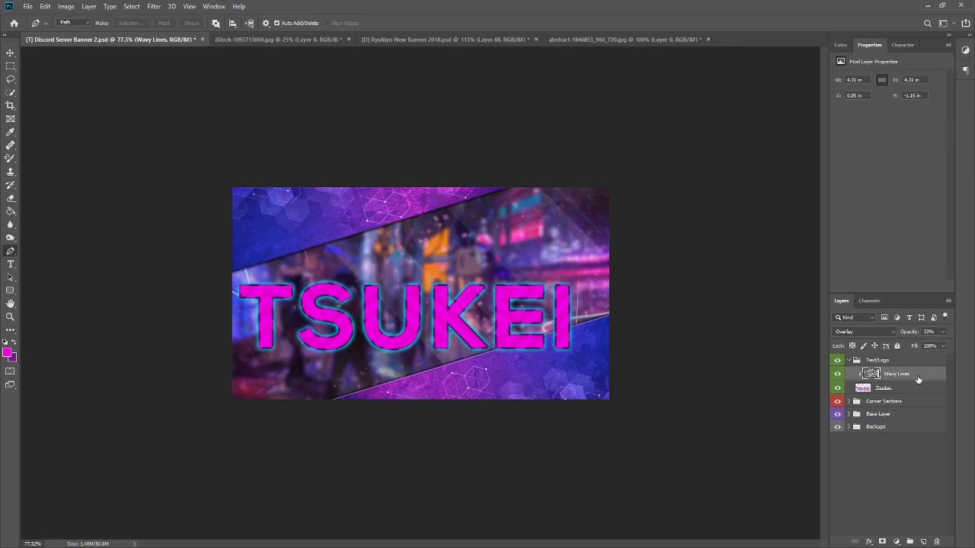
left_click(884, 388)
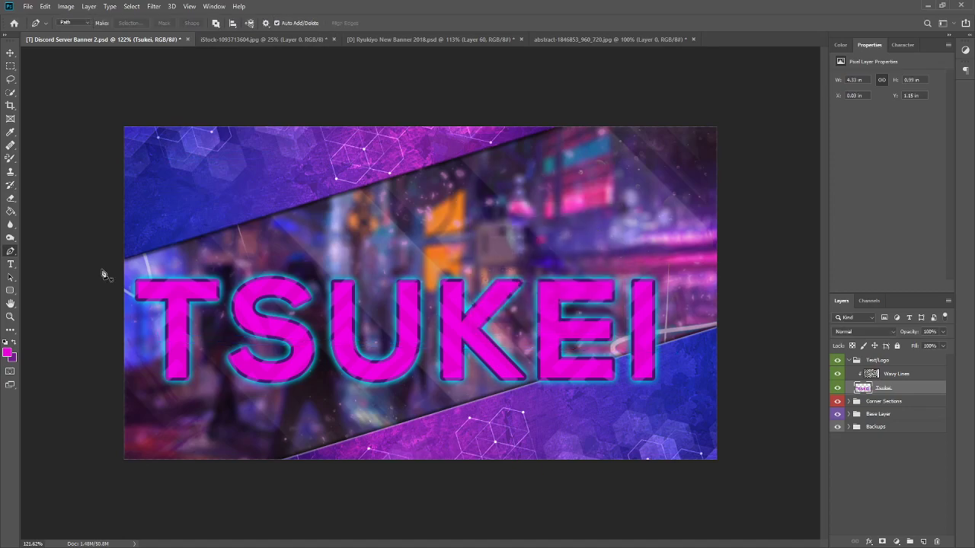
left_click(10, 52)
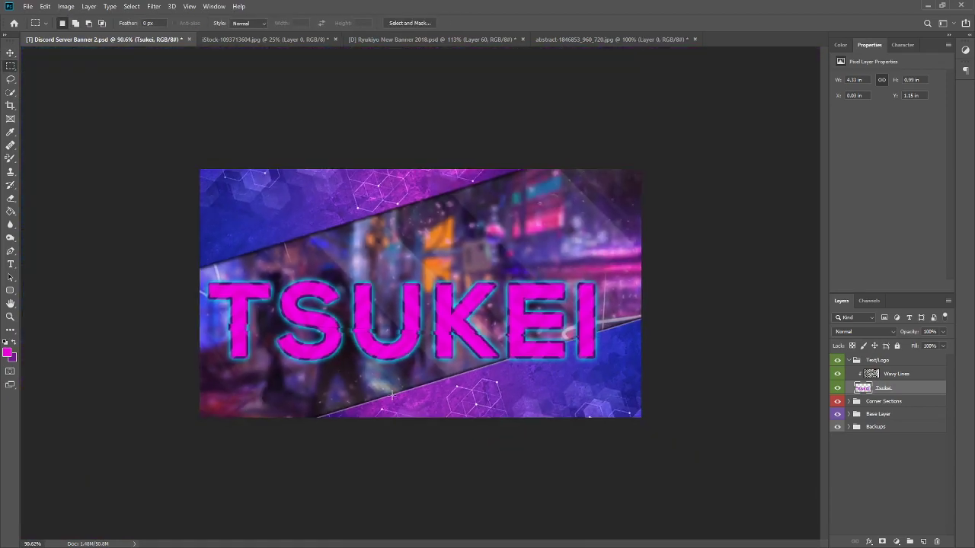
mouse_move(11, 224)
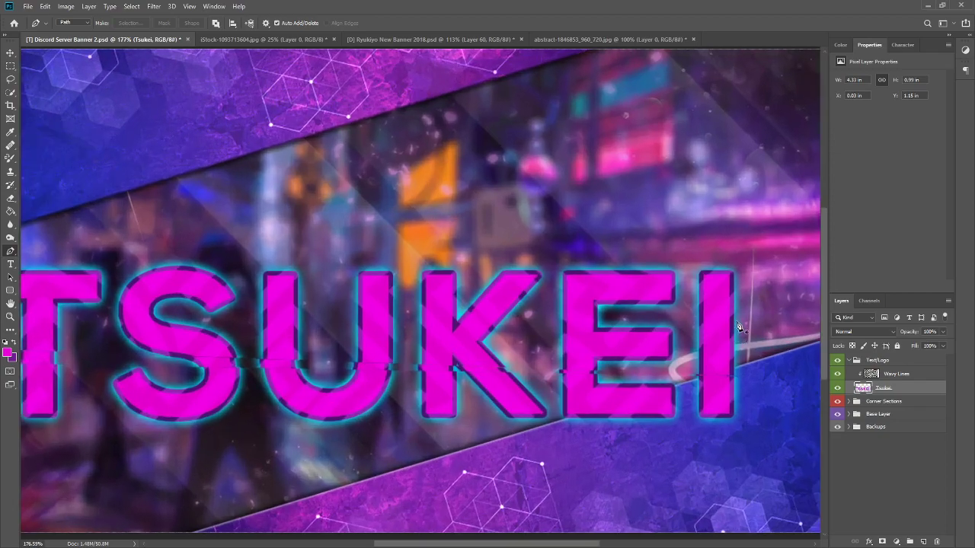
mouse_move(713, 337)
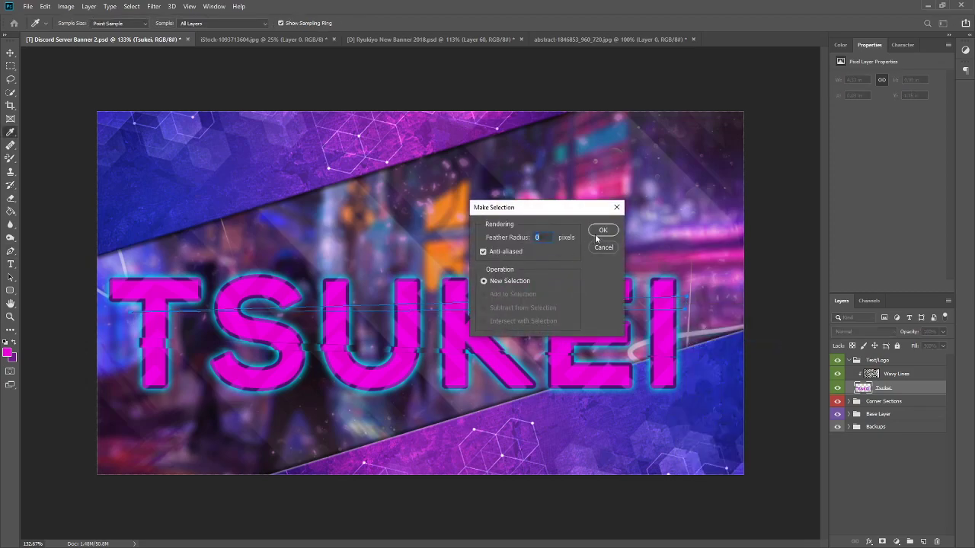
Step: Turn the first thin pen path across the letters into a selection
left_click(603, 230)
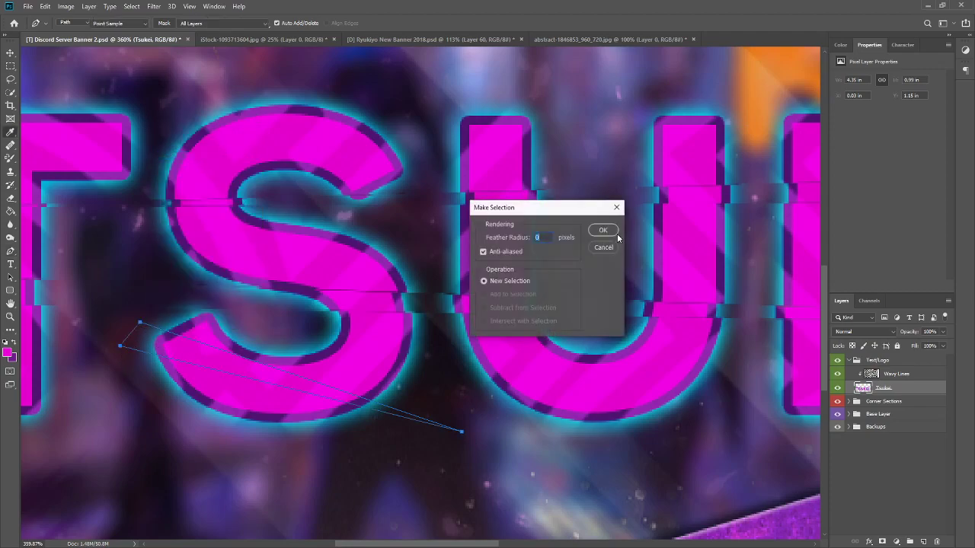
left_click(603, 230)
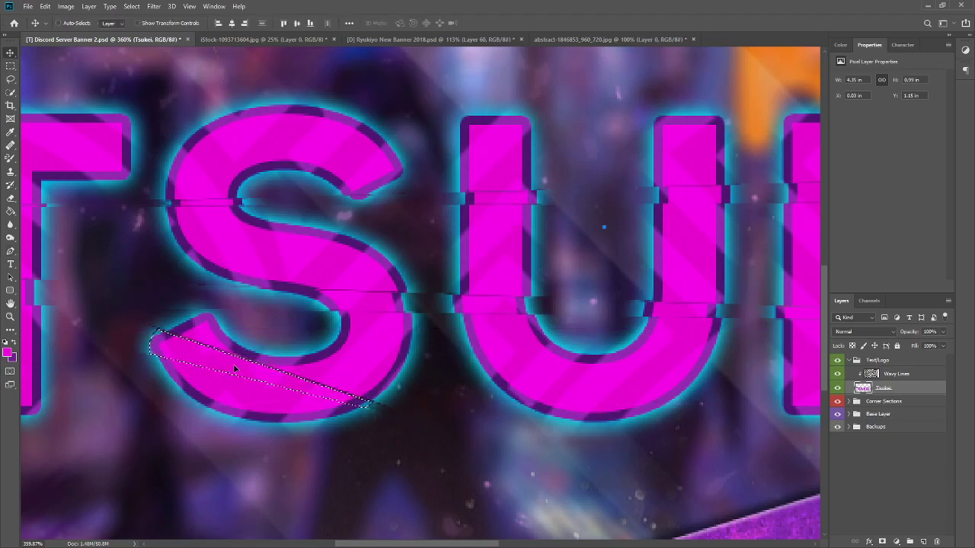
right_click(251, 358)
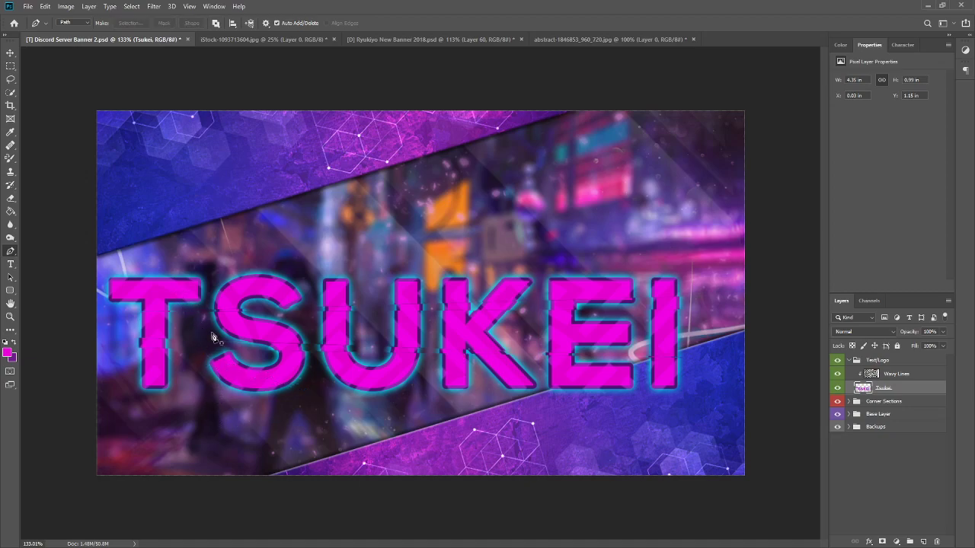
mouse_move(149, 367)
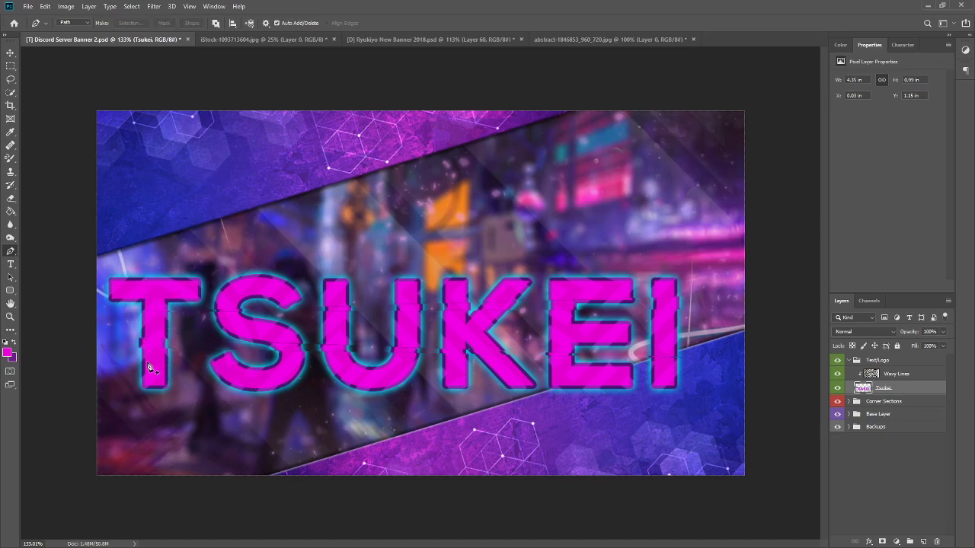
mouse_move(128, 393)
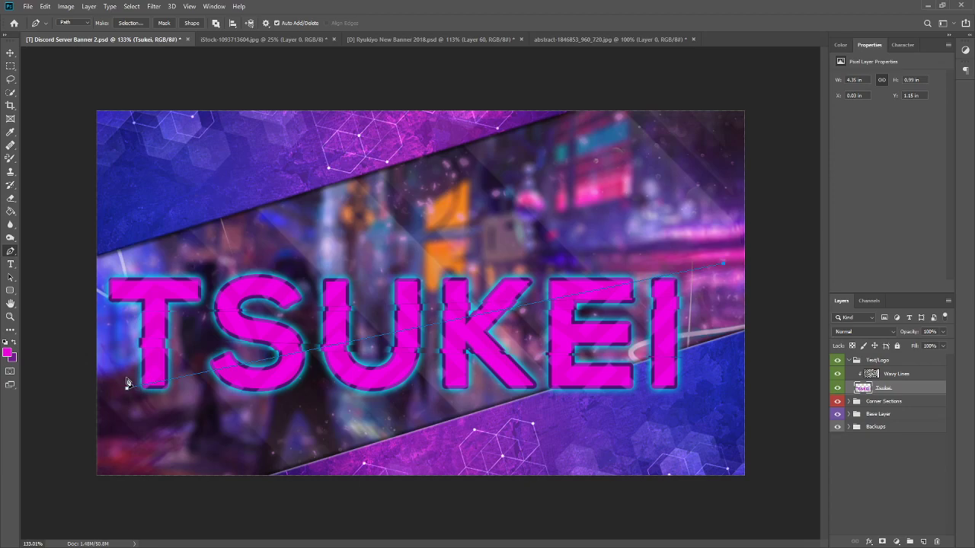
Step: Make a selection from the next slanted path and shift that slice of the letters sideways
right_click(128, 383)
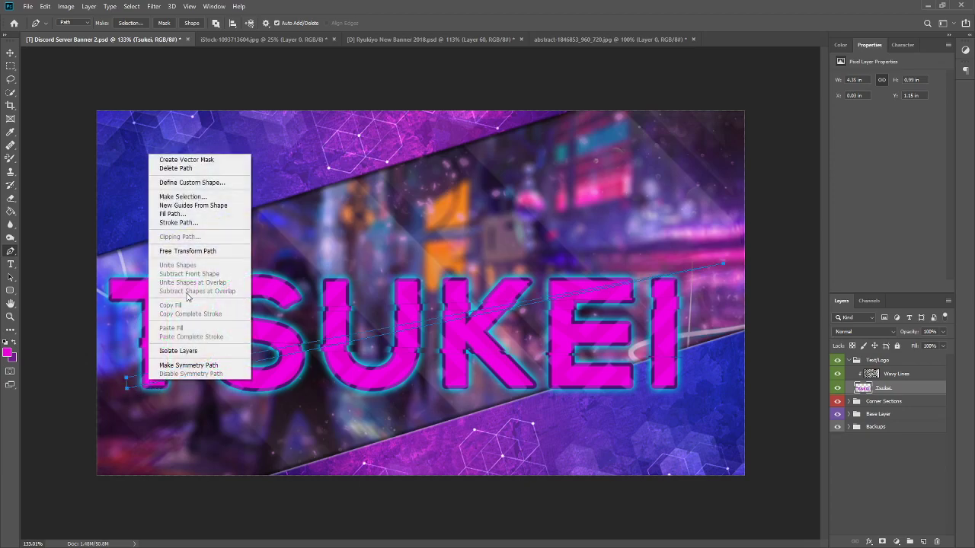
left_click(183, 196)
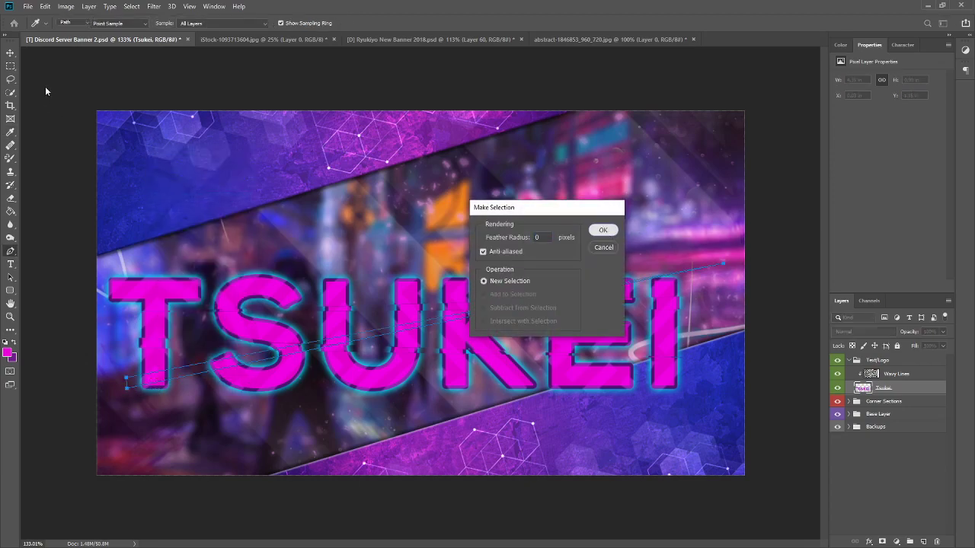
left_click(603, 230)
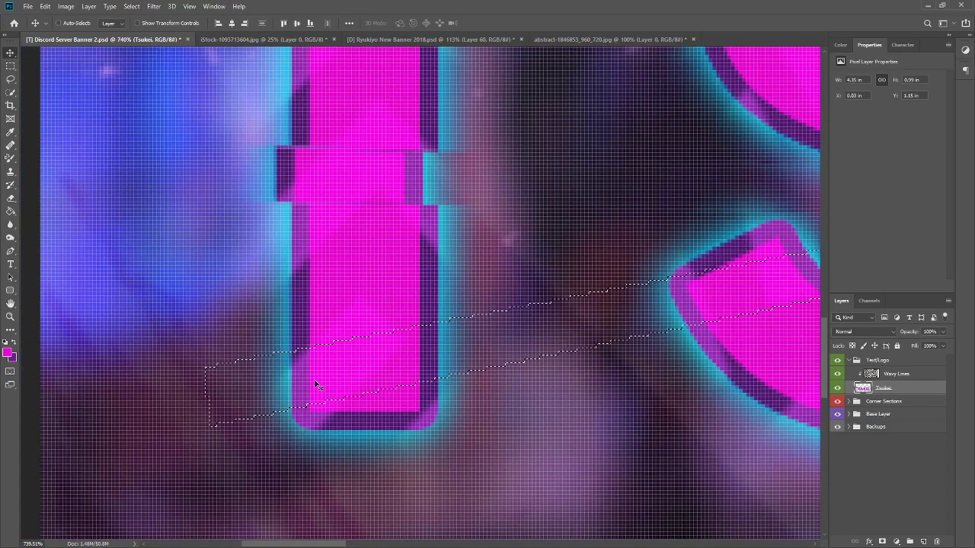
left_click_drag(320, 384, 301, 378)
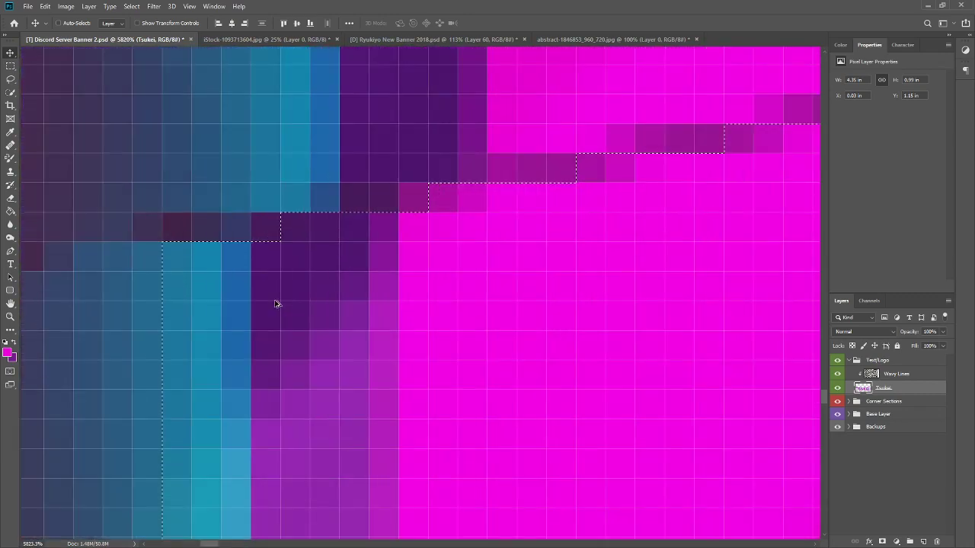
mouse_move(309, 348)
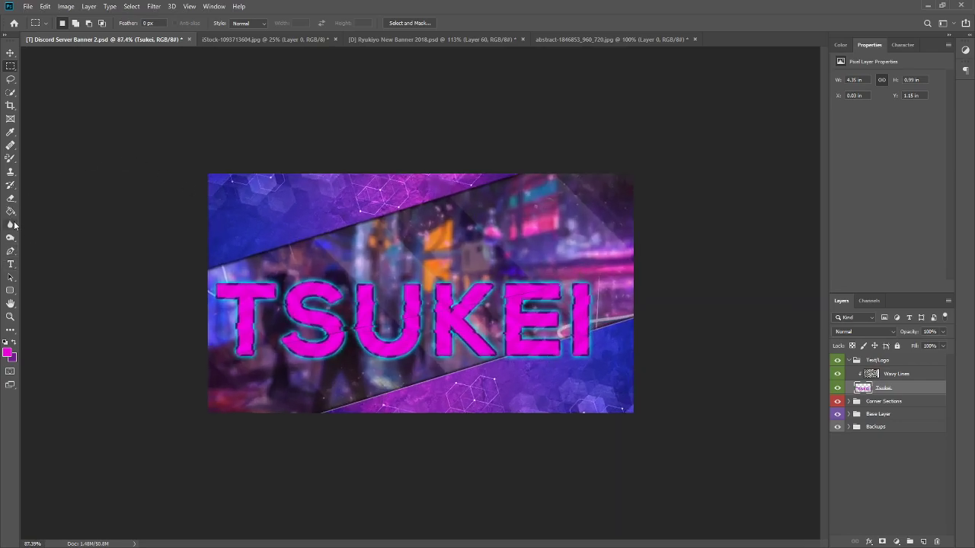
Step: Select another thin slanted path across the title as a new glitch slice
left_click(11, 210)
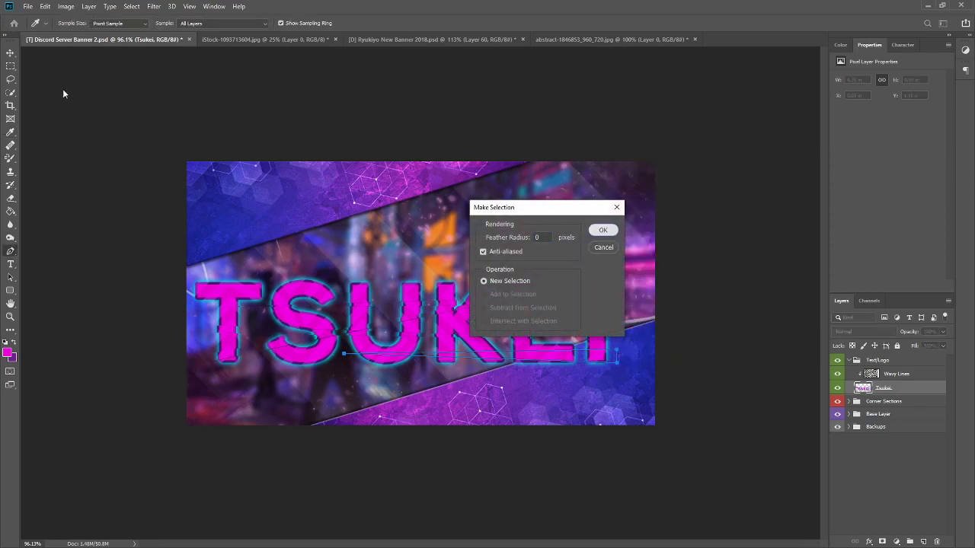
left_click(604, 230)
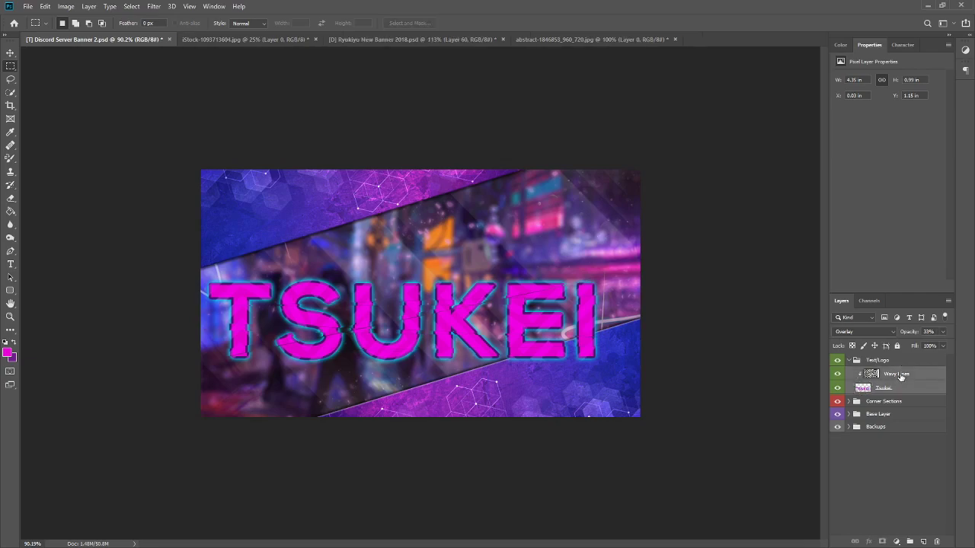
Step: Check the Tsukei copy in the Backups group and reselect the Tsukei title layer
left_click(878, 360)
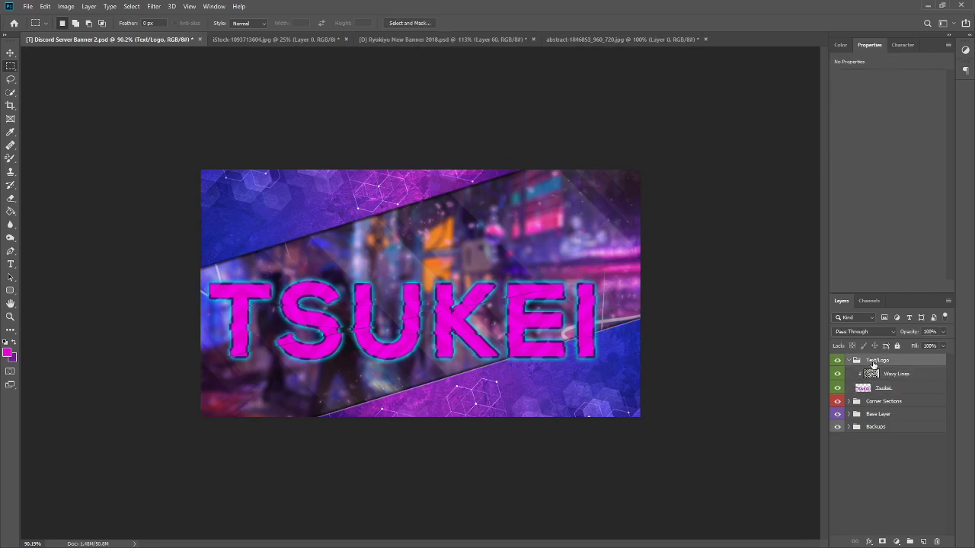
left_click(884, 388)
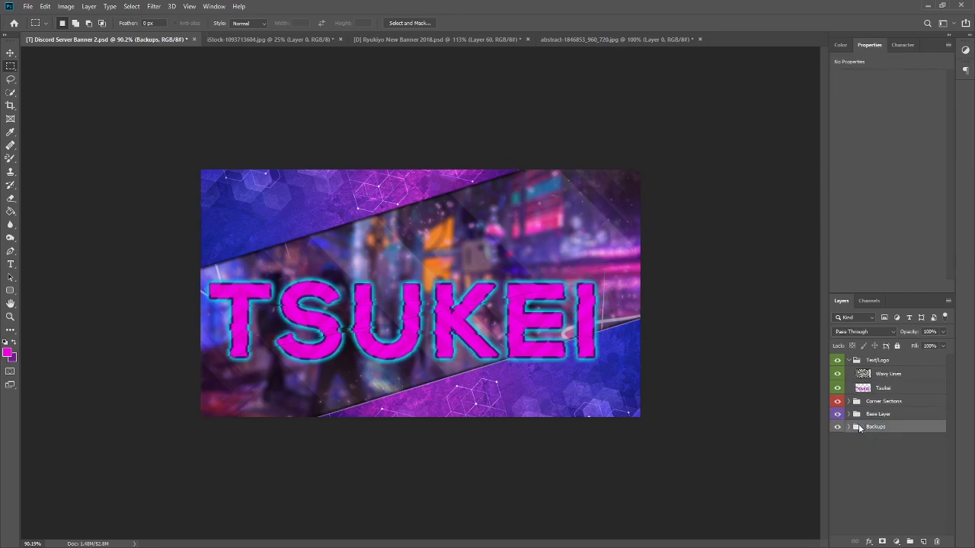
left_click(849, 426)
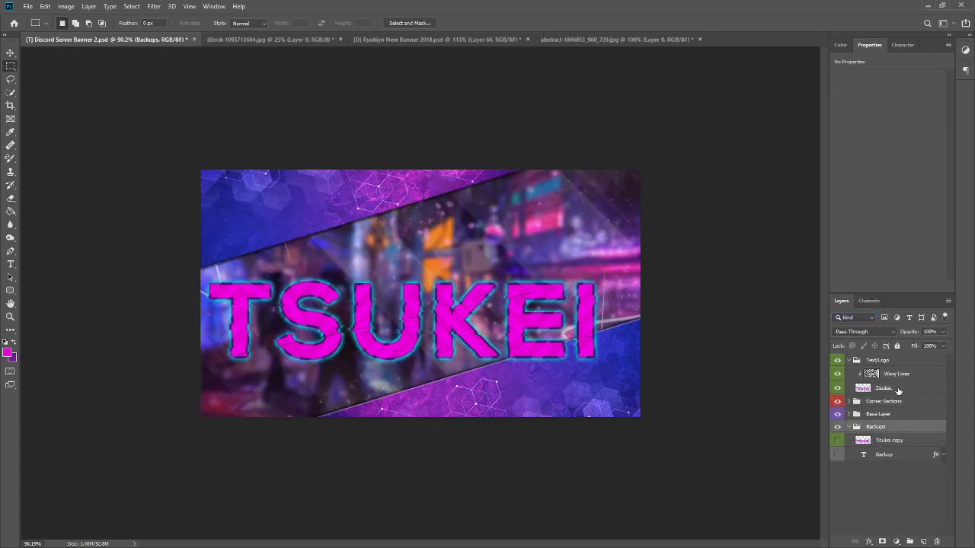
left_click(884, 389)
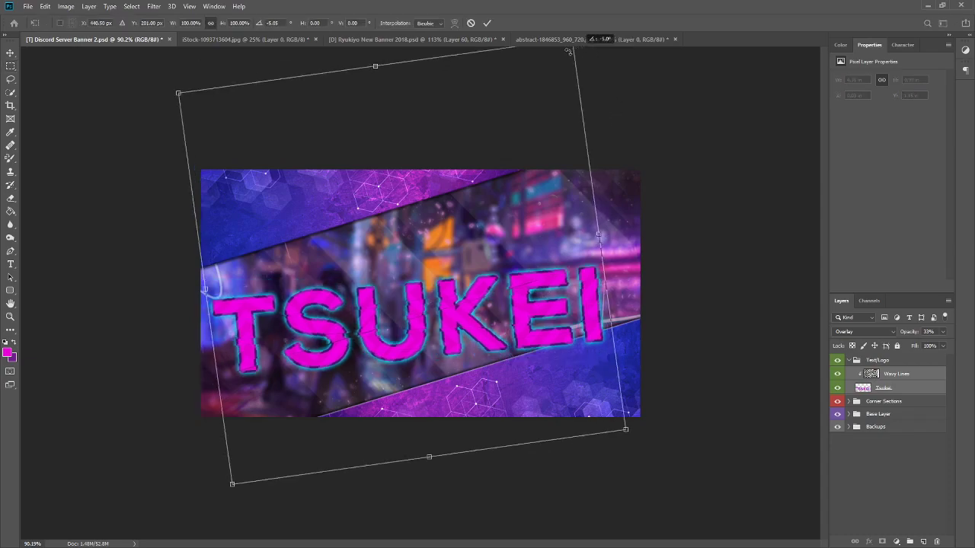
Step: Rotate the TSUKEI title to follow the diagonal band and commit the transform
left_click_drag(567, 51, 530, 61)
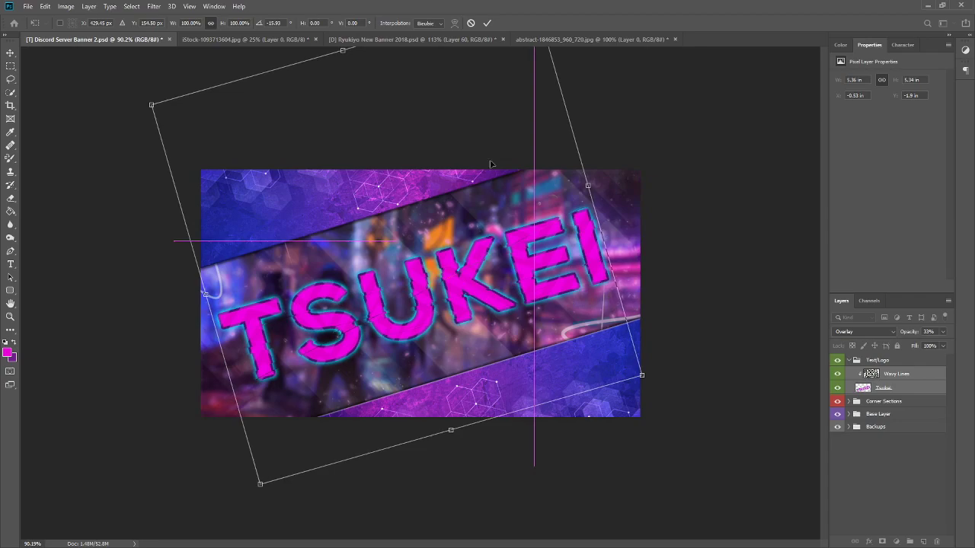
key("Return")
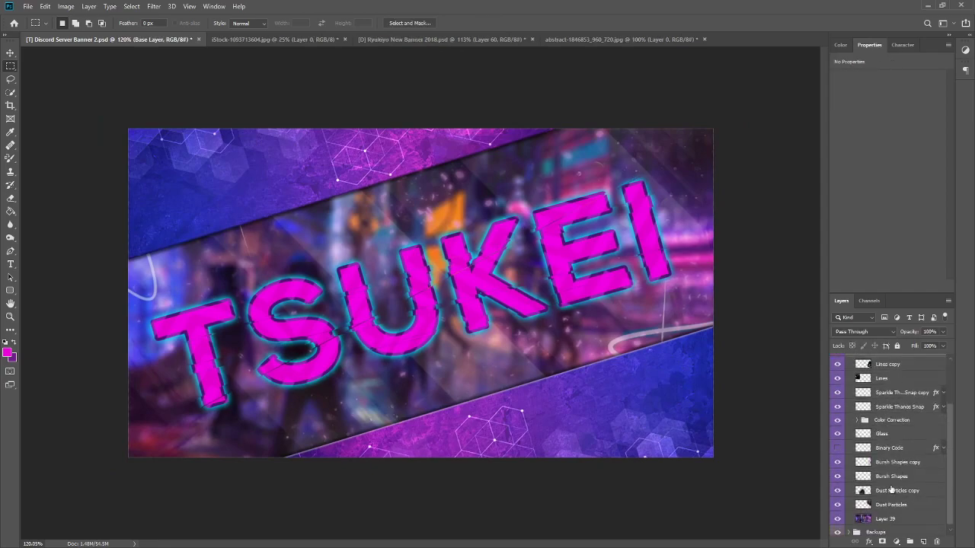
Step: Free-transform the Binary Code layer to rotate it along the diagonal strip
left_click(838, 448)
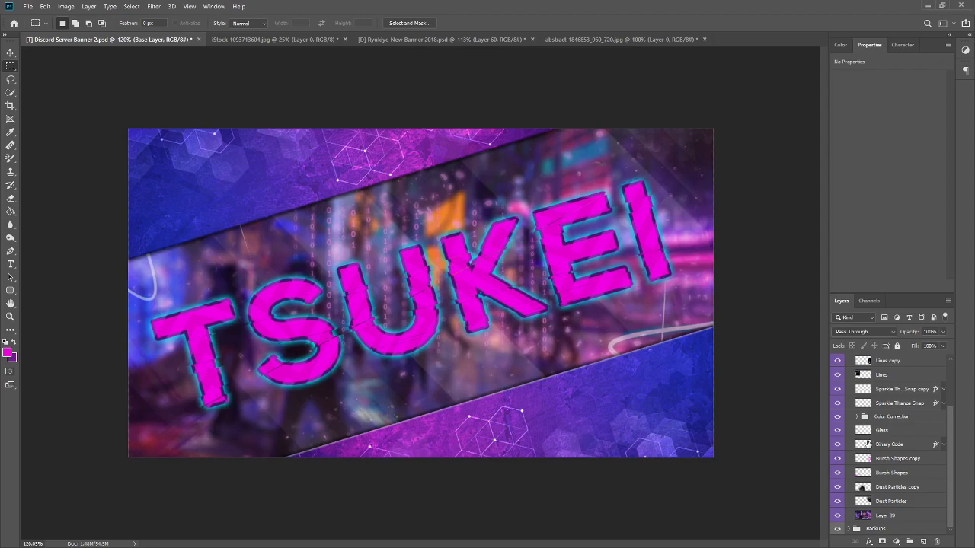
left_click(889, 445)
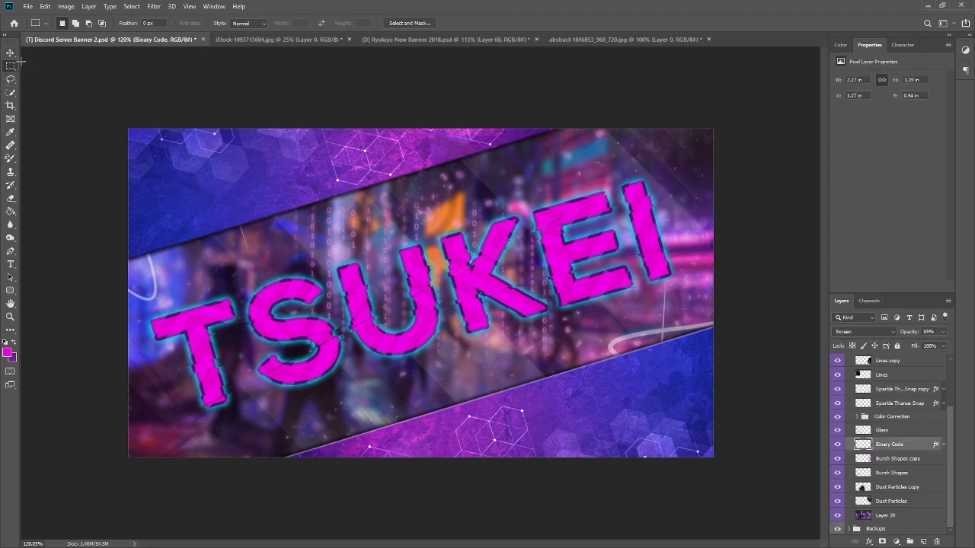
key("ctrl+t")
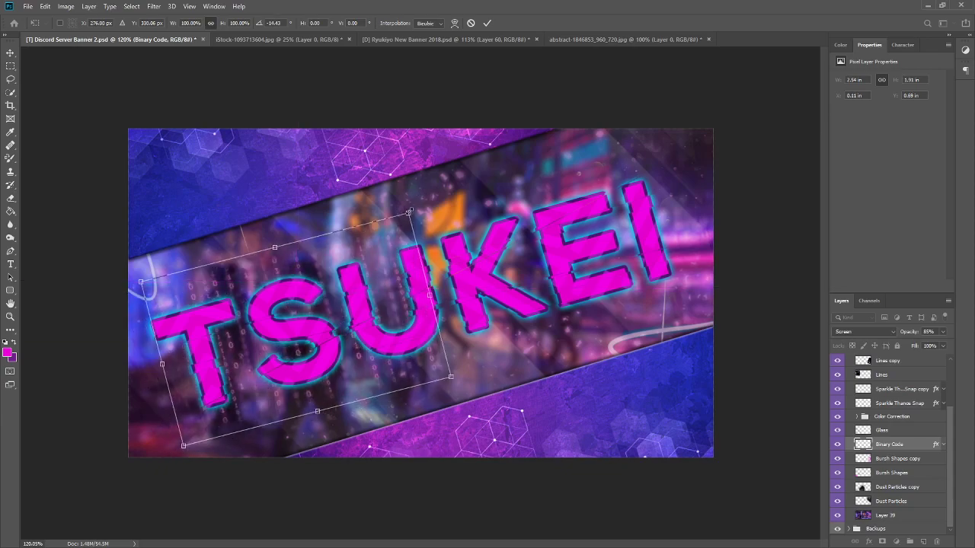
left_click_drag(409, 211, 384, 229)
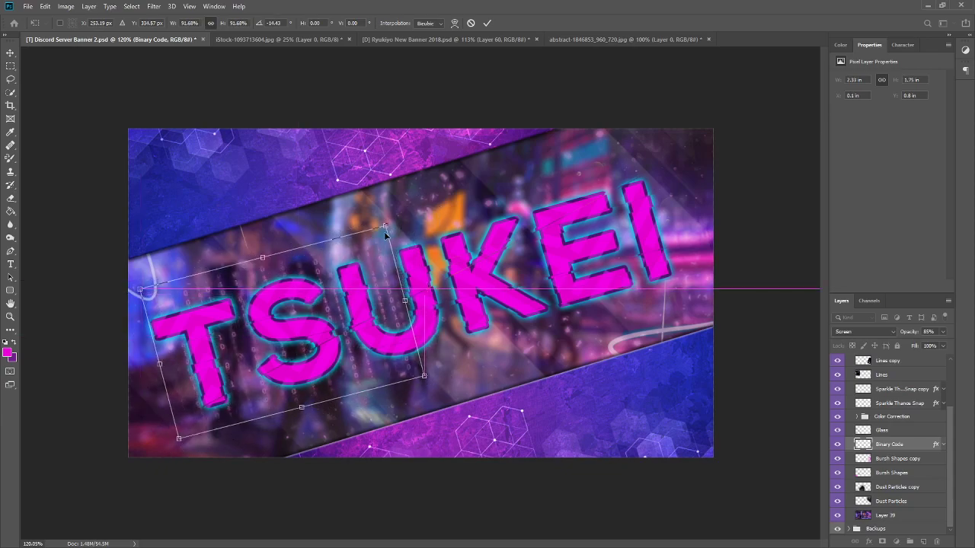
left_click_drag(403, 229, 372, 235)
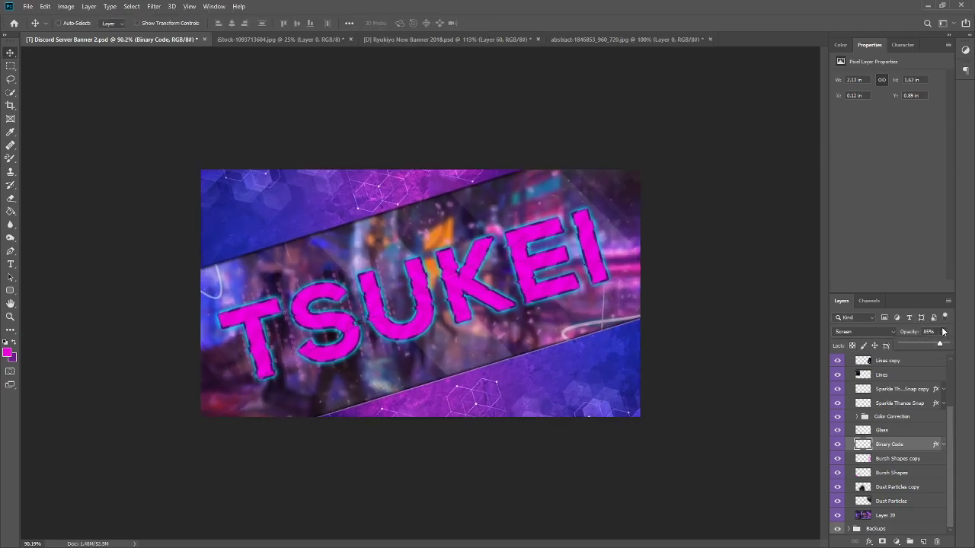
Step: Alt-drag a Binary Code copy and shift it across the banner
left_click_drag(938, 344, 936, 344)
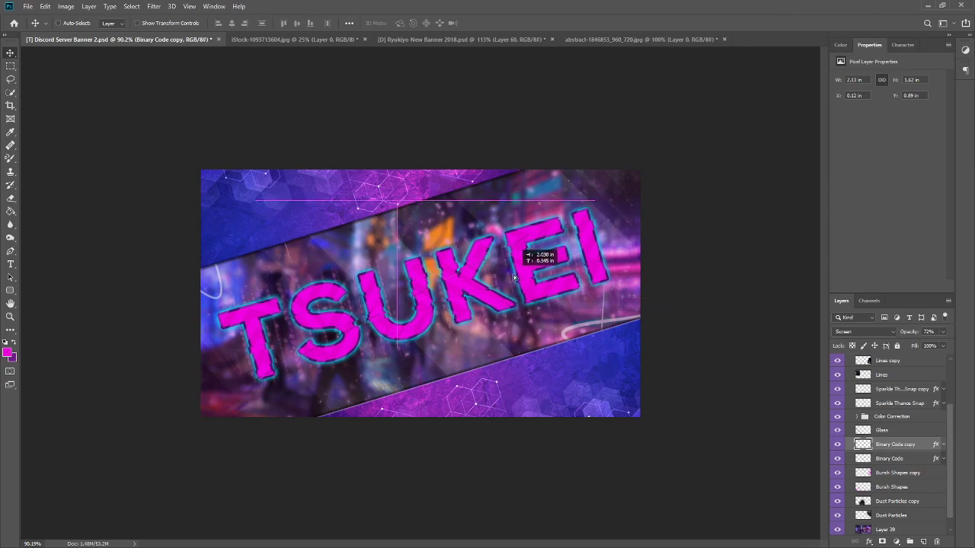
left_click_drag(515, 259, 500, 289)
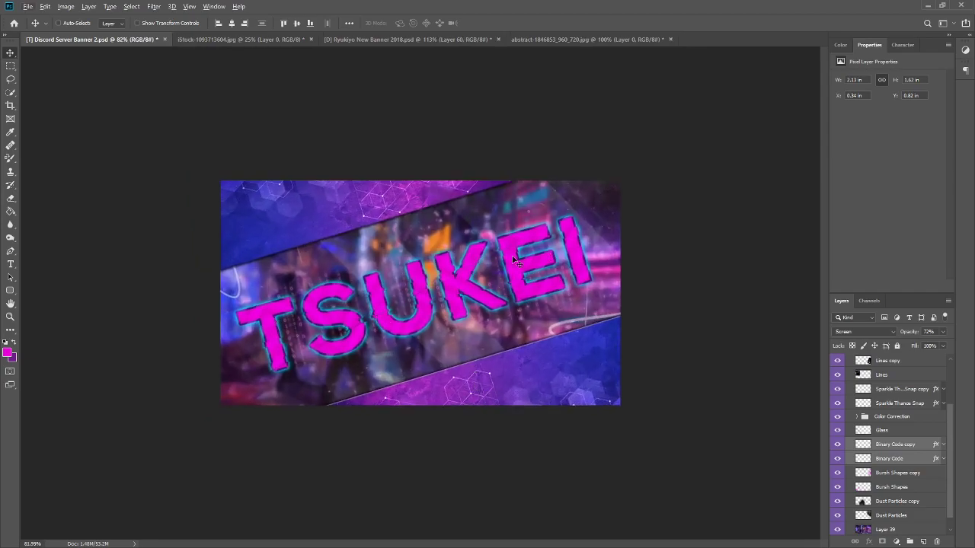
mouse_move(453, 205)
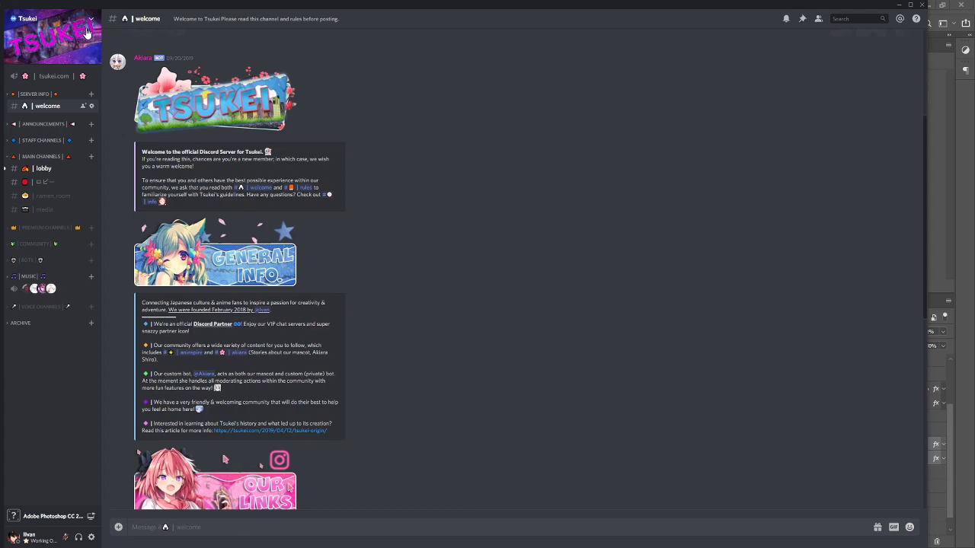
mouse_move(323, 73)
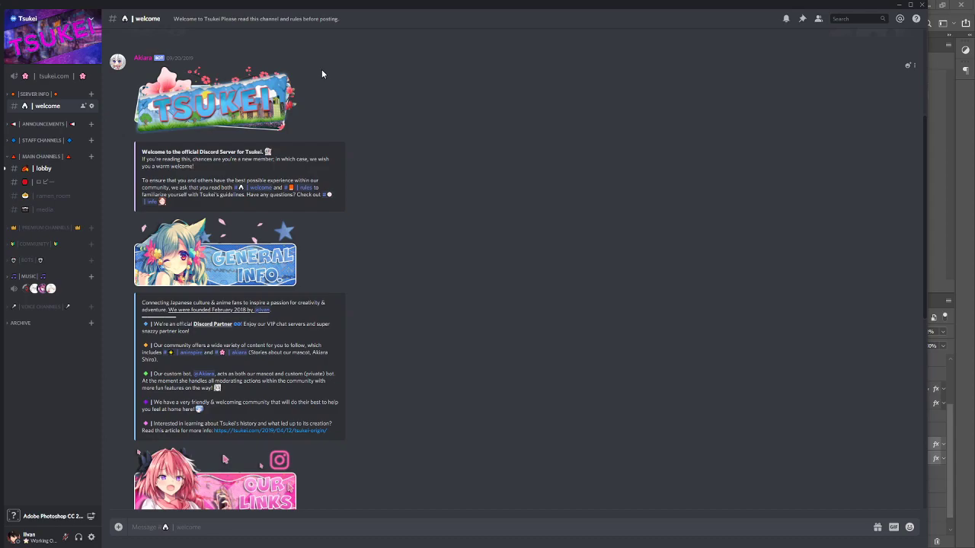
mouse_move(350, 15)
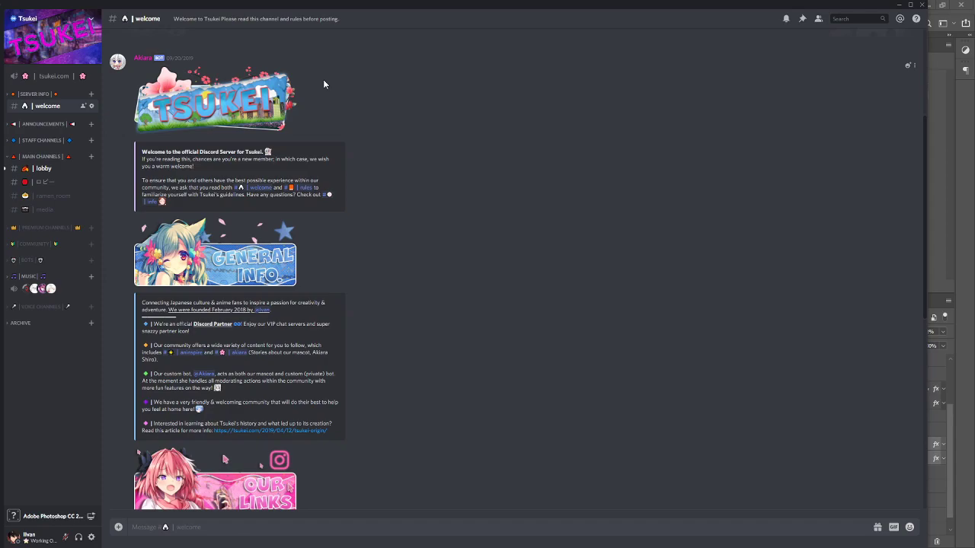
mouse_move(376, 175)
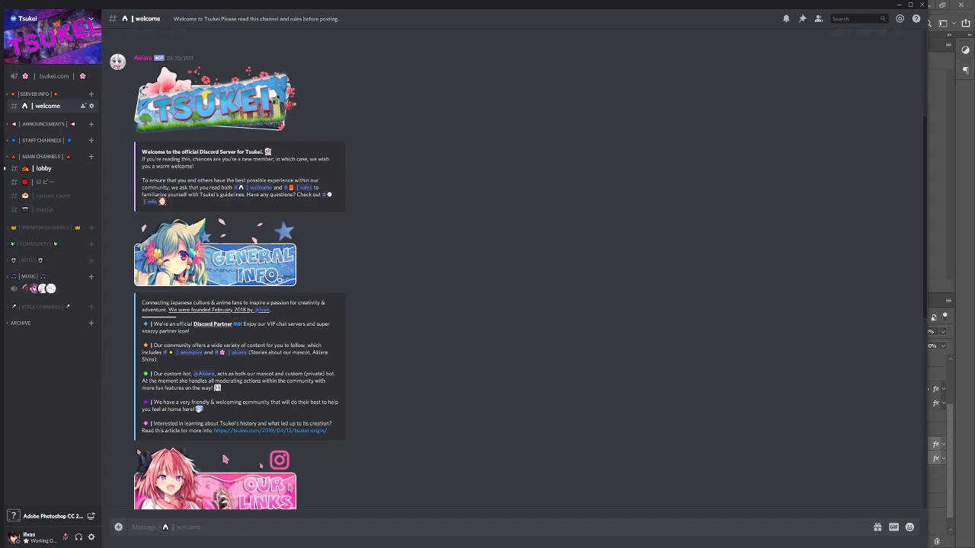
Step: Bring the Cyberpunk 2077 logo from cyberpunk-2077.png into the banner's Text/Logo group
left_click(53, 516)
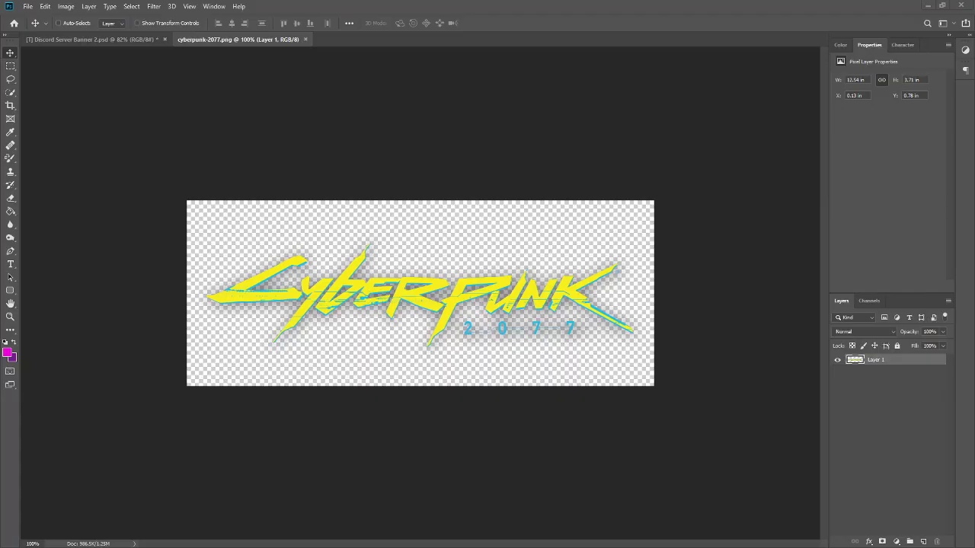
mouse_move(412, 305)
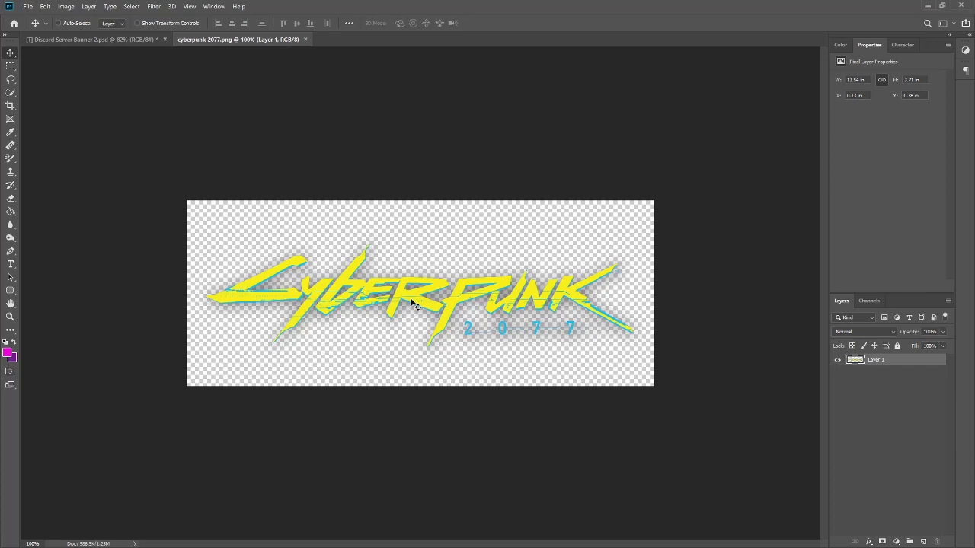
left_click(91, 40)
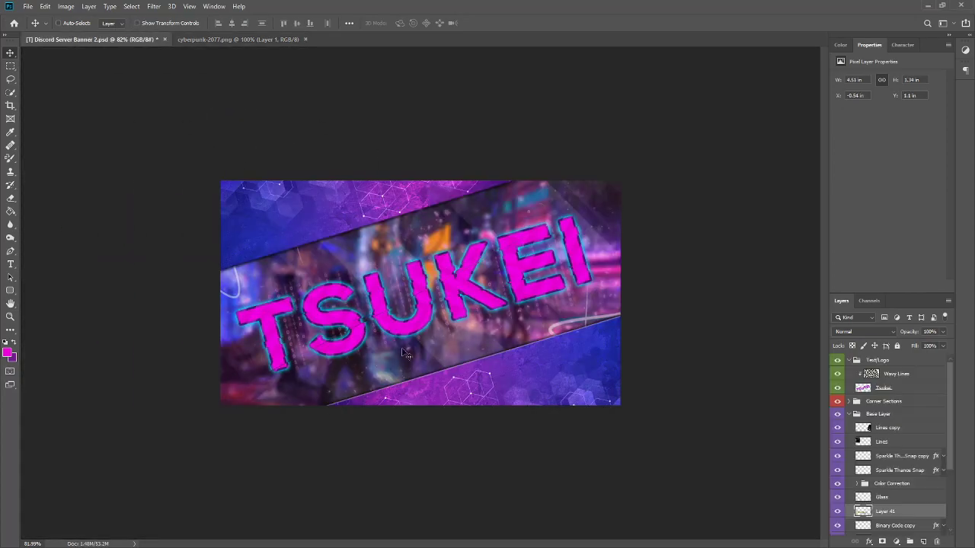
left_click(885, 512)
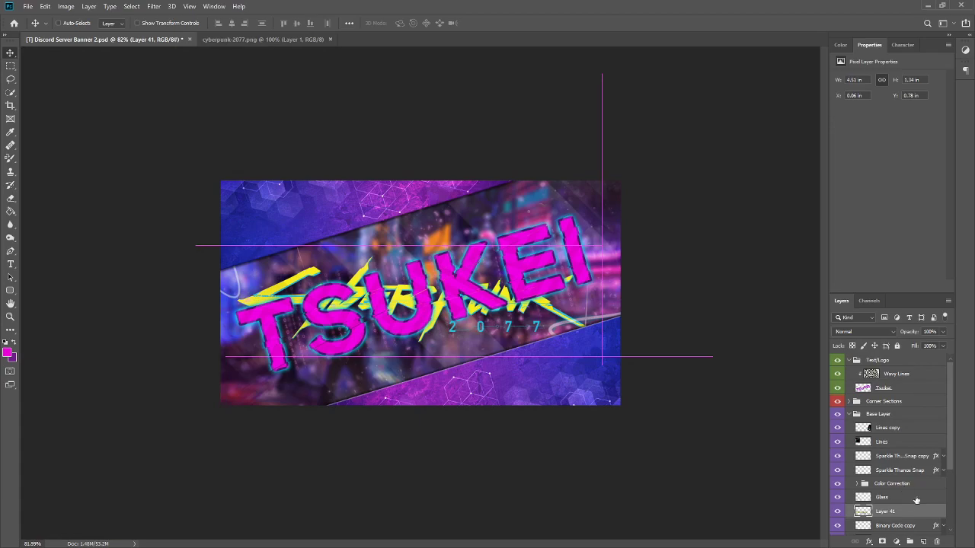
left_click(884, 359)
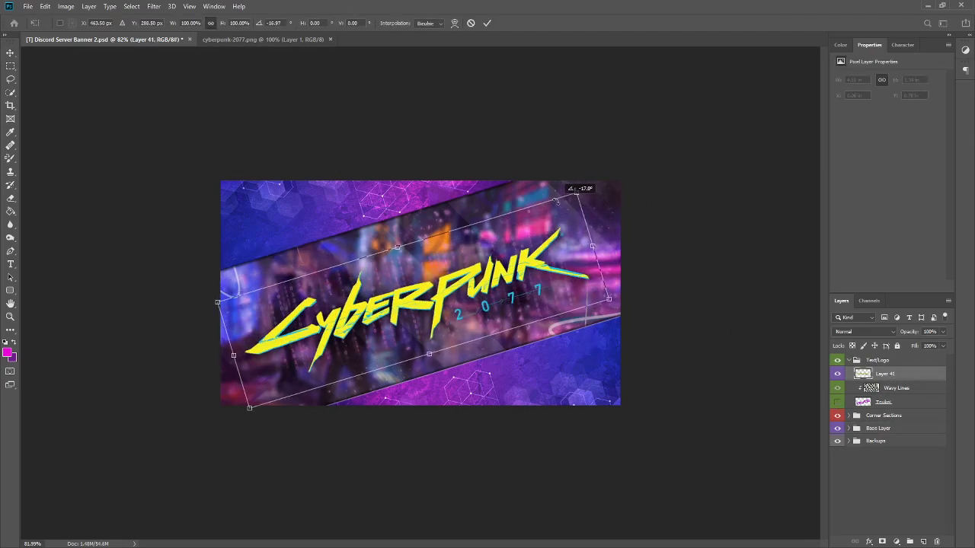
Step: Tilt the logo along the diagonal strip and show the TSUKEI title beneath it
left_click_drag(556, 201, 586, 186)
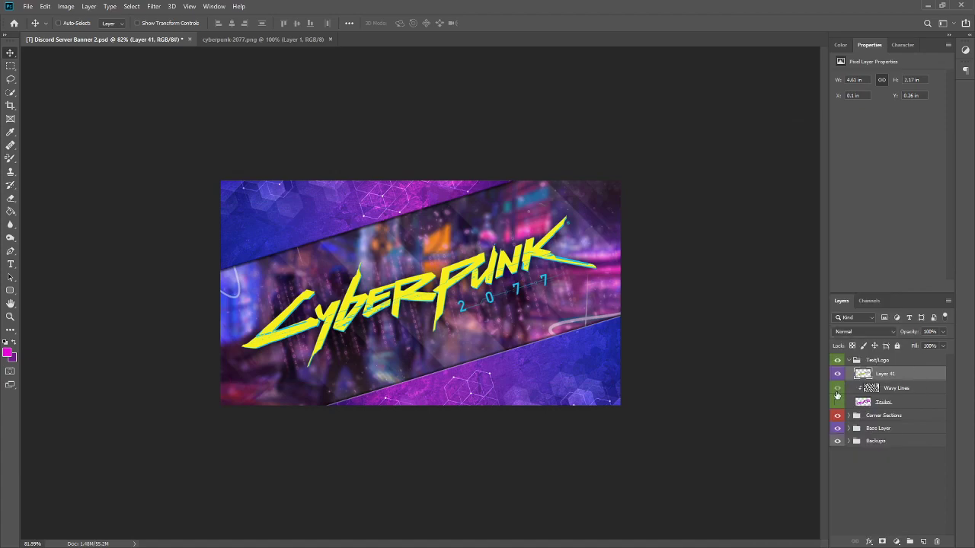
left_click(838, 402)
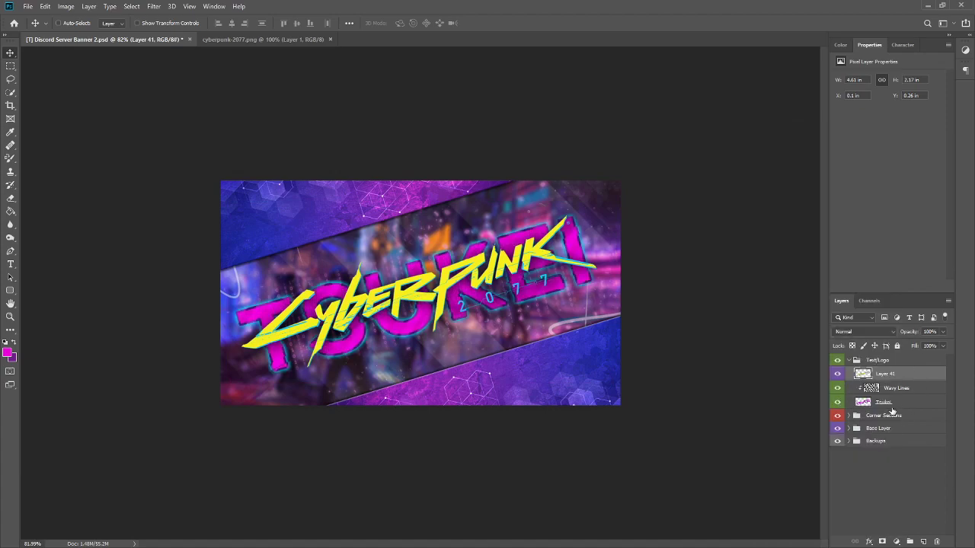
right_click(884, 402)
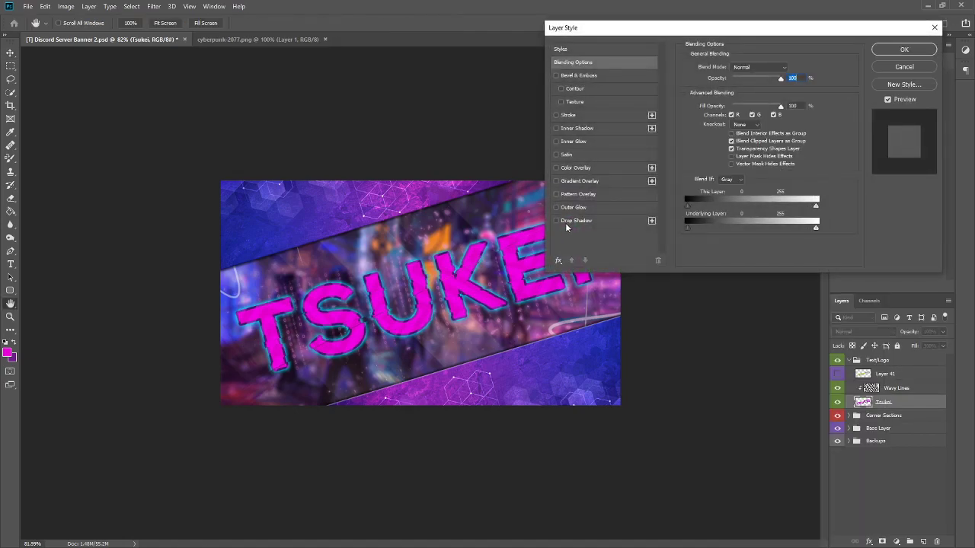
Step: Enable Drop Shadow on the TSUKEI title, tune its strength, compare with Preview, and confirm
left_click(576, 219)
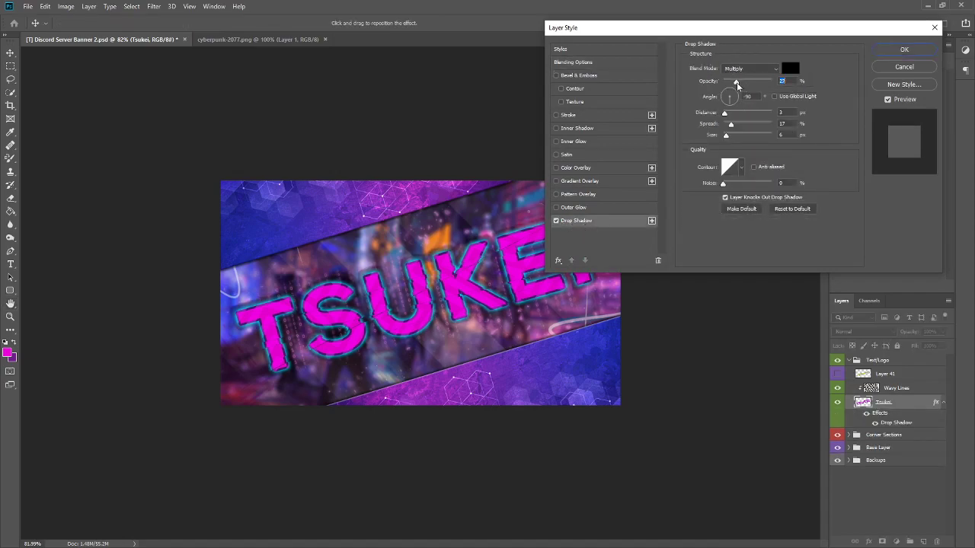
left_click_drag(737, 80, 729, 81)
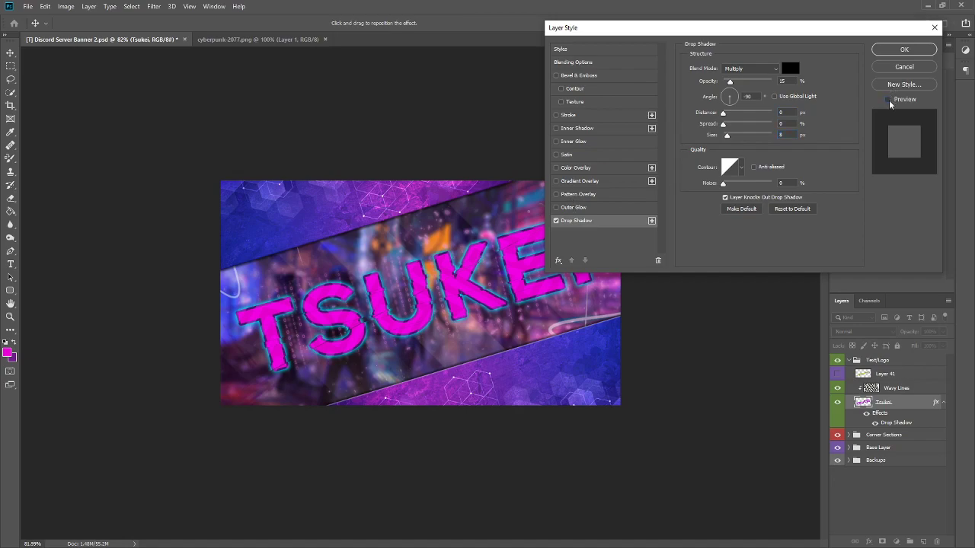
left_click(887, 99)
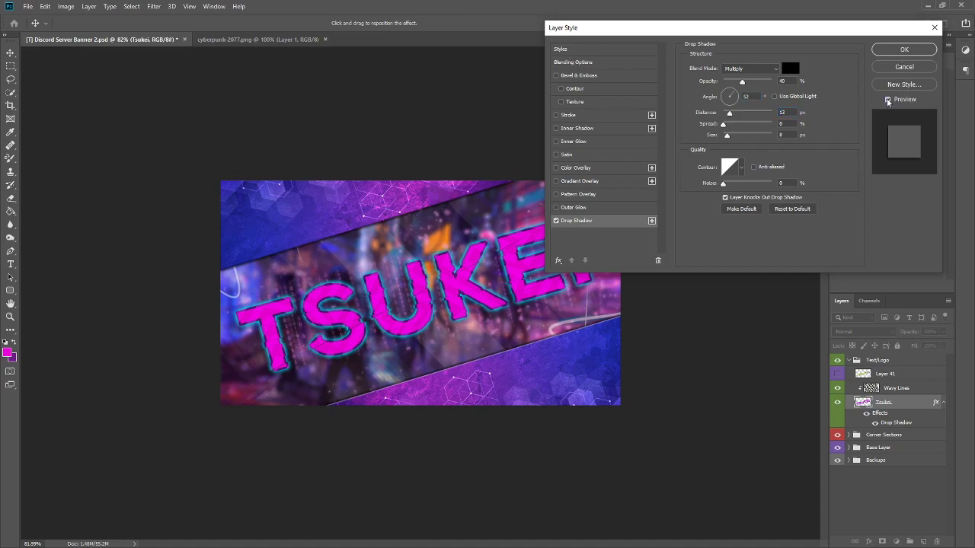
left_click(904, 49)
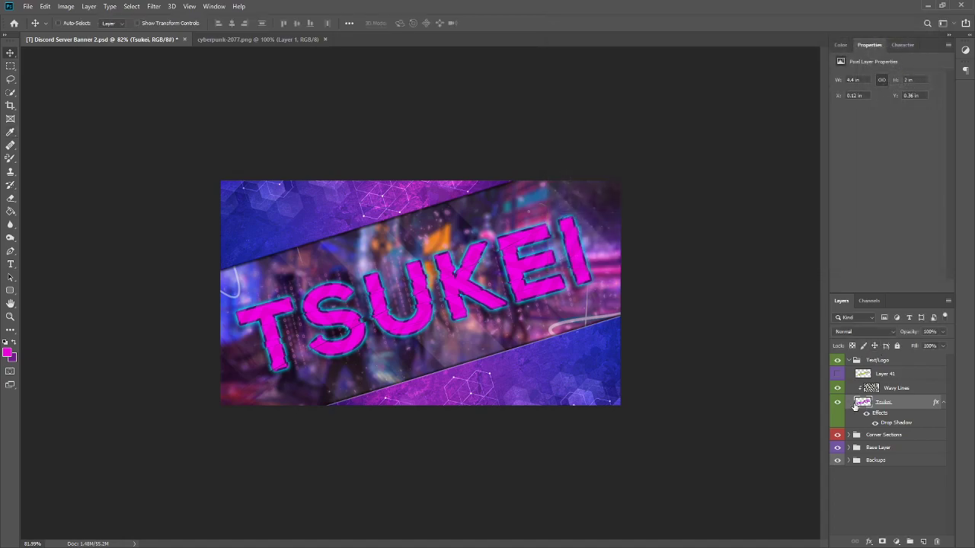
mouse_move(947, 407)
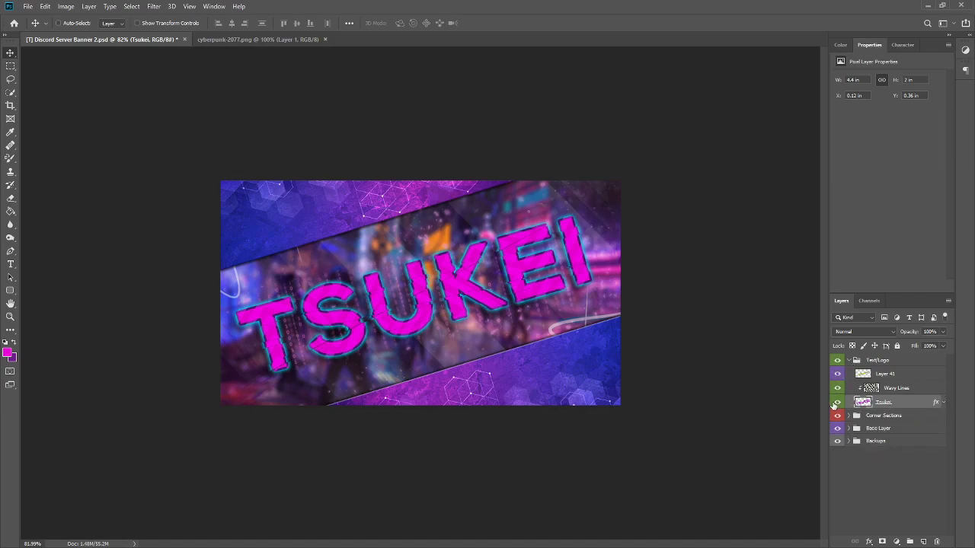
Step: Paste the title's drop shadow style onto the Cyberpunk logo layer, then hide the FontLogo group
left_click(884, 373)
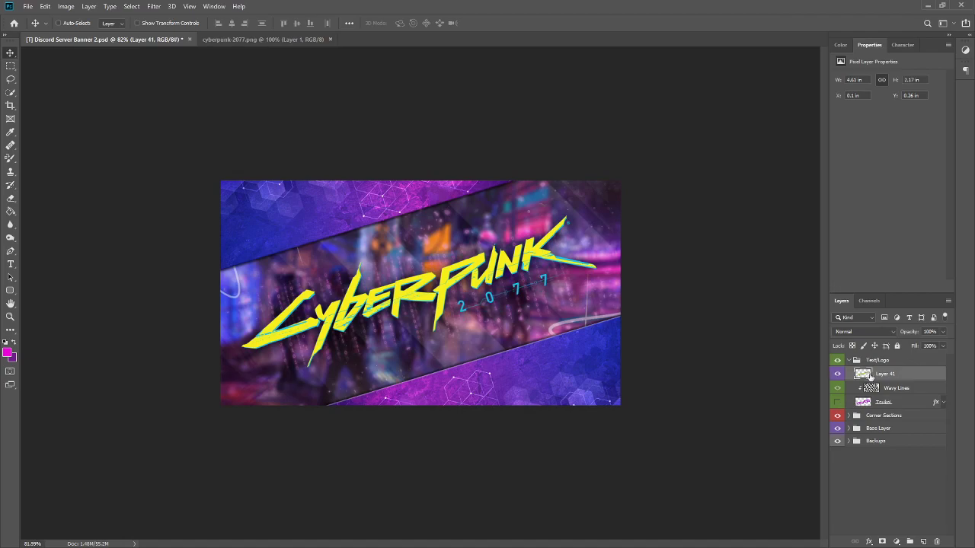
right_click(883, 375)
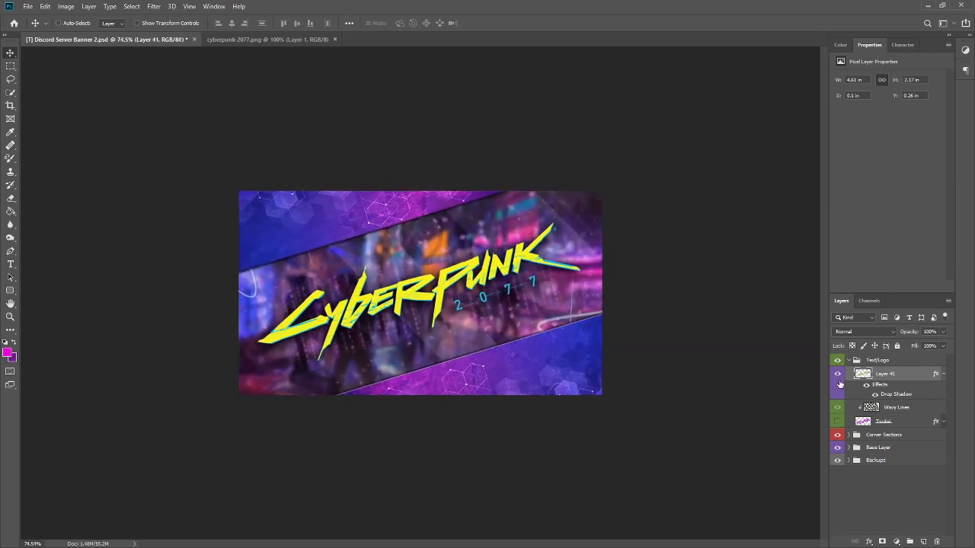
left_click(838, 374)
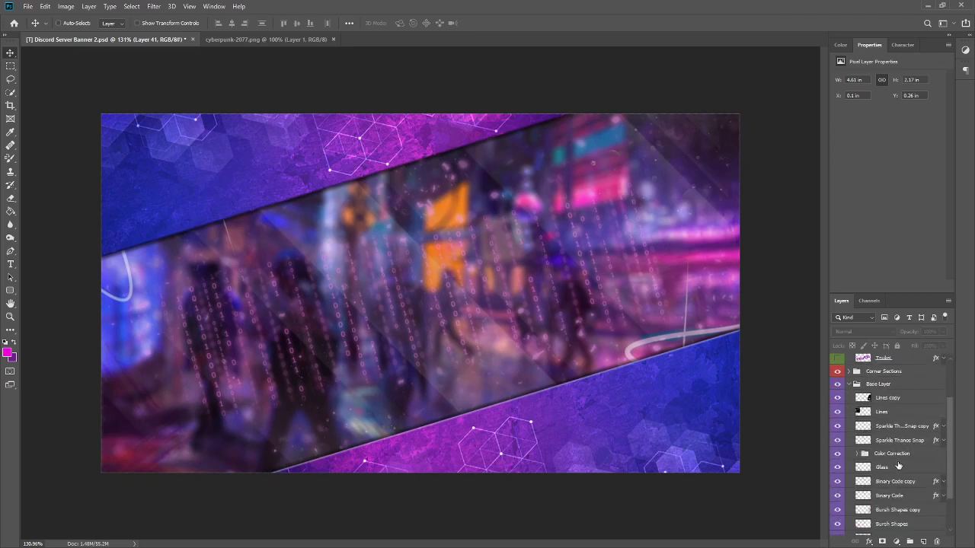
scroll("down", 3)
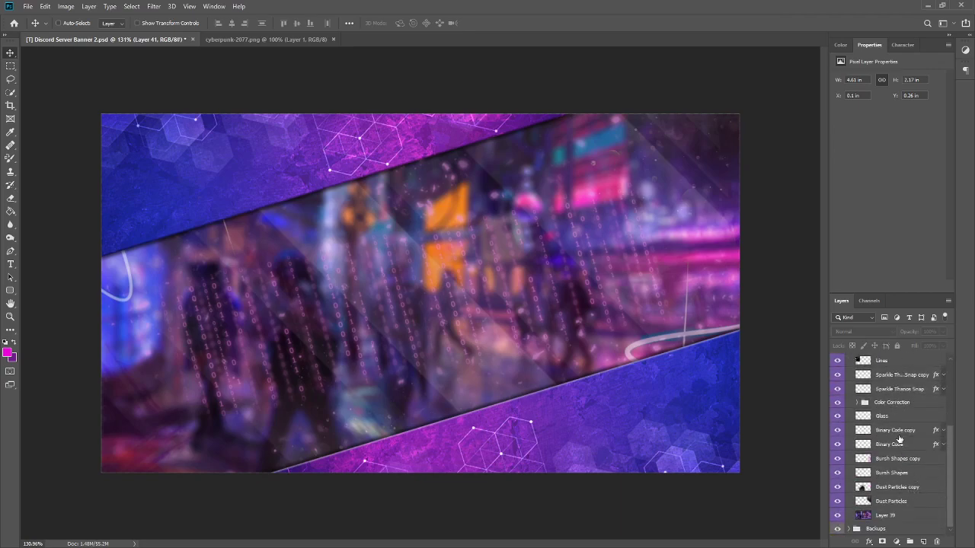